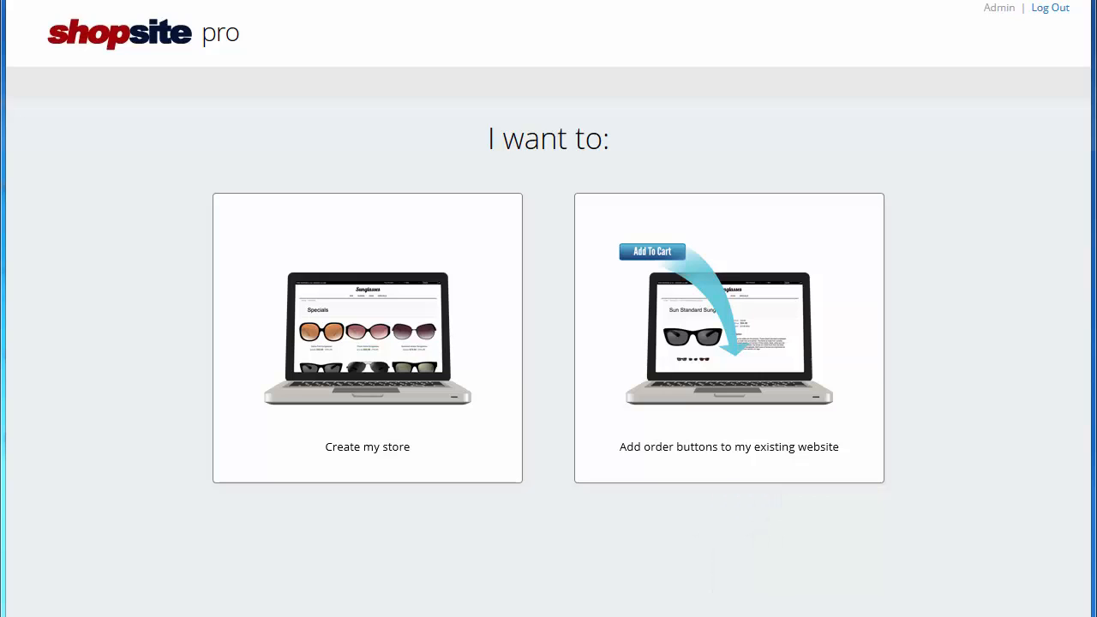
pyautogui.moveTo(476, 527)
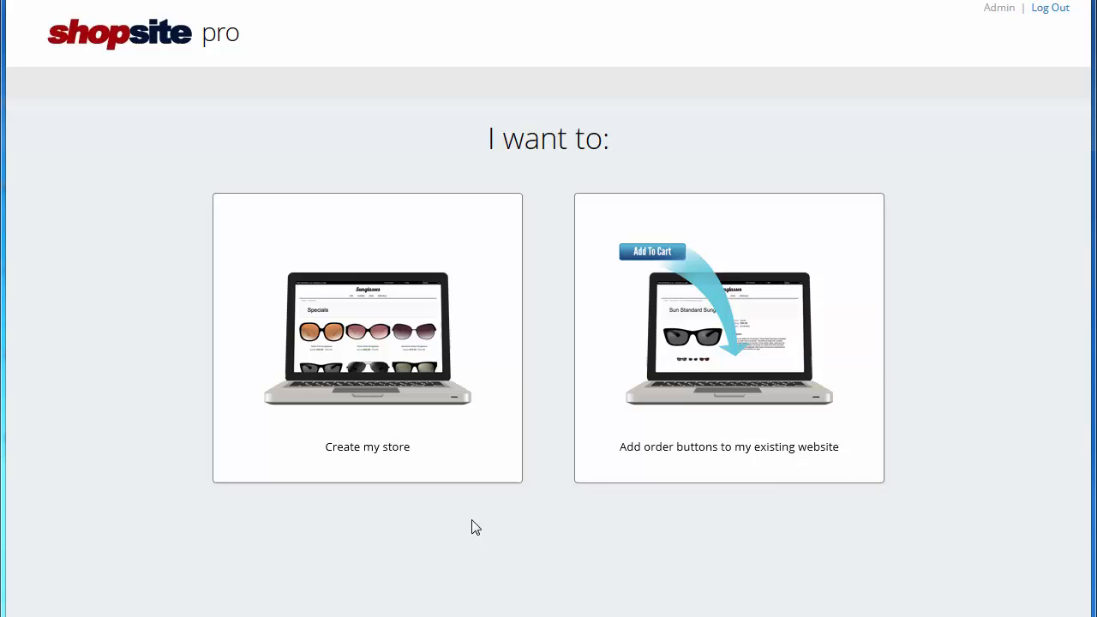
pyautogui.moveTo(367, 447)
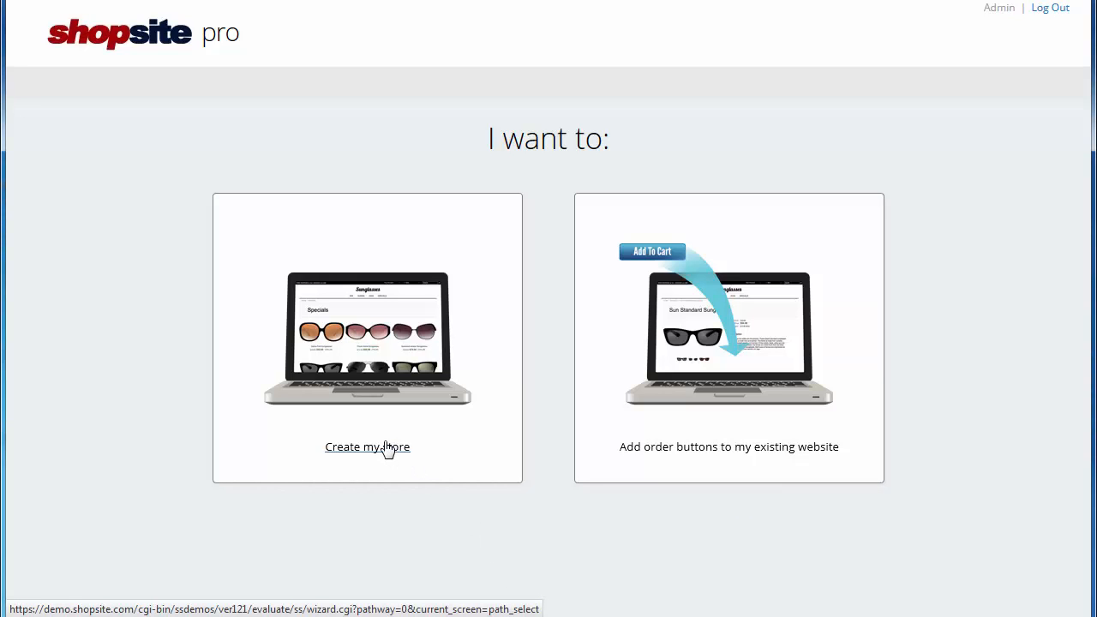
# Step: Choose 'Create my store' to build a new store from scratch
pyautogui.click(367, 447)
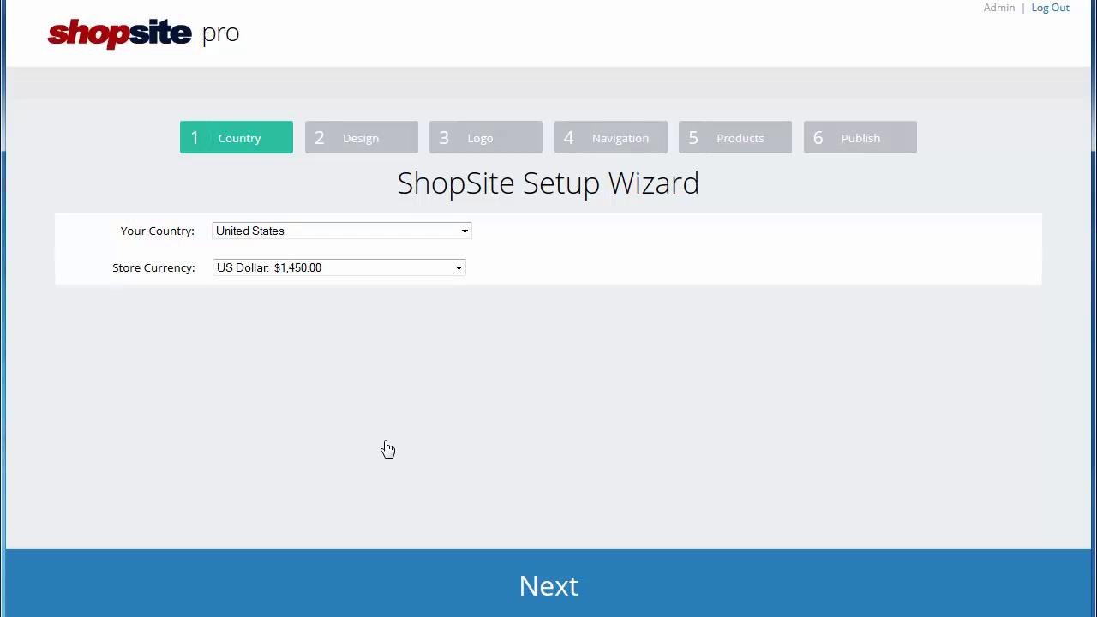
pyautogui.moveTo(480, 242)
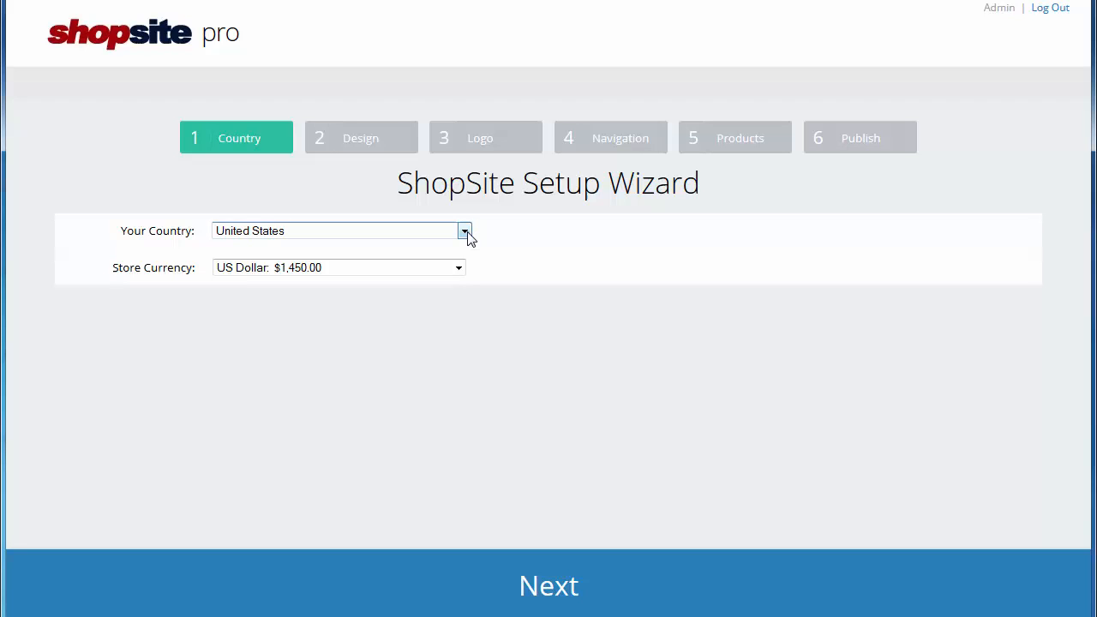
# Step: Keep United States as country and US Dollar as currency, and advance the wizard
pyautogui.click(464, 231)
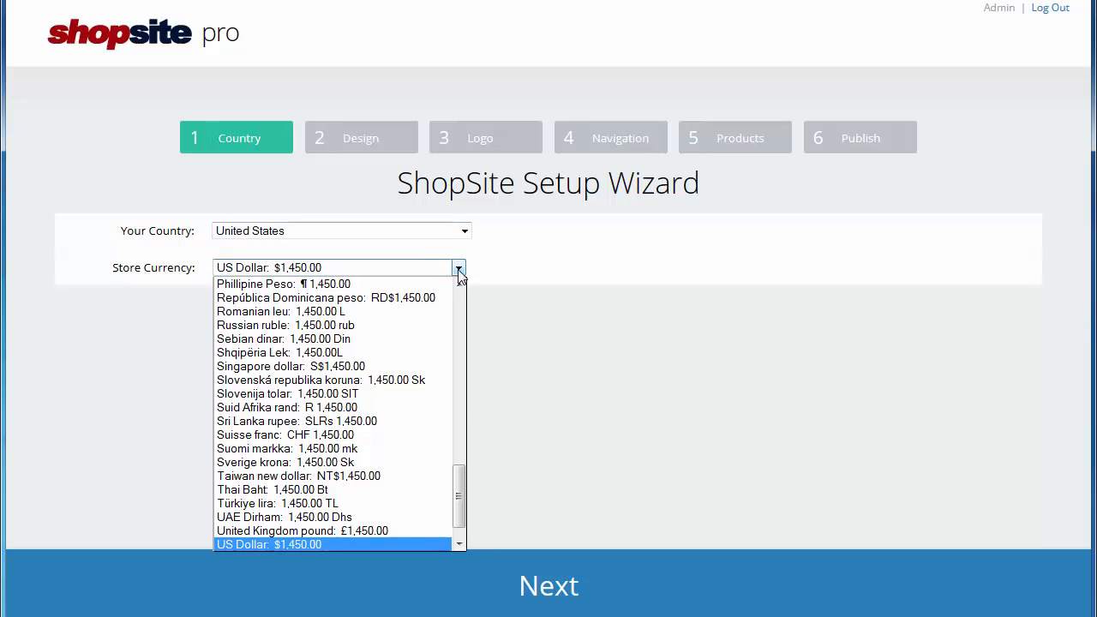
pyautogui.moveTo(302, 530)
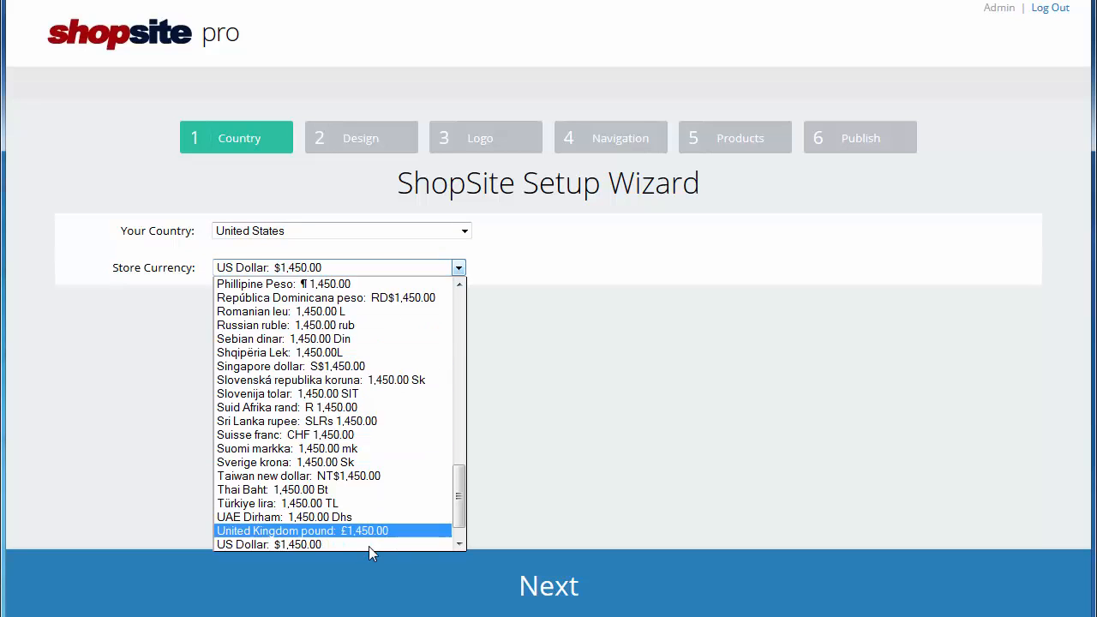
pyautogui.click(269, 544)
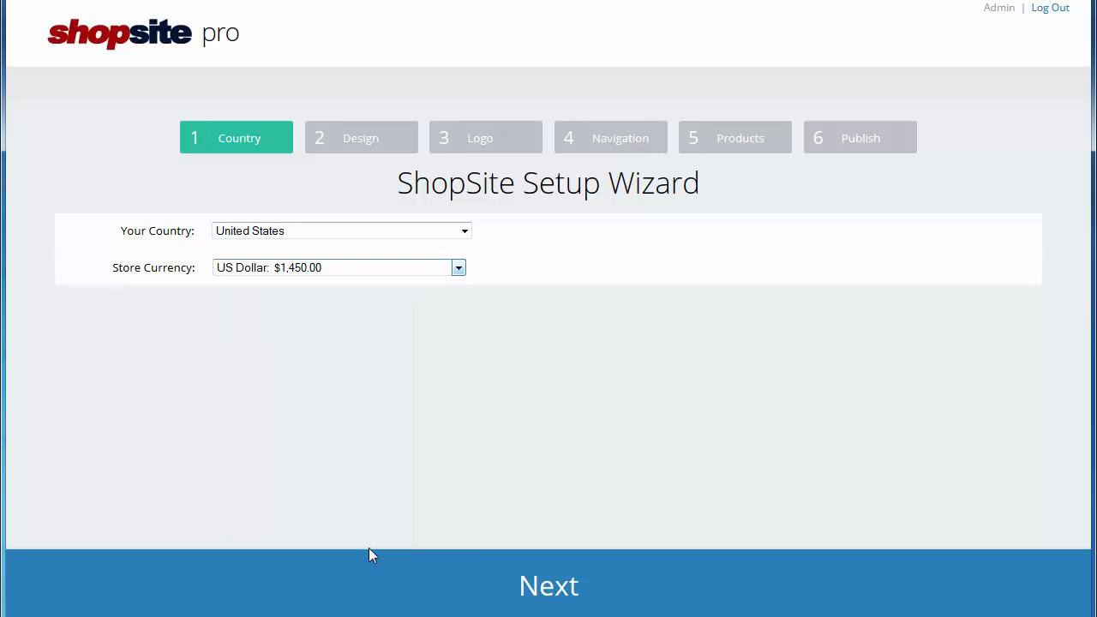
pyautogui.moveTo(382, 528)
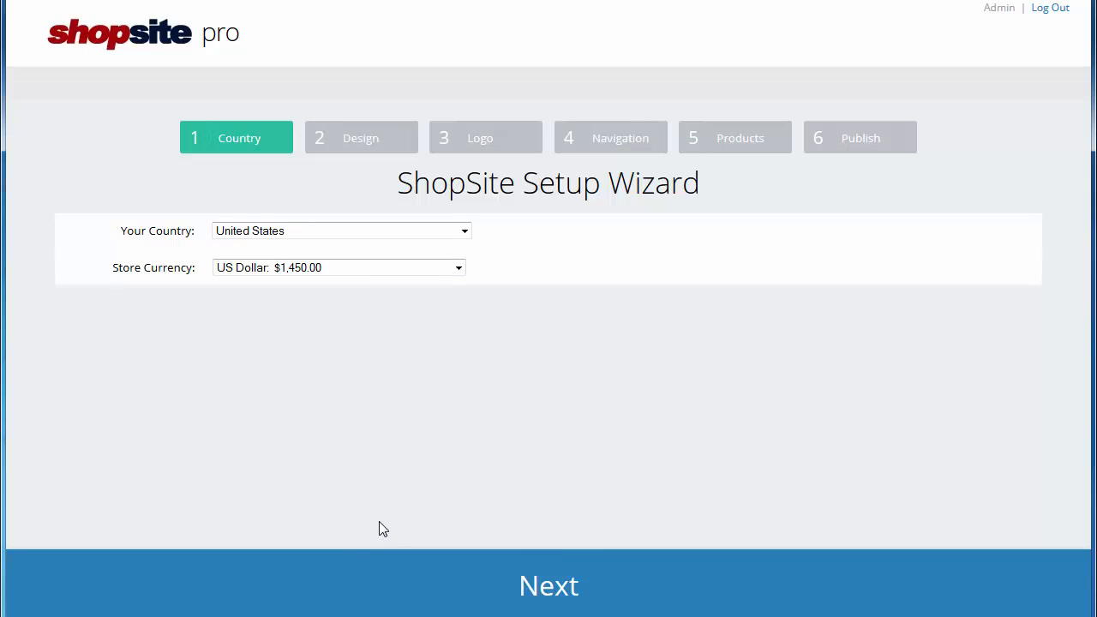
pyautogui.moveTo(450, 575)
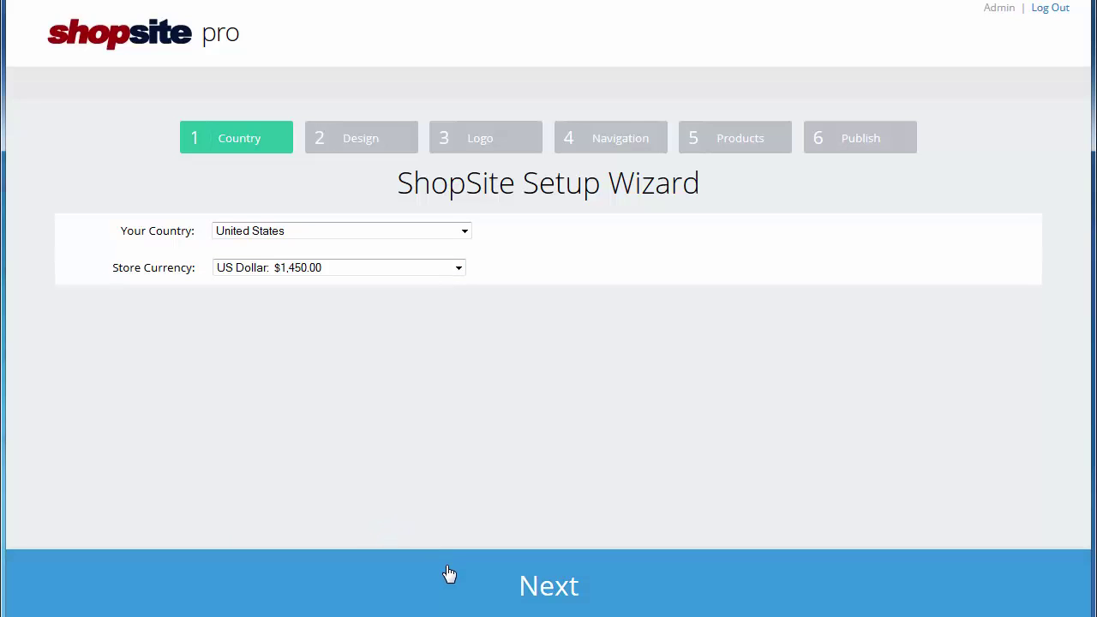
pyautogui.click(548, 586)
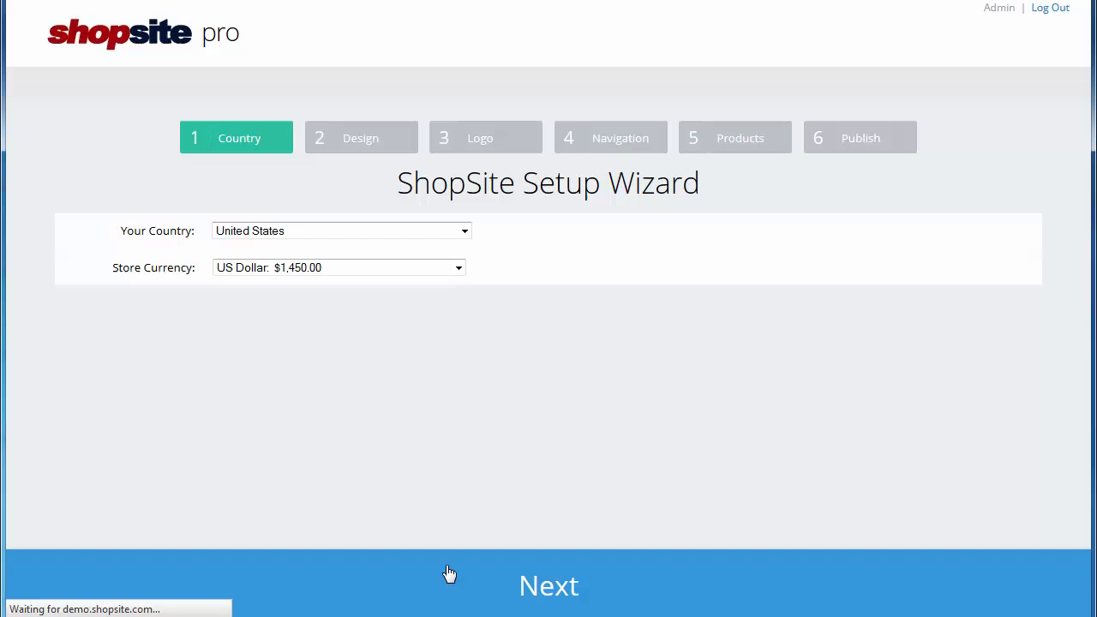
pyautogui.click(549, 586)
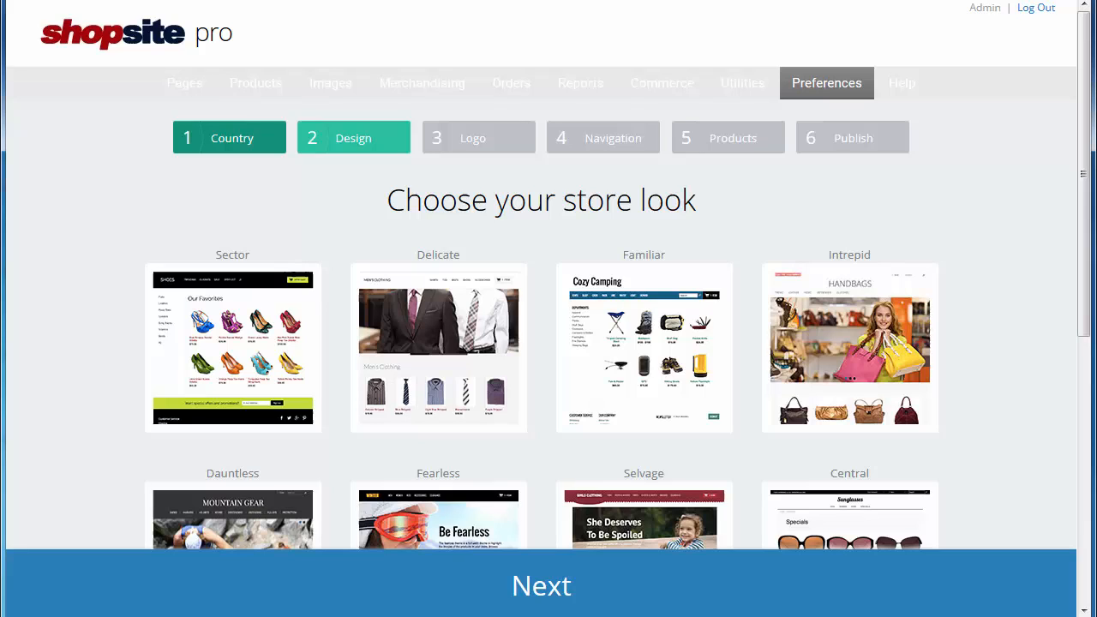
pyautogui.moveTo(1031, 360)
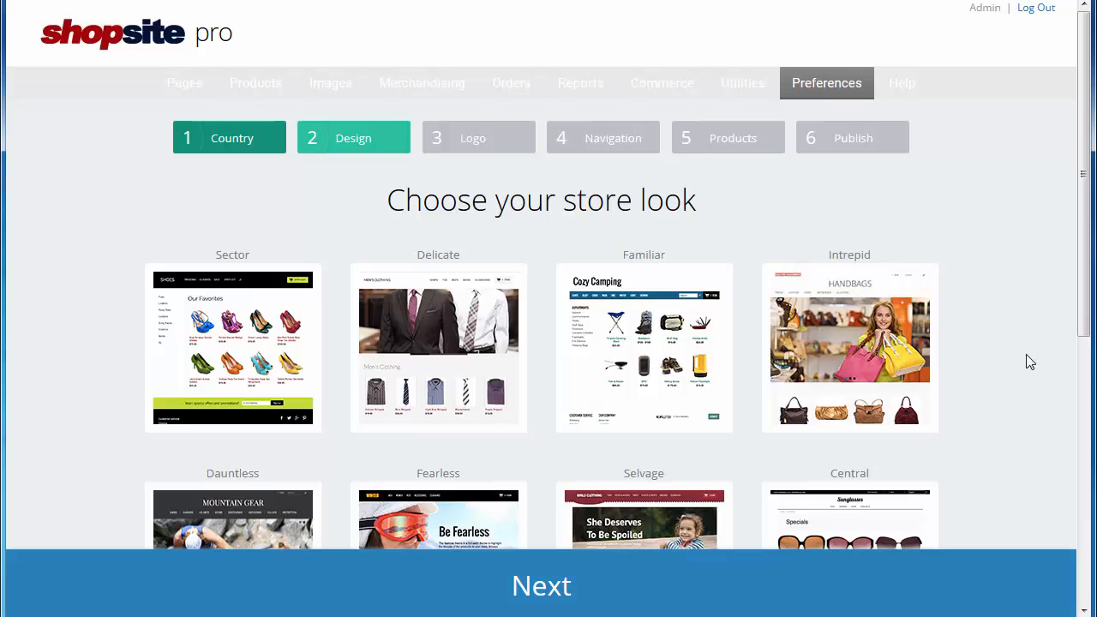
# Step: Scroll the store look gallery and reveal the More Themes section
pyautogui.scroll(-3)
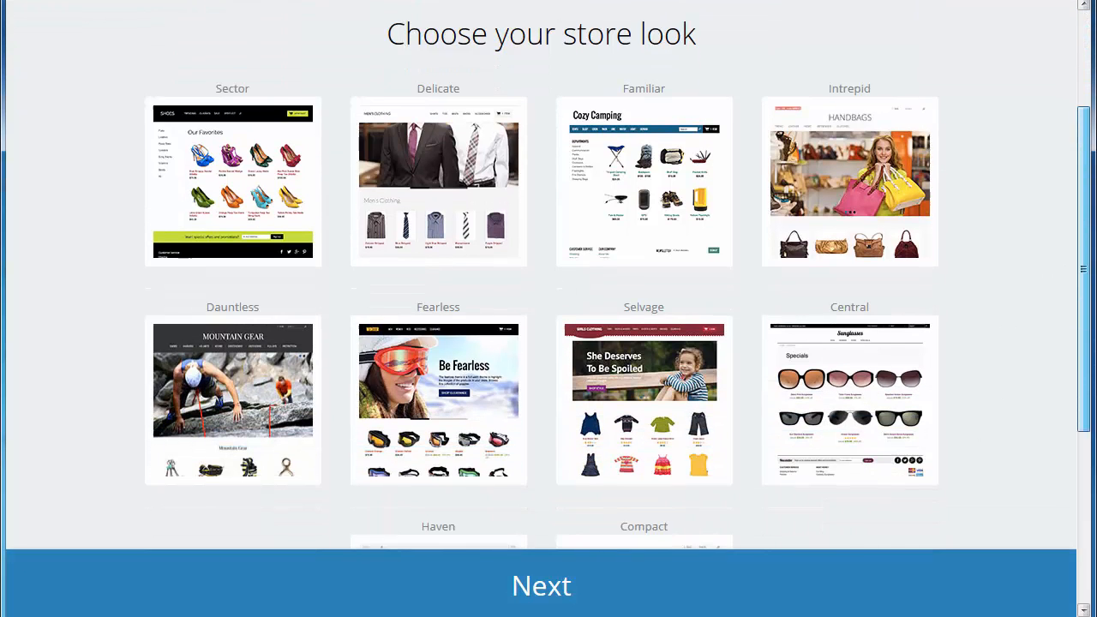
pyautogui.scroll(-3)
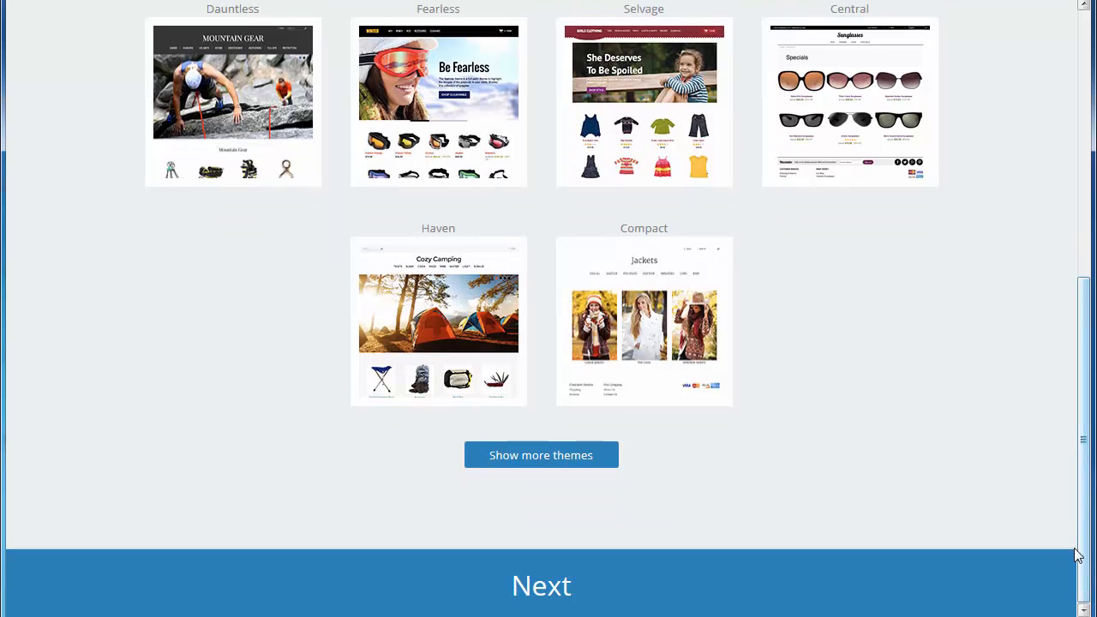
pyautogui.moveTo(686, 470)
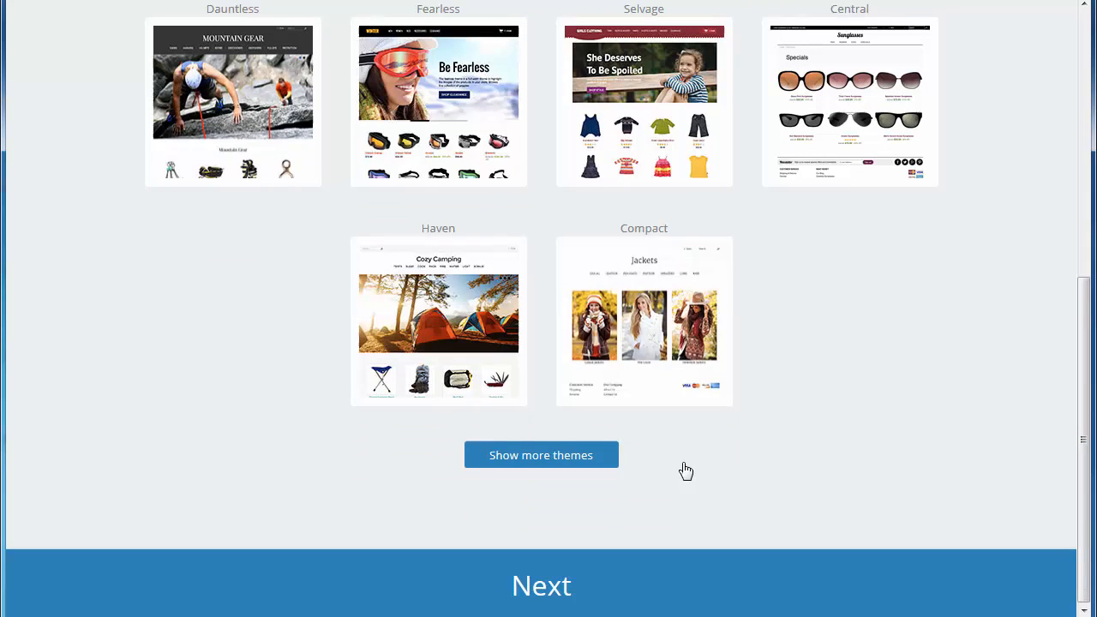
pyautogui.moveTo(601, 464)
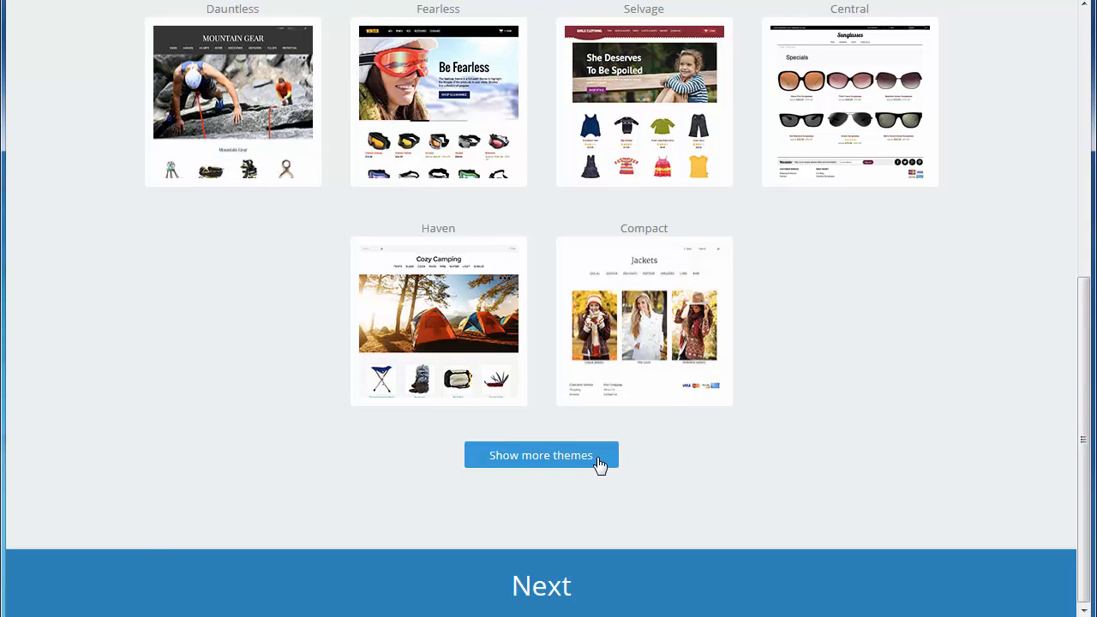
pyautogui.click(540, 455)
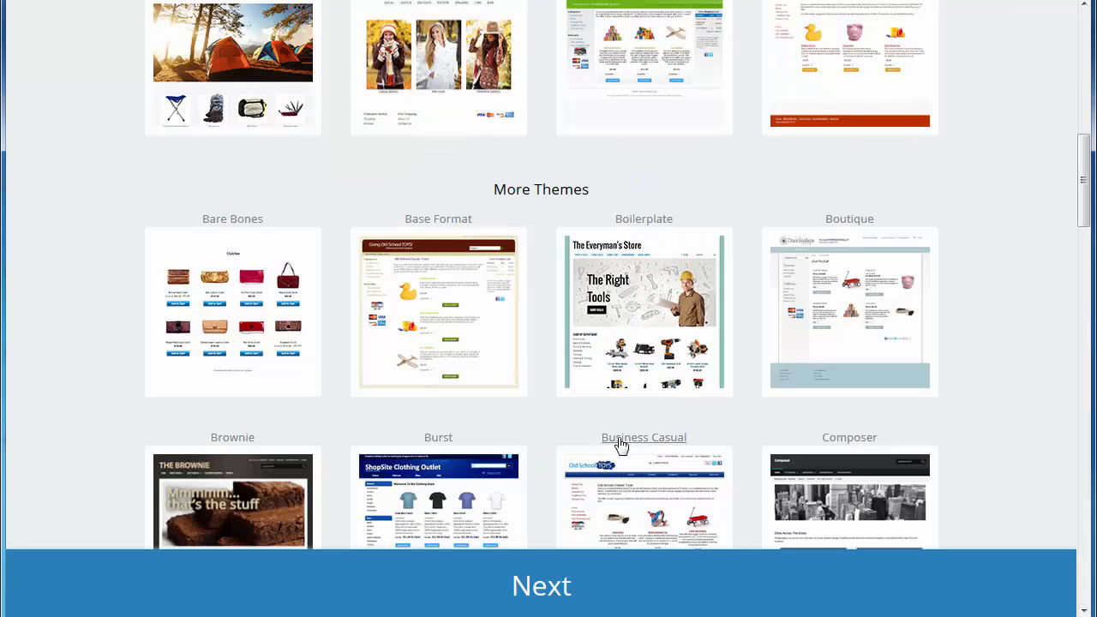
pyautogui.moveTo(1055, 406)
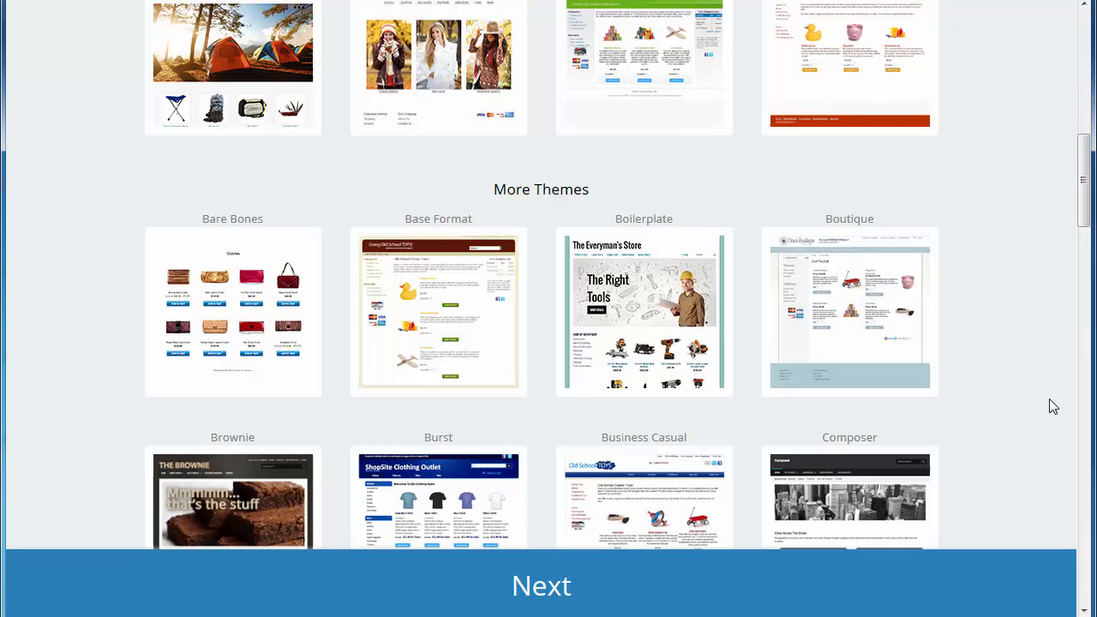
pyautogui.moveTo(649, 355)
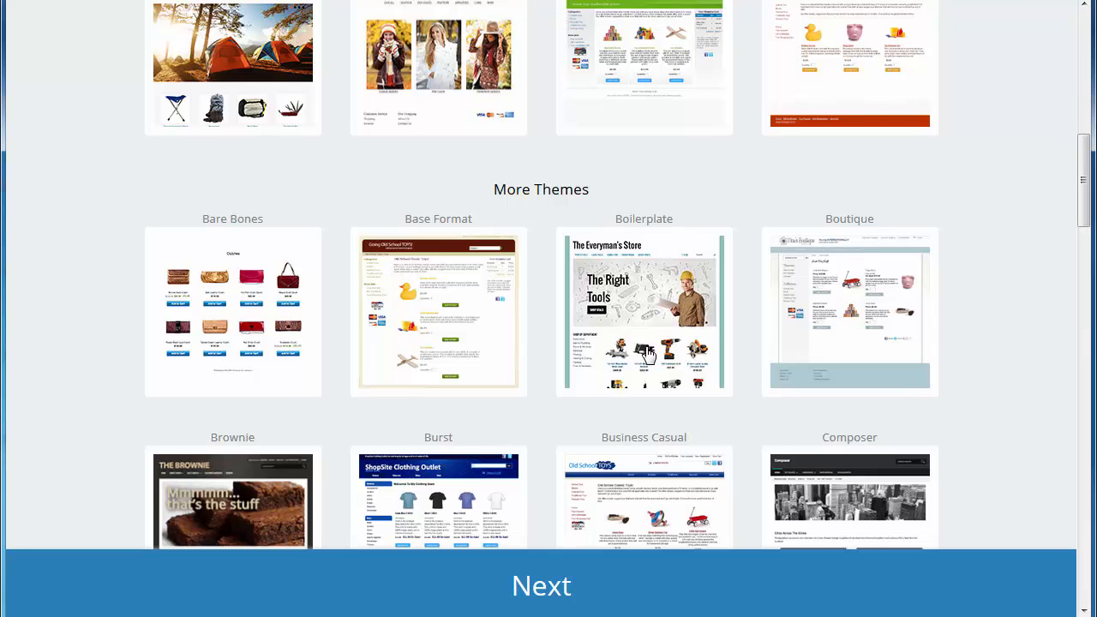
# Step: Open the Boilerplate theme preview from More Themes
pyautogui.click(644, 311)
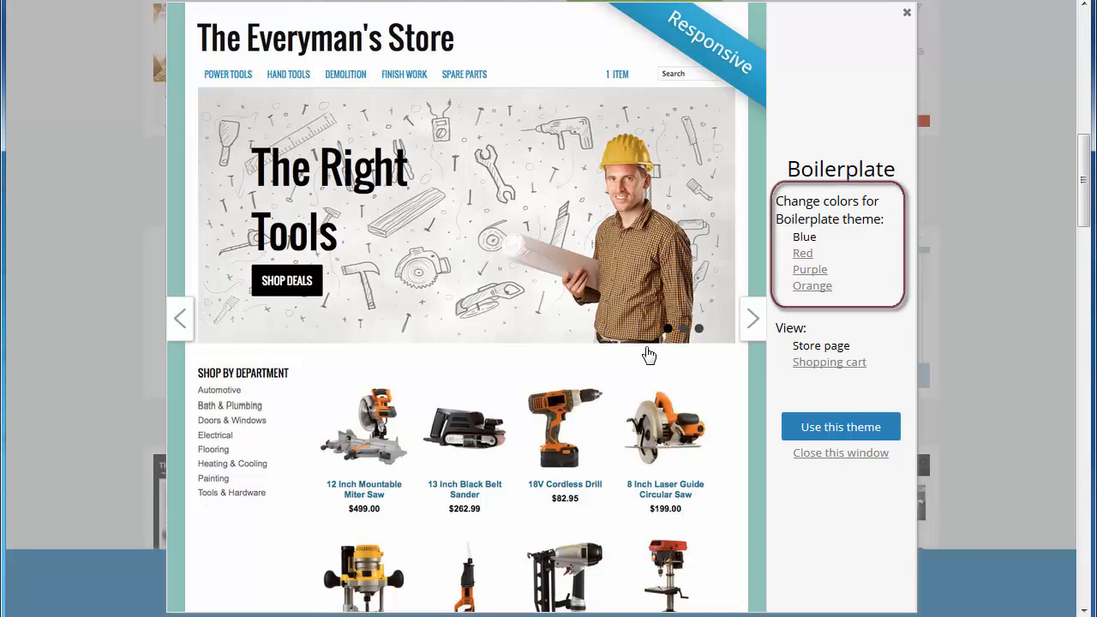
pyautogui.moveTo(758, 328)
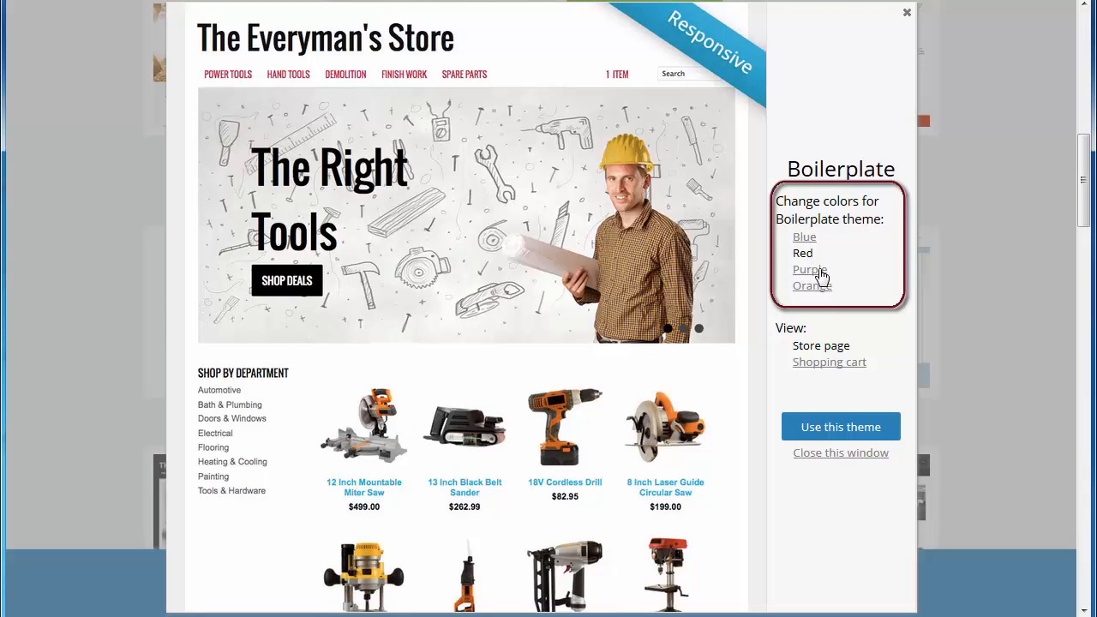
# Step: Preview Boilerplate in purple and orange, then switch back to blue
pyautogui.click(810, 268)
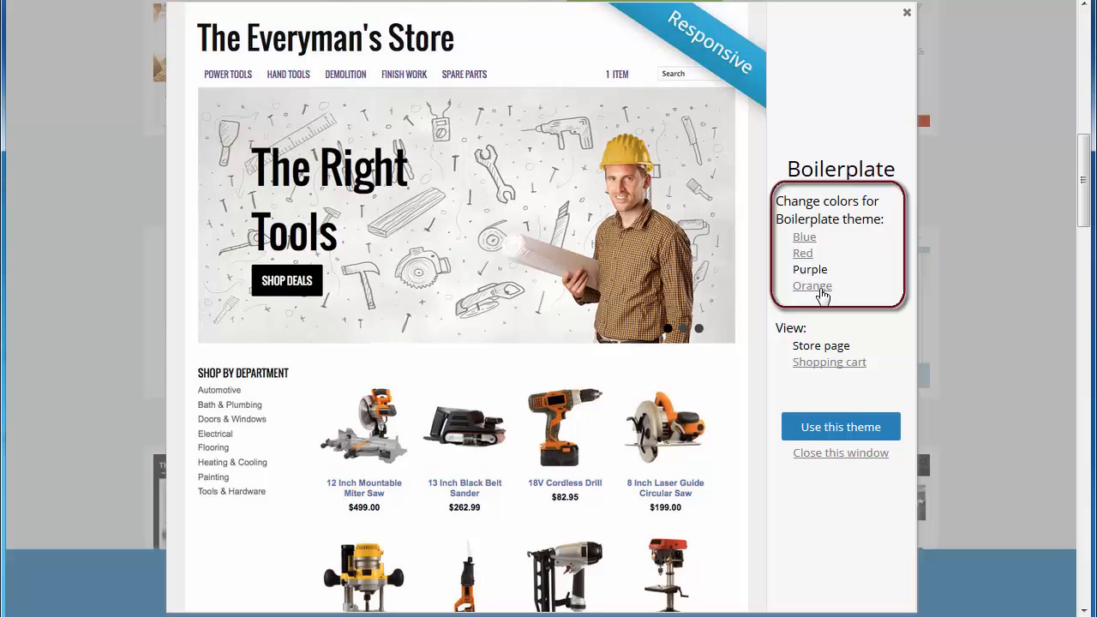
pyautogui.click(811, 285)
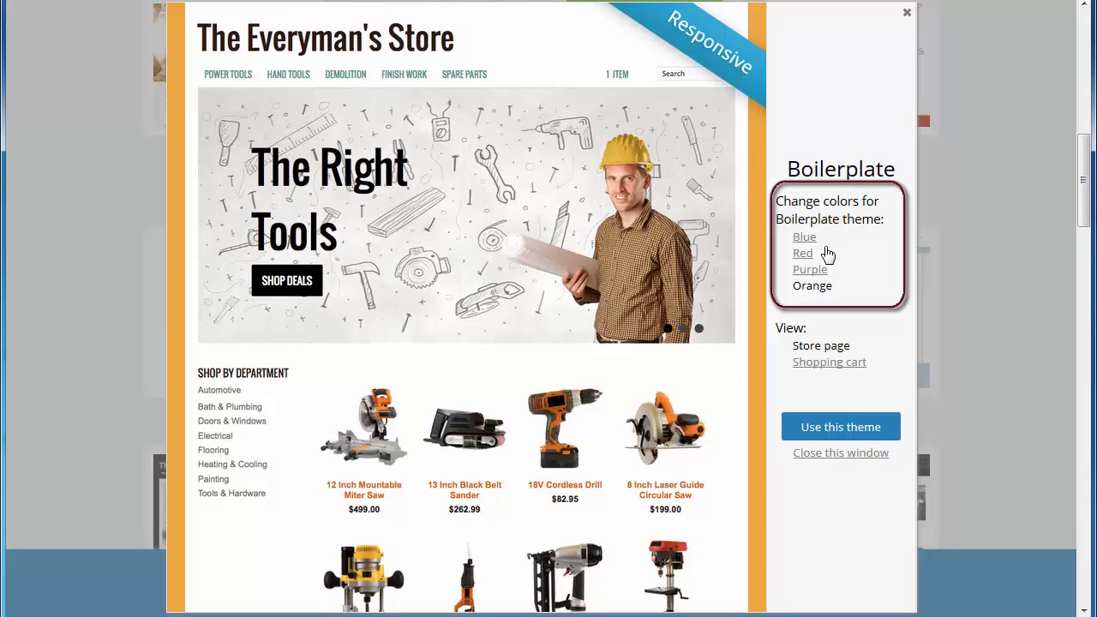
pyautogui.click(804, 237)
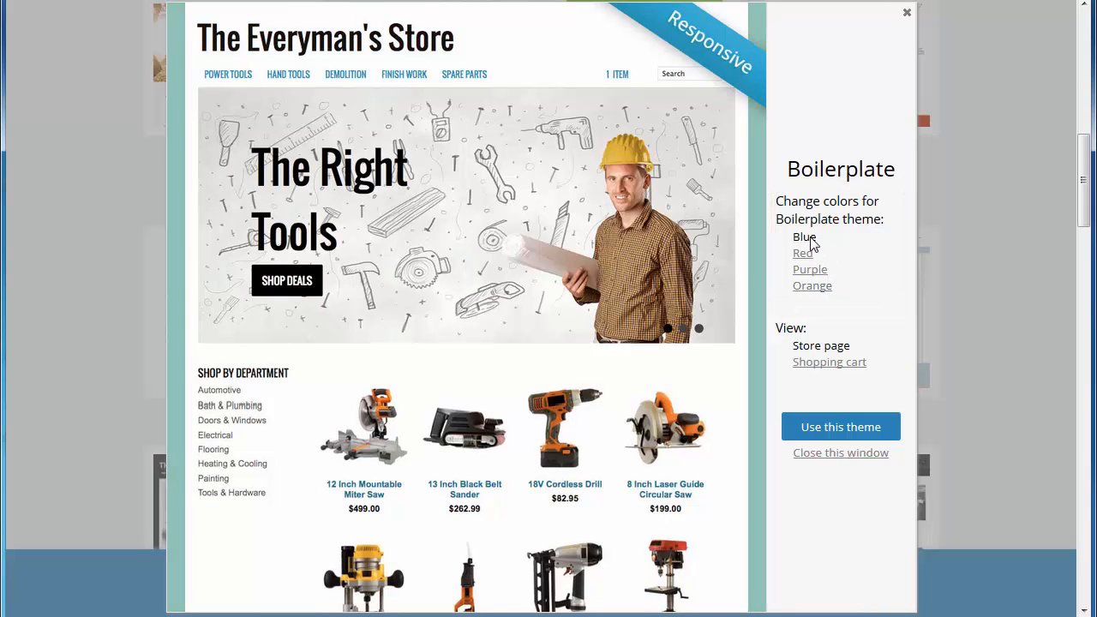
pyautogui.moveTo(913, 396)
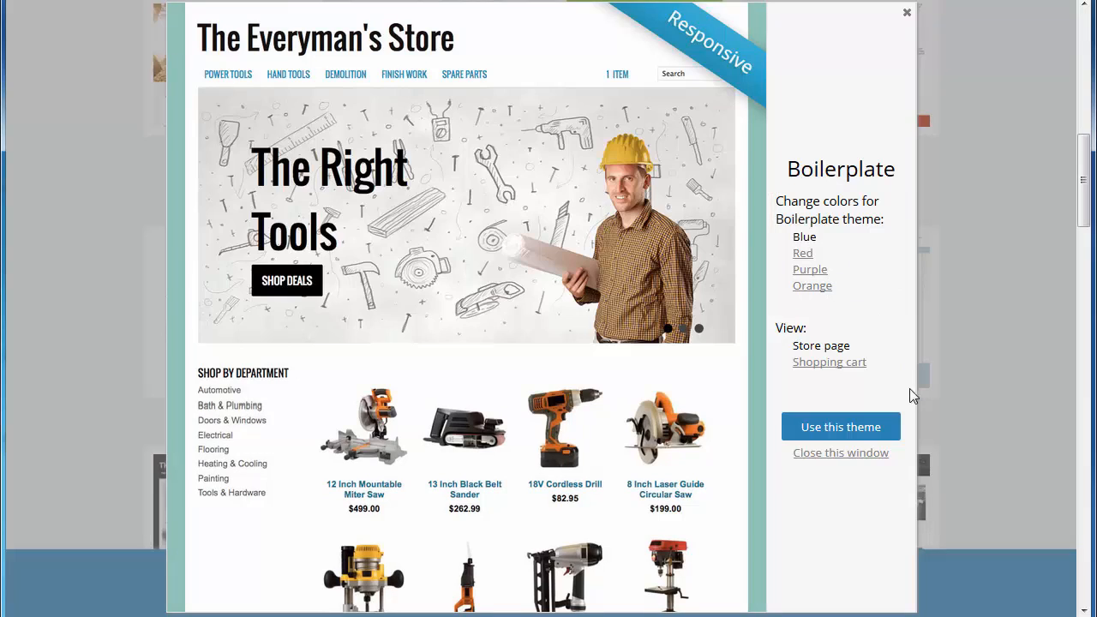
pyautogui.moveTo(868, 432)
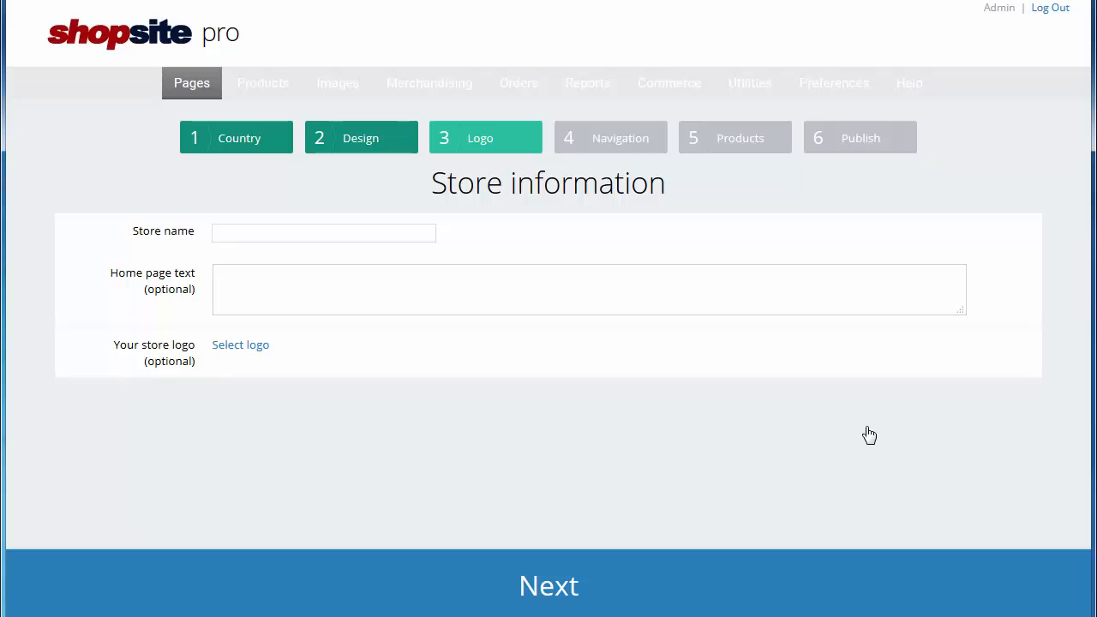
pyautogui.moveTo(848, 429)
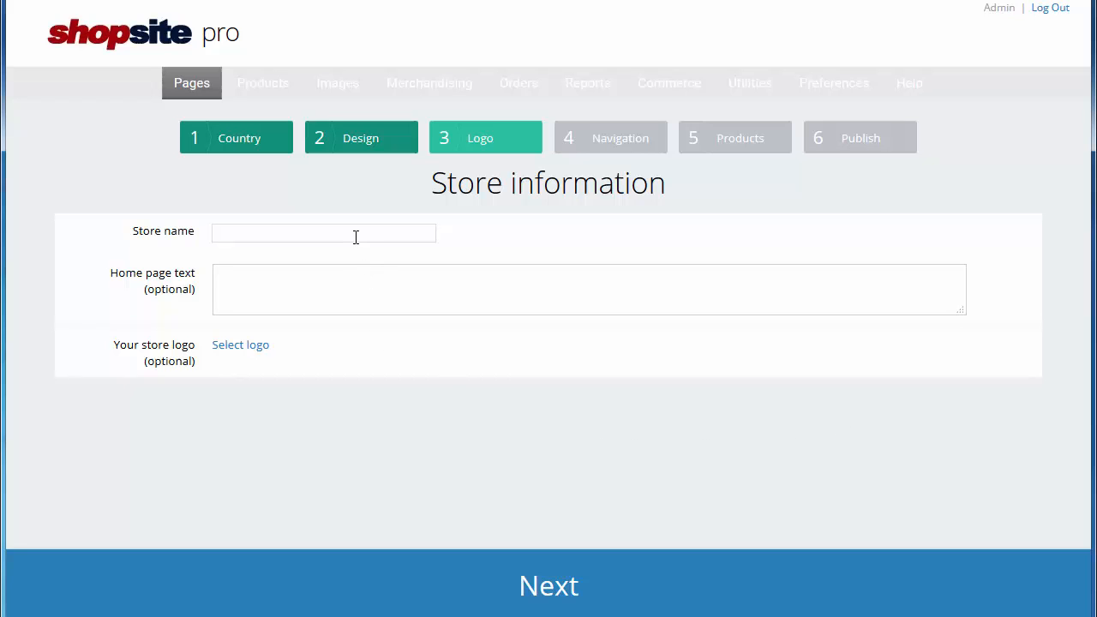
# Step: Name the store 'Glasses and Goggles'
pyautogui.write('Gla')
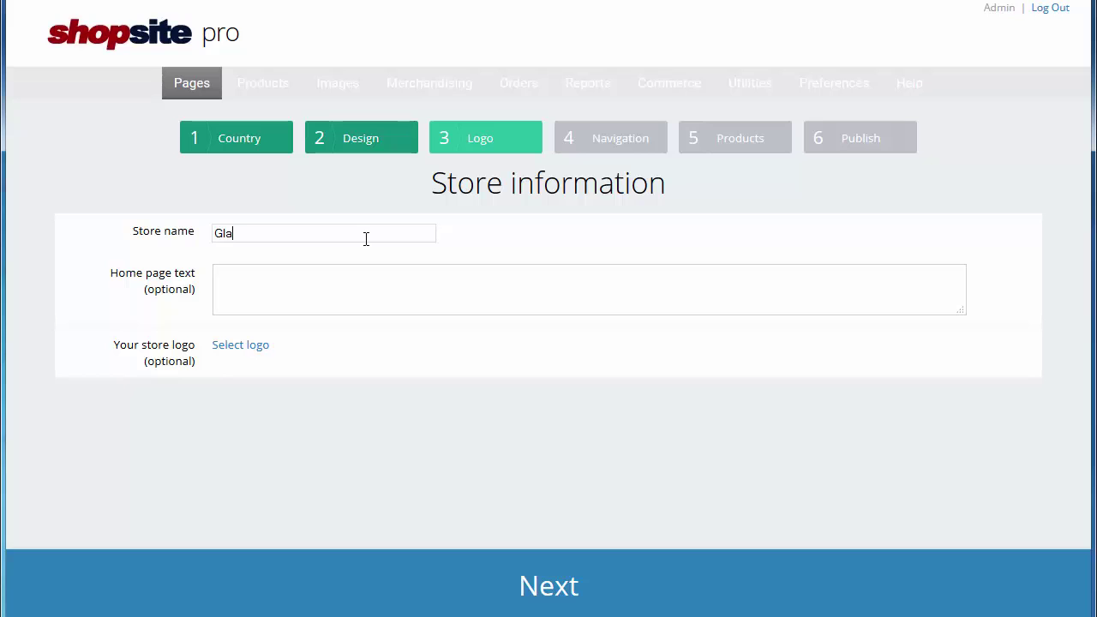
pyautogui.write('sses and Goo')
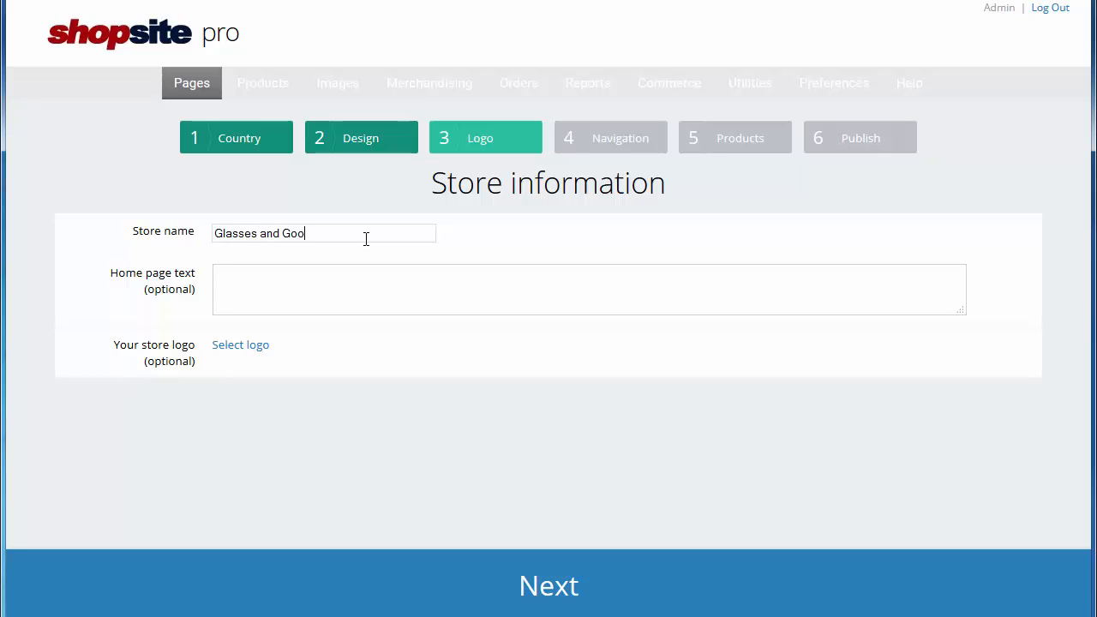
pyautogui.write('ggles')
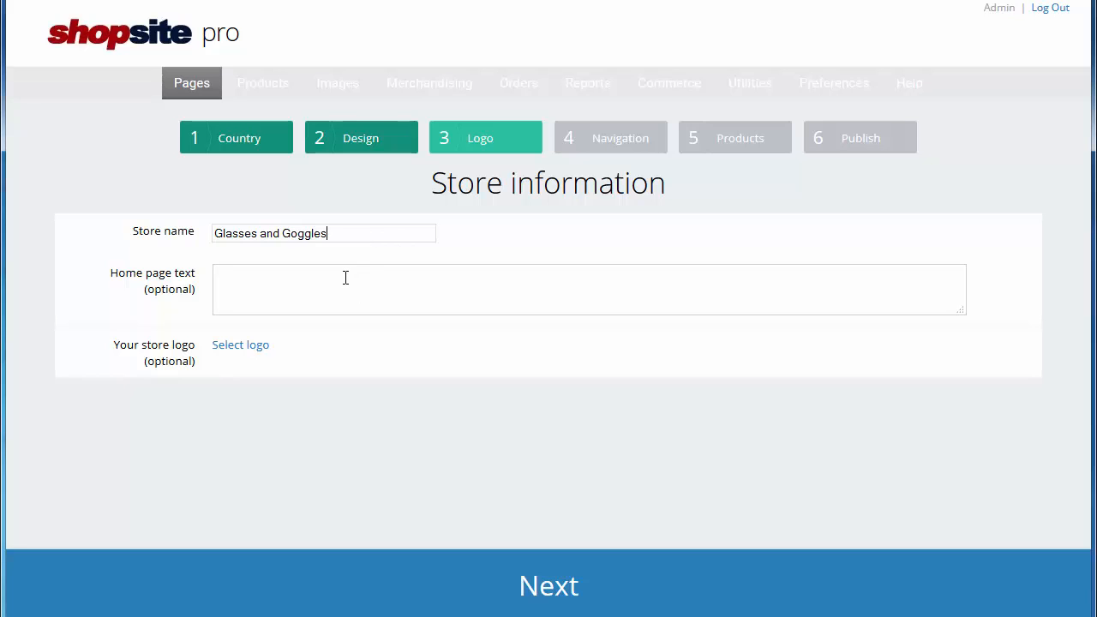
# Step: Add home page text 'Welcome to our online store!' and advance to navigation
pyautogui.write('W')
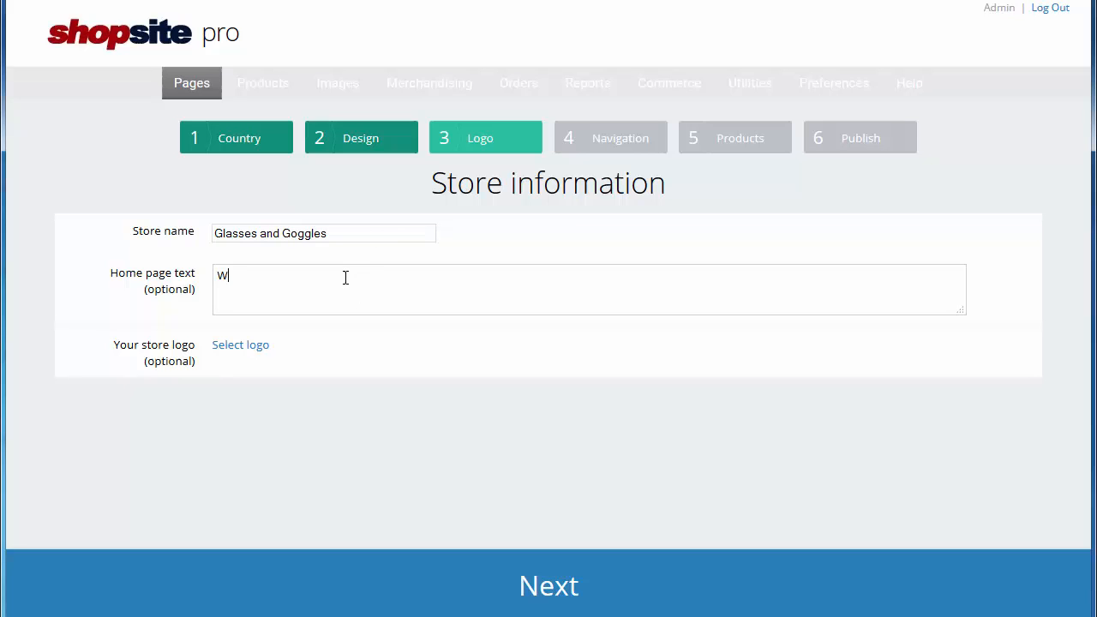
pyautogui.write('elcome')
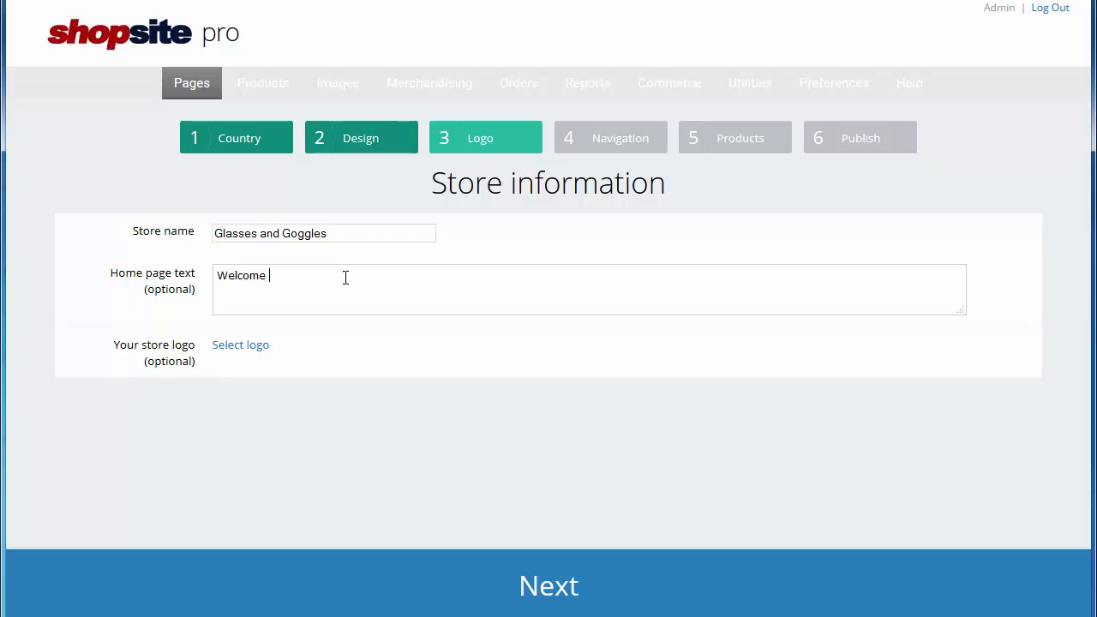
pyautogui.write('to our online')
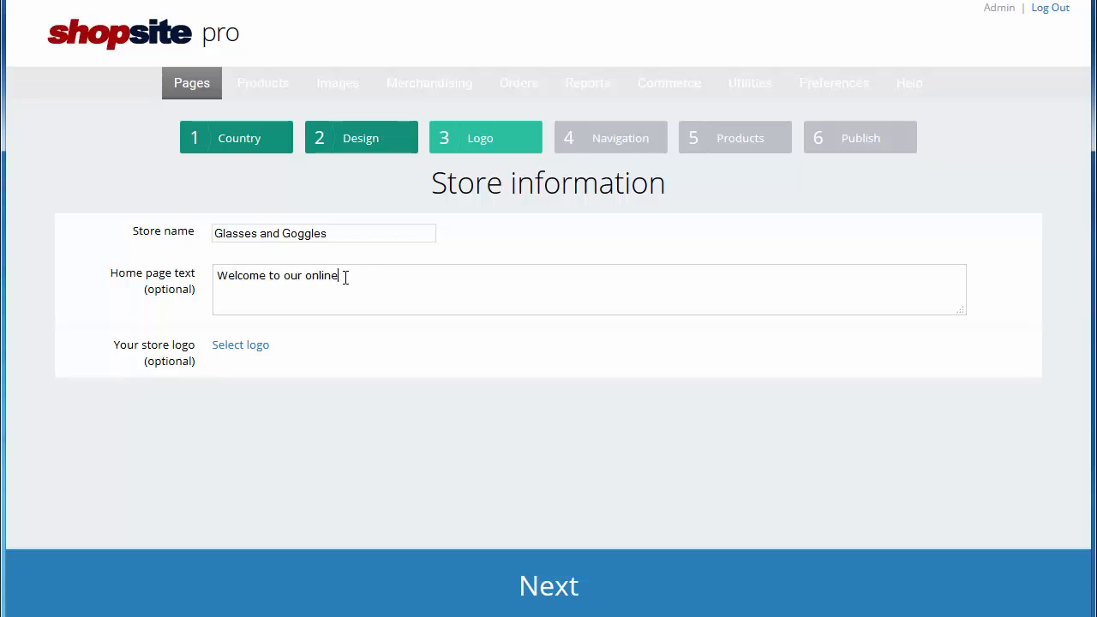
pyautogui.write('store!')
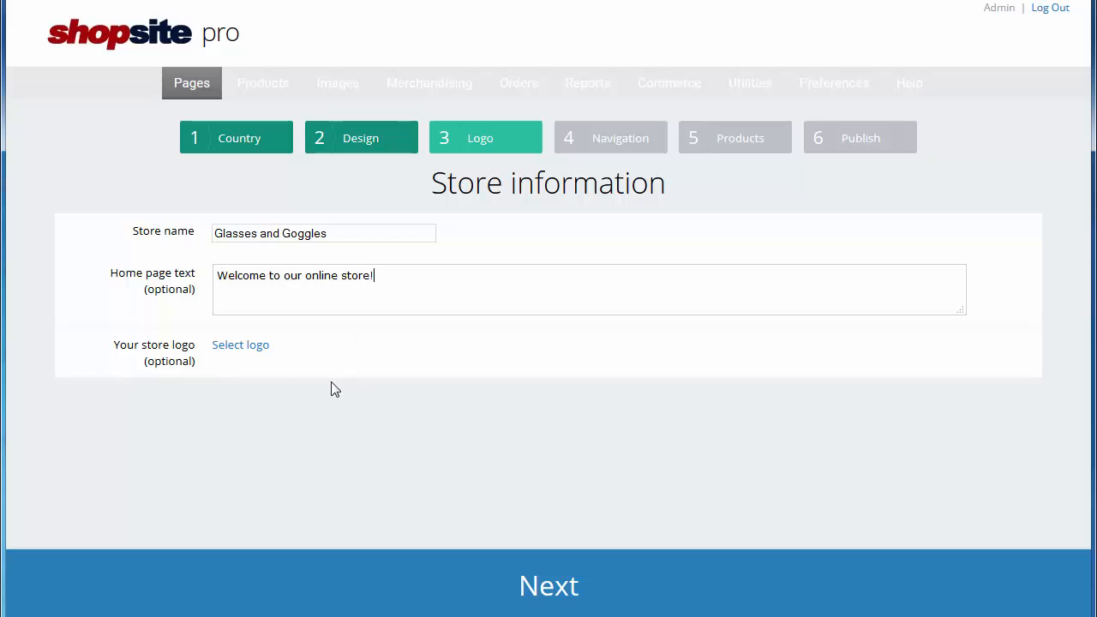
pyautogui.moveTo(296, 392)
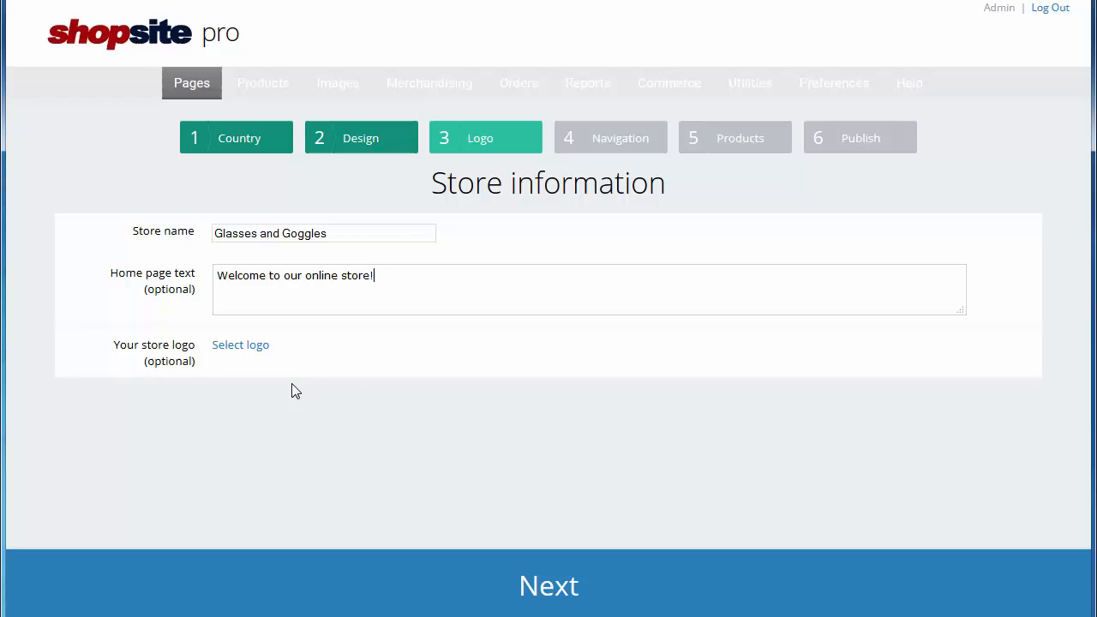
pyautogui.moveTo(323, 402)
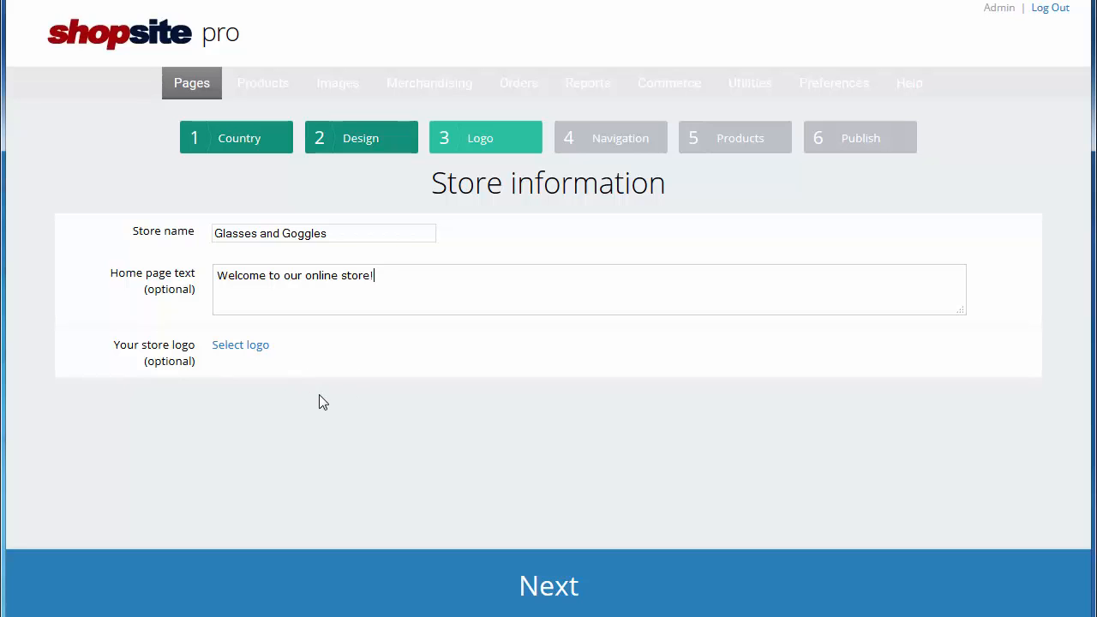
pyautogui.moveTo(433, 577)
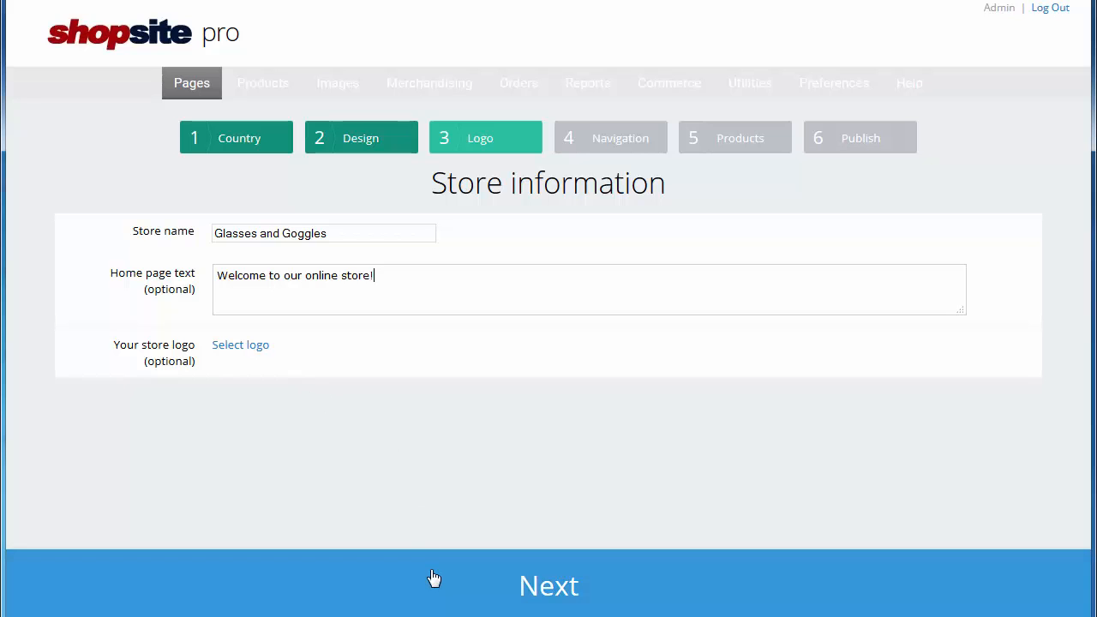
pyautogui.click(548, 586)
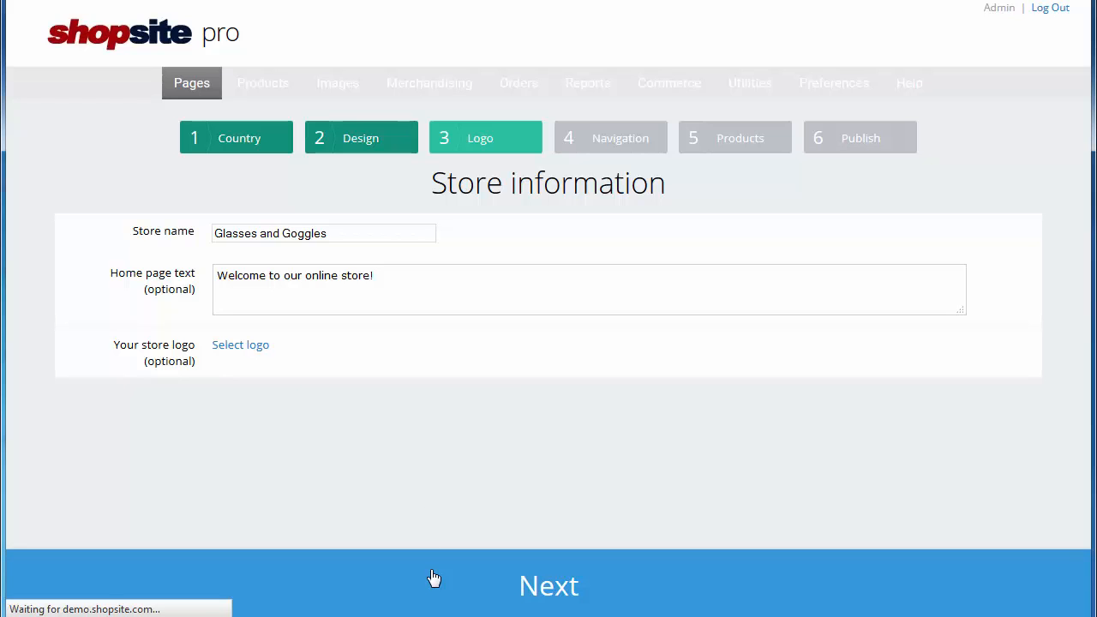
pyautogui.click(548, 586)
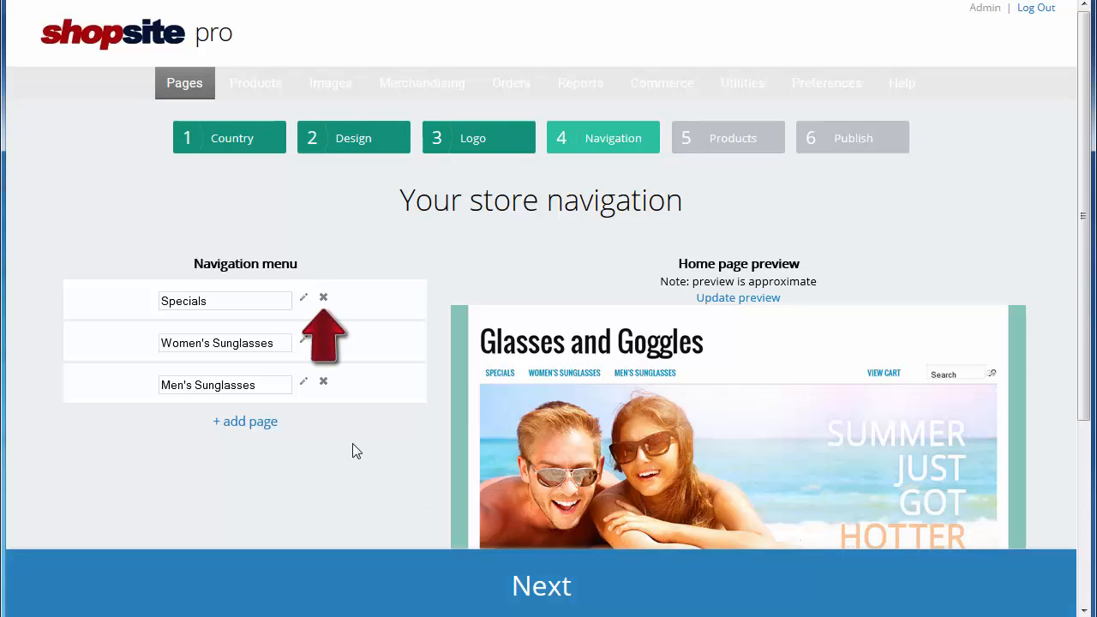
pyautogui.moveTo(323, 301)
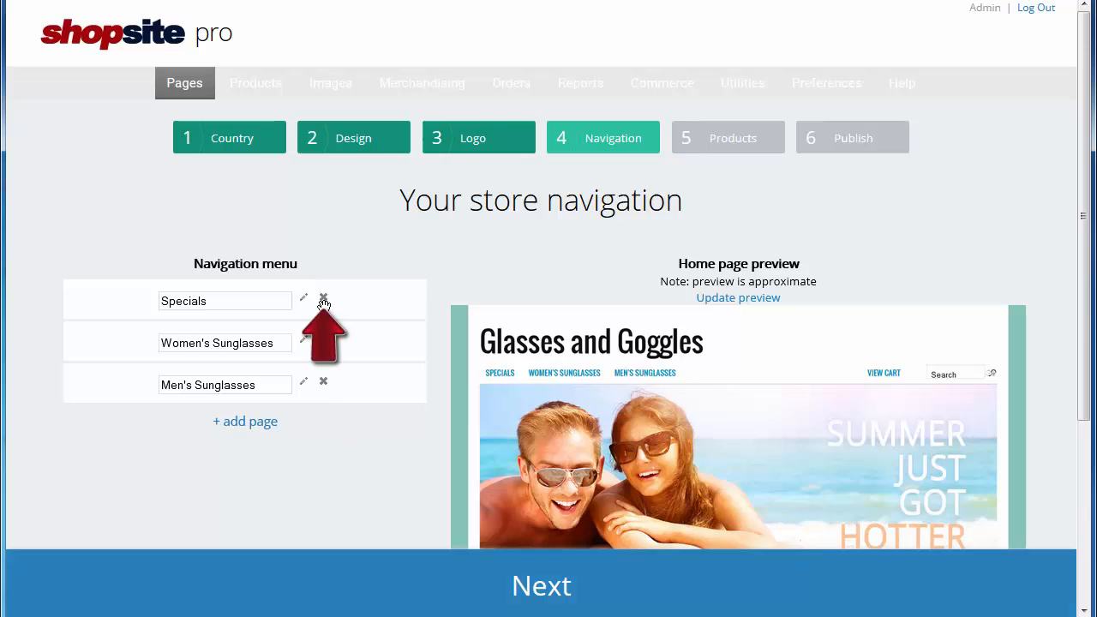
# Step: Delete the Specials page from the navigation menu
pyautogui.click(323, 300)
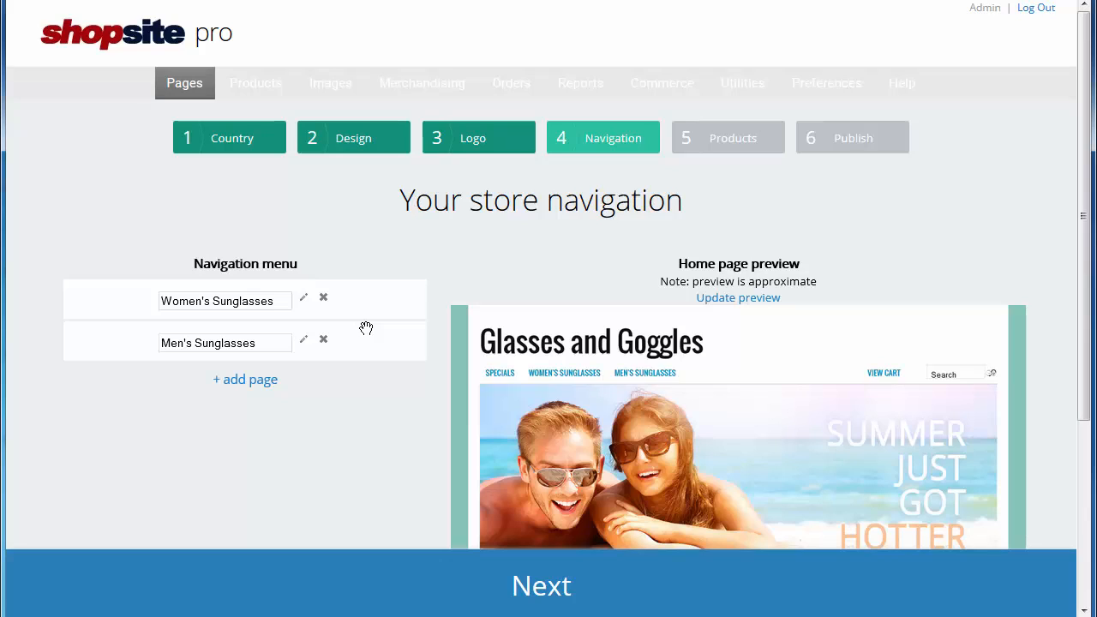
pyautogui.moveTo(248, 409)
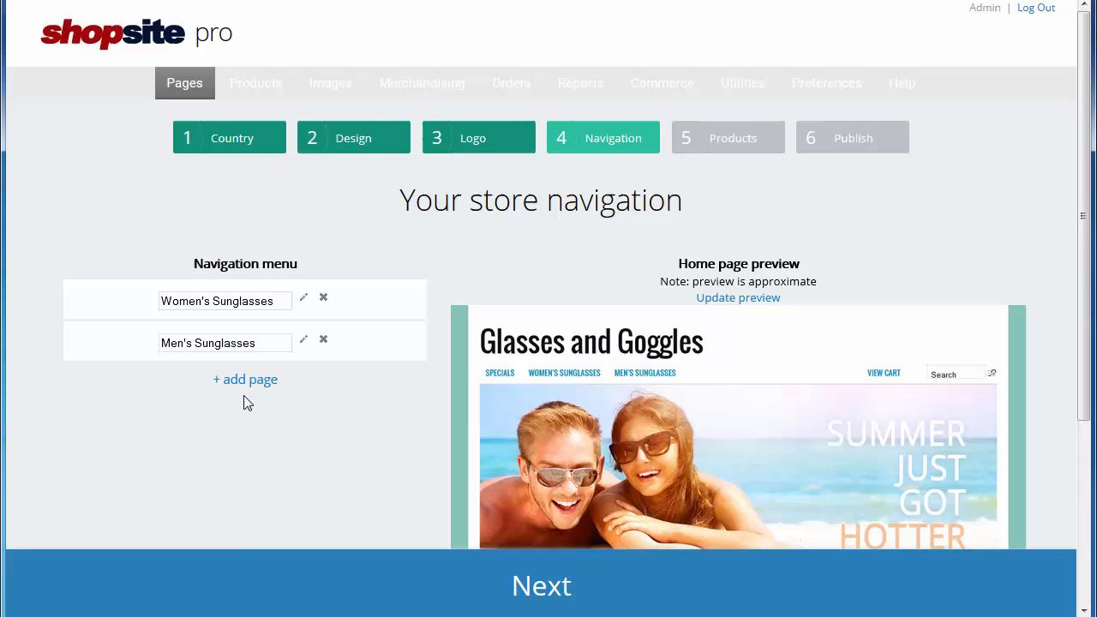
# Step: Add a third navigation page named 'Women's Goggles'
pyautogui.click(244, 379)
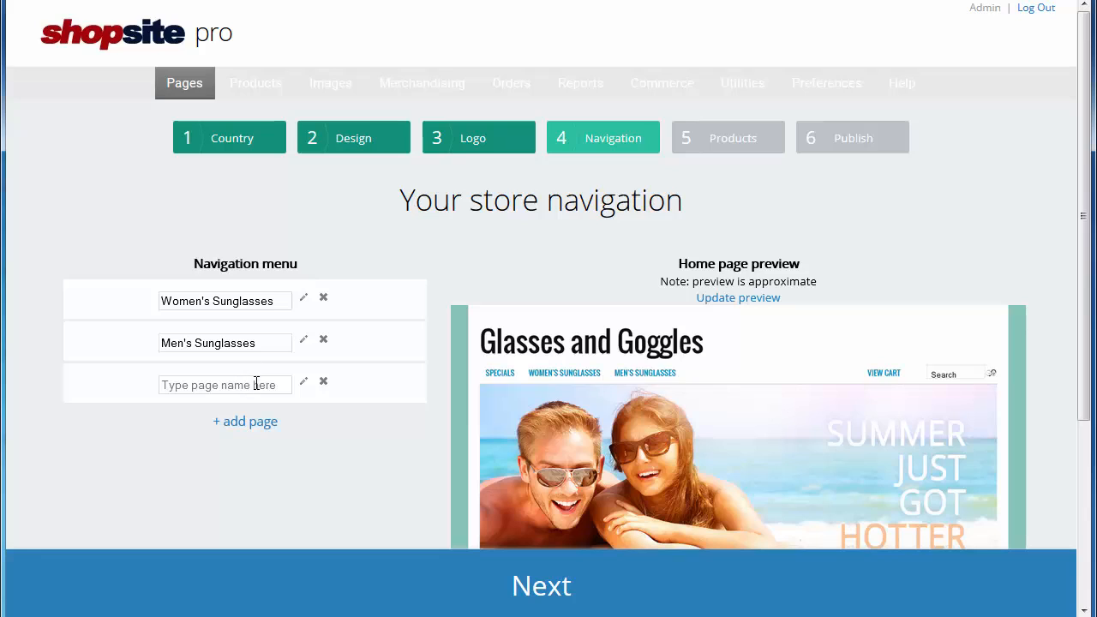
pyautogui.write('Women')
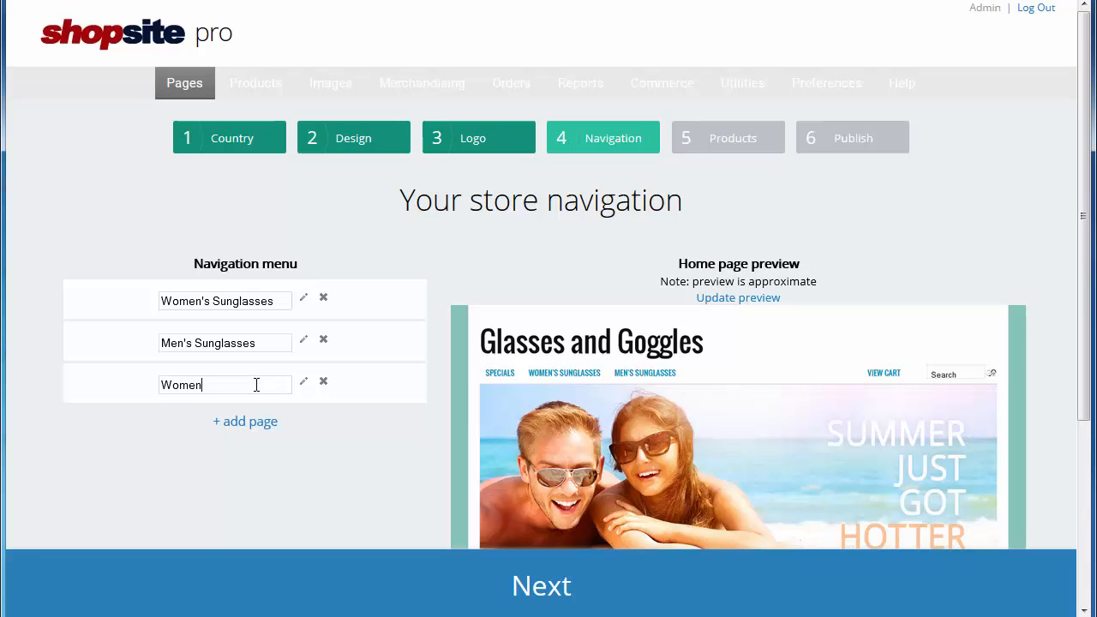
pyautogui.write("'s G")
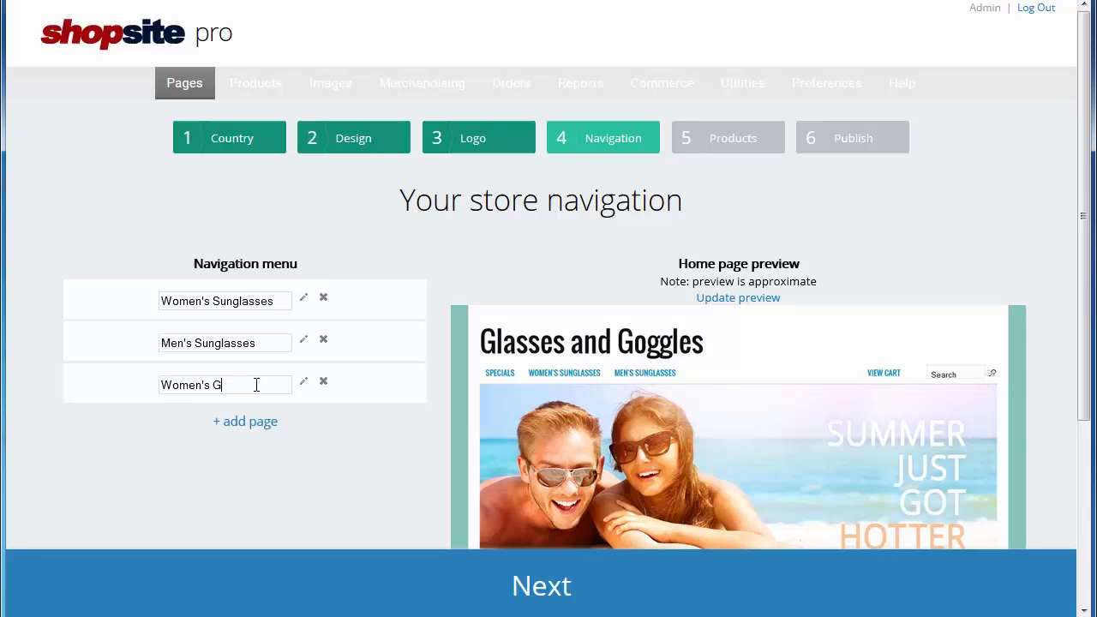
pyautogui.write('oggl')
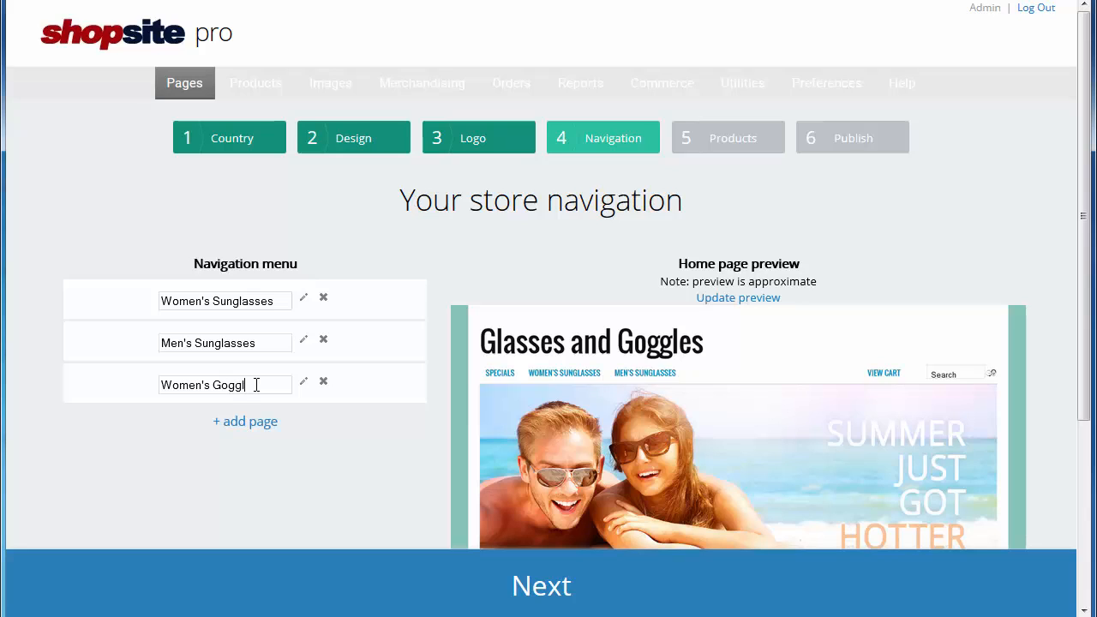
pyautogui.write('es')
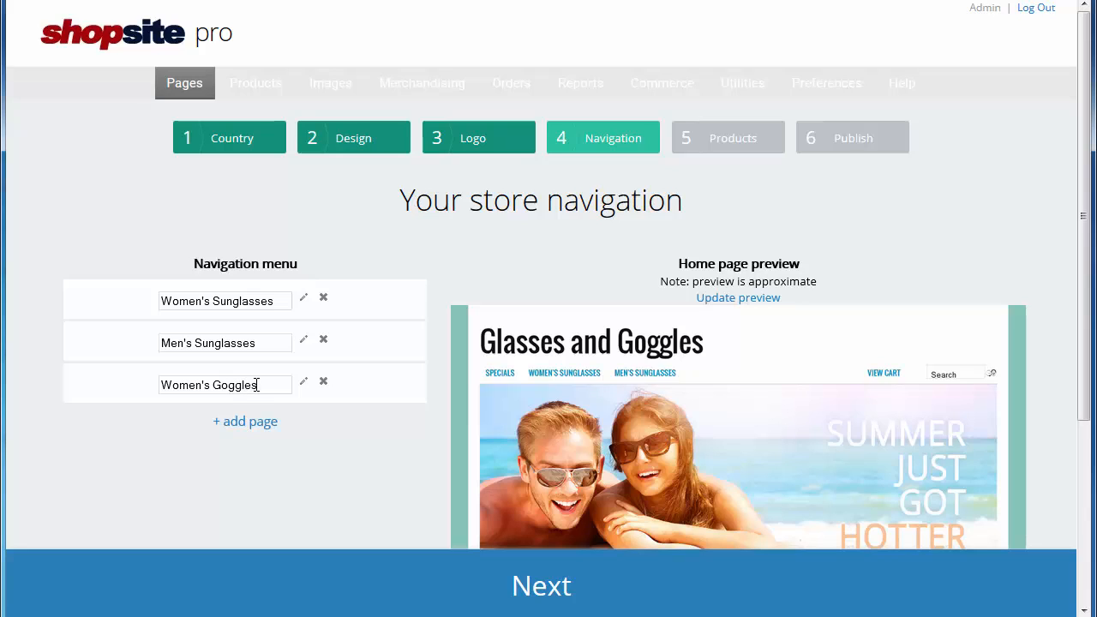
pyautogui.moveTo(326, 444)
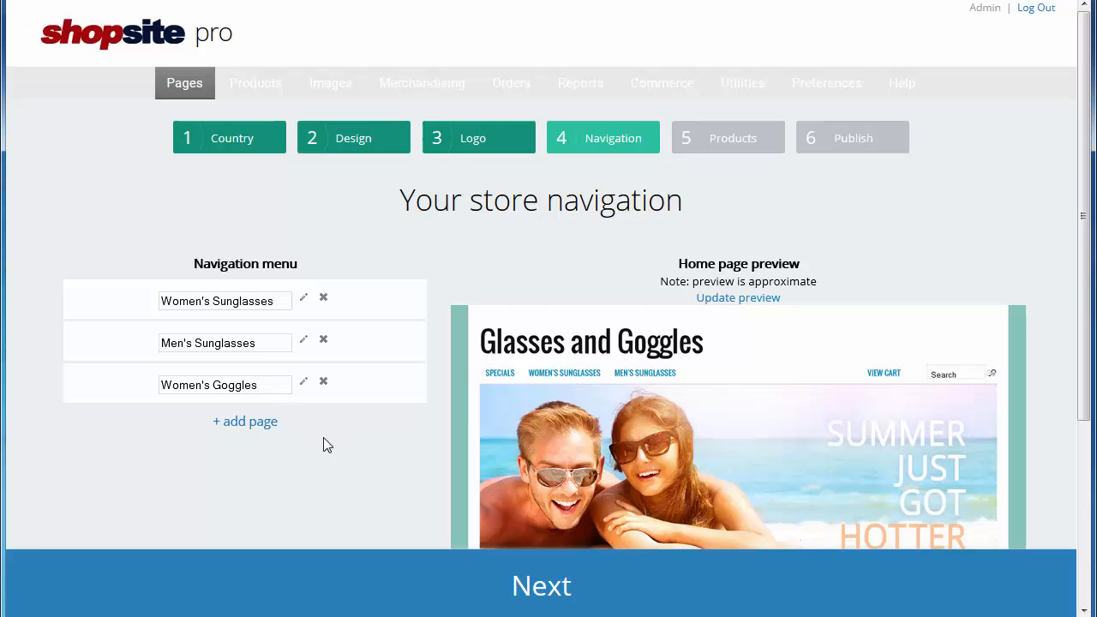
pyautogui.moveTo(410, 574)
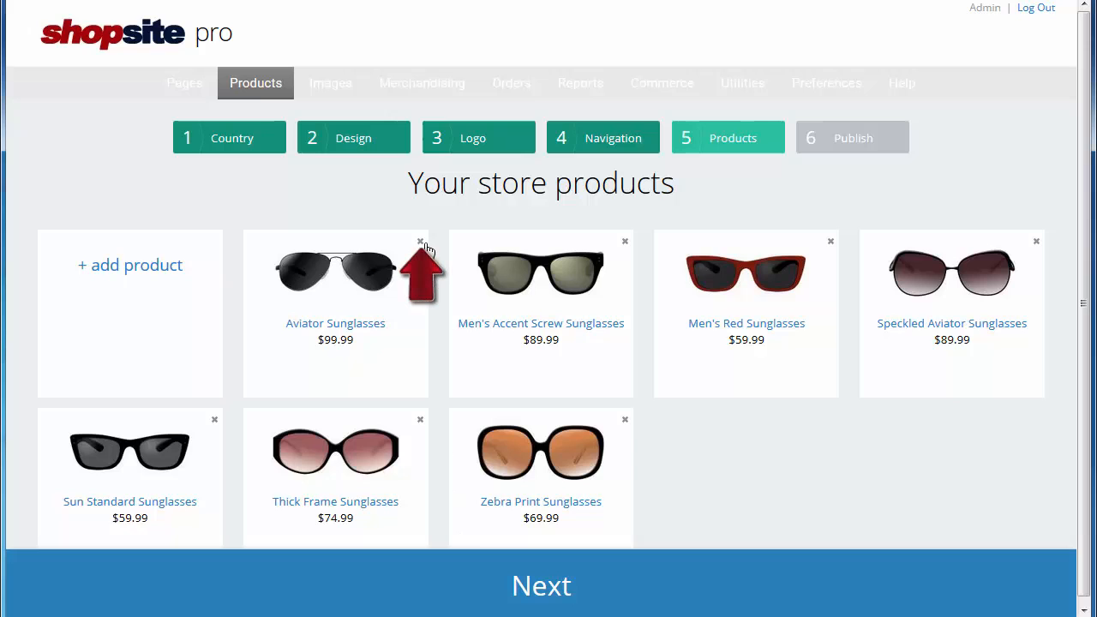
pyautogui.moveTo(421, 242)
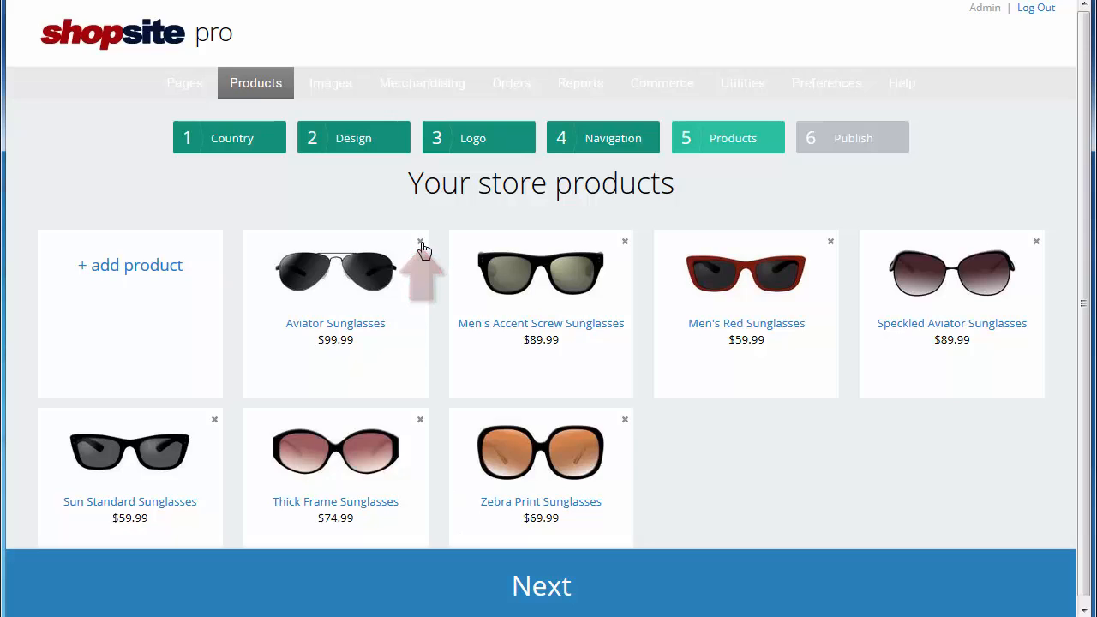
# Step: Delete the Aviator Sunglasses product and start a new blank product
pyautogui.click(420, 241)
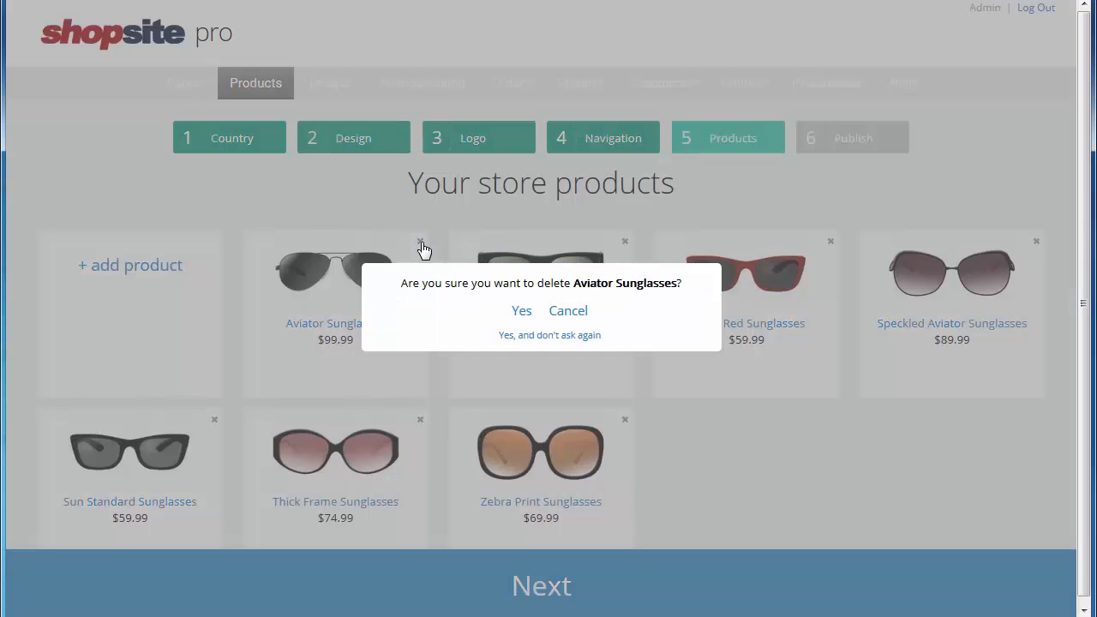
pyautogui.moveTo(513, 320)
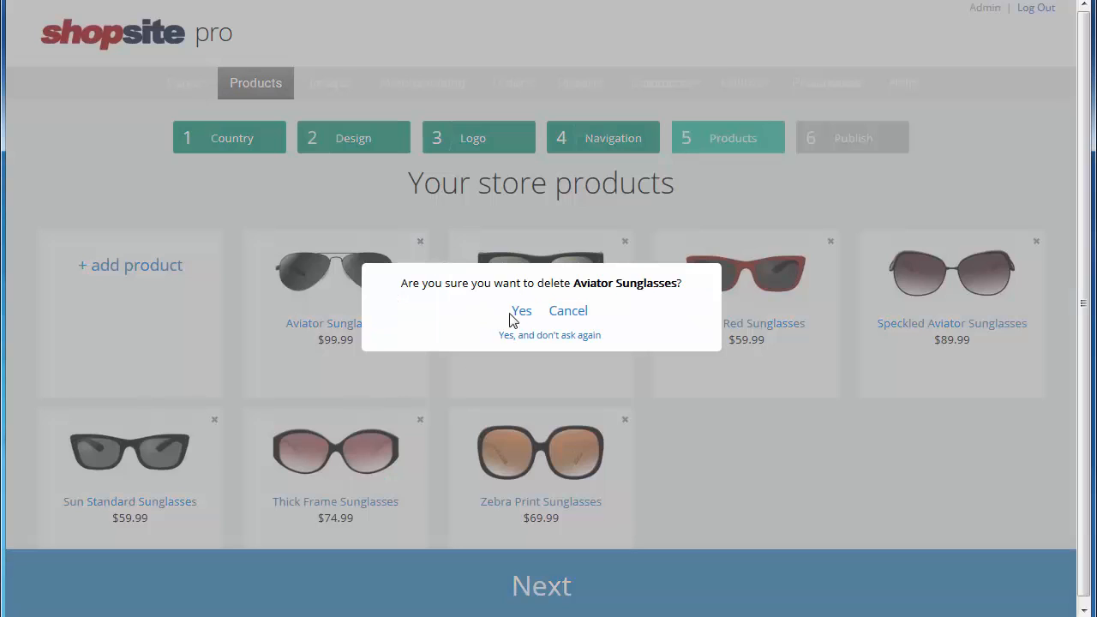
pyautogui.click(521, 311)
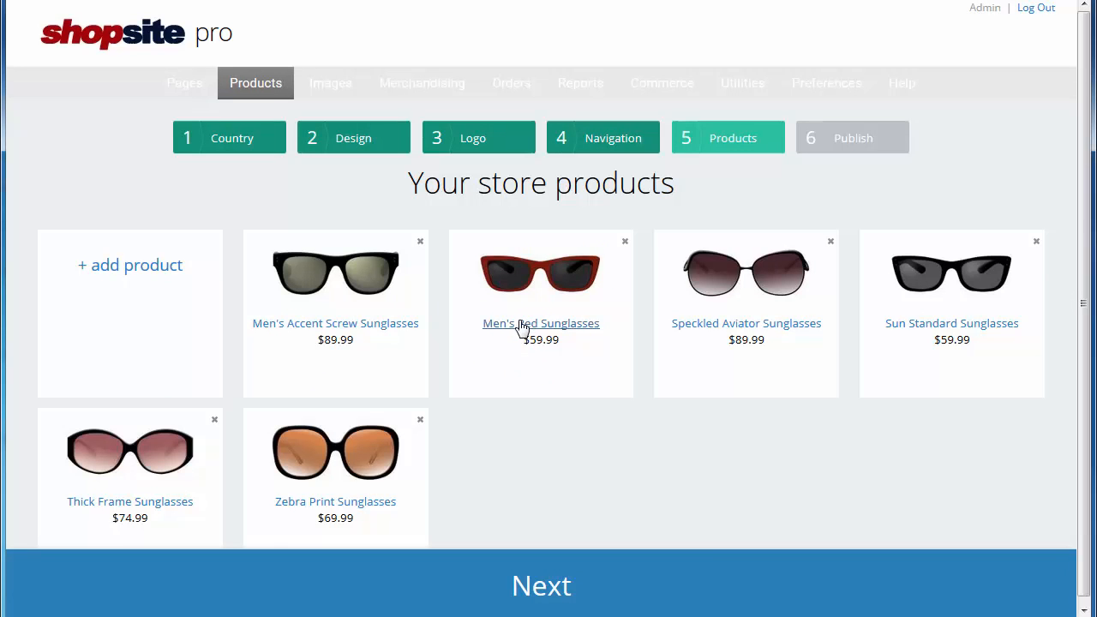
pyautogui.moveTo(532, 433)
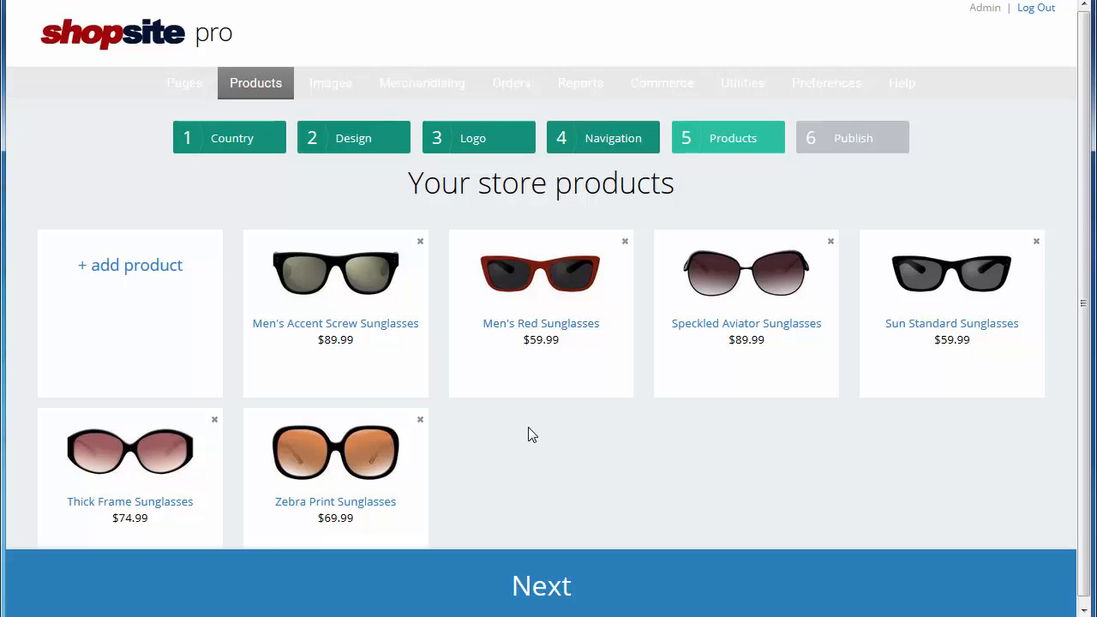
pyautogui.moveTo(129, 265)
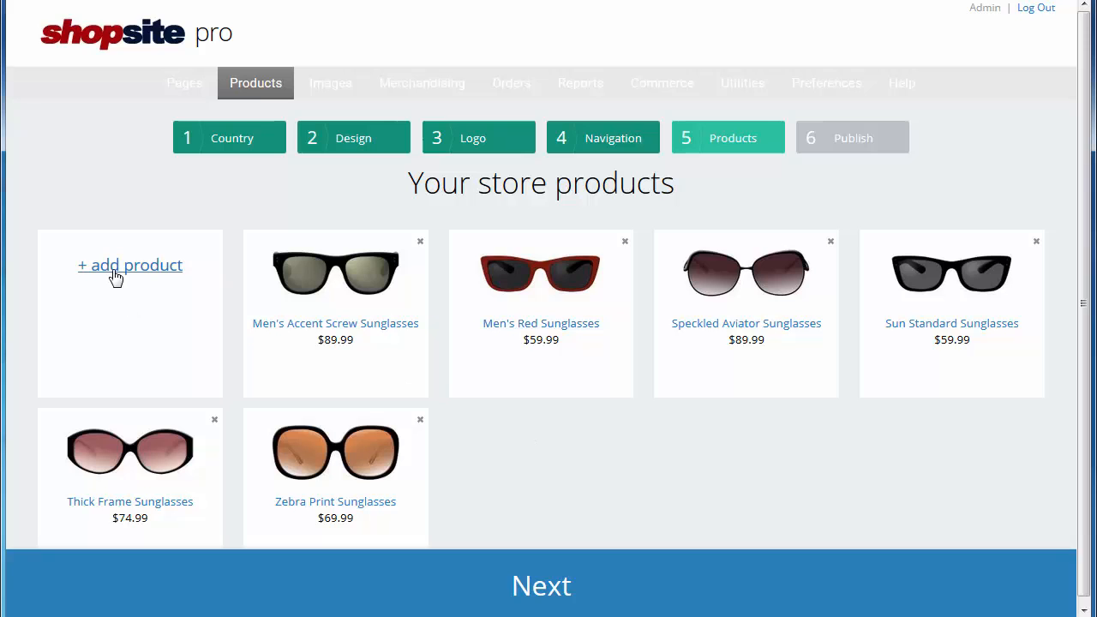
pyautogui.click(130, 265)
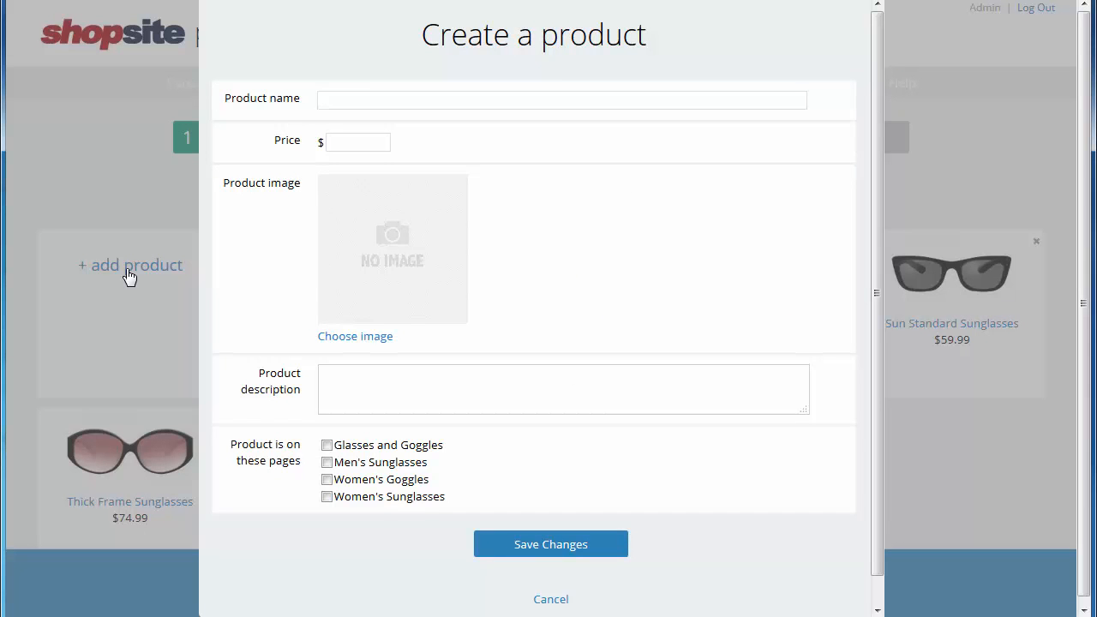
# Step: Enter product name 'Blossom' with a price of 239
pyautogui.click(561, 99)
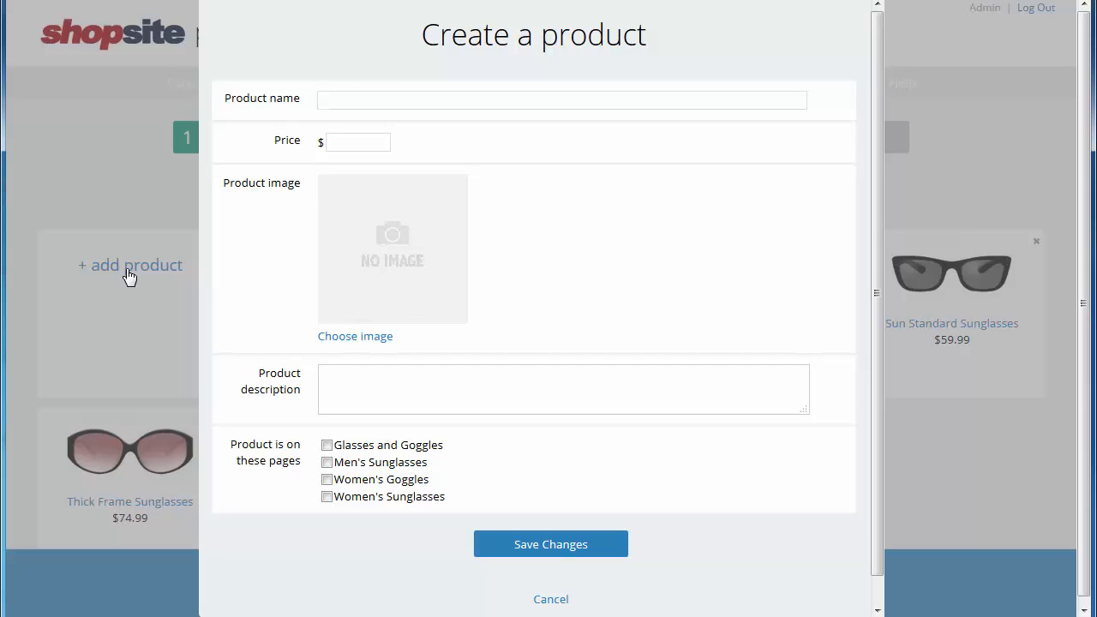
pyautogui.click(561, 100)
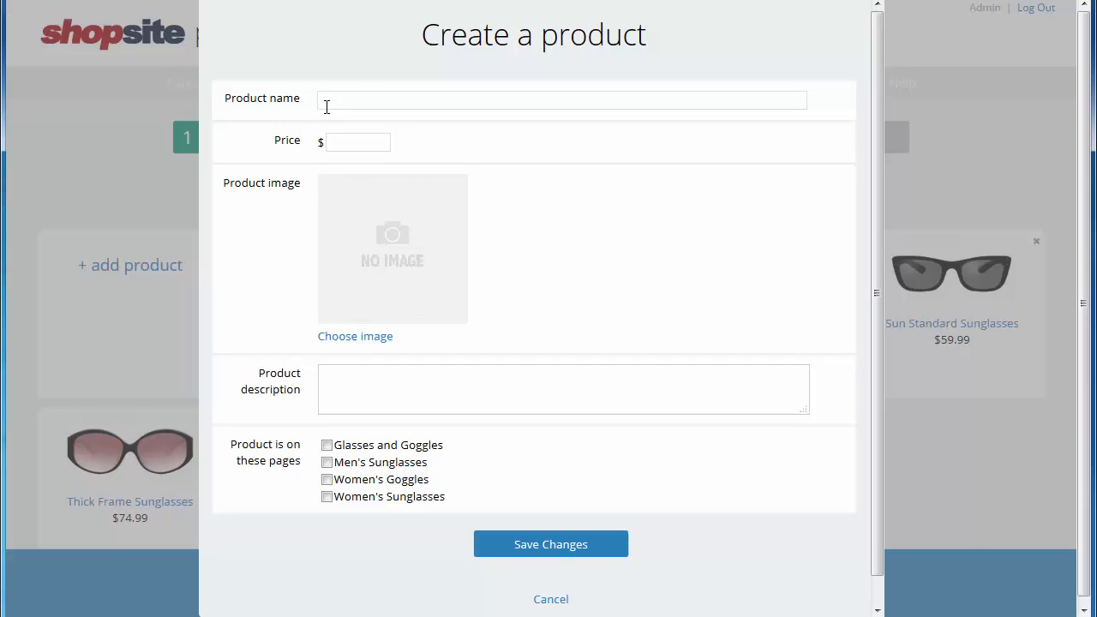
pyautogui.write('Blossom')
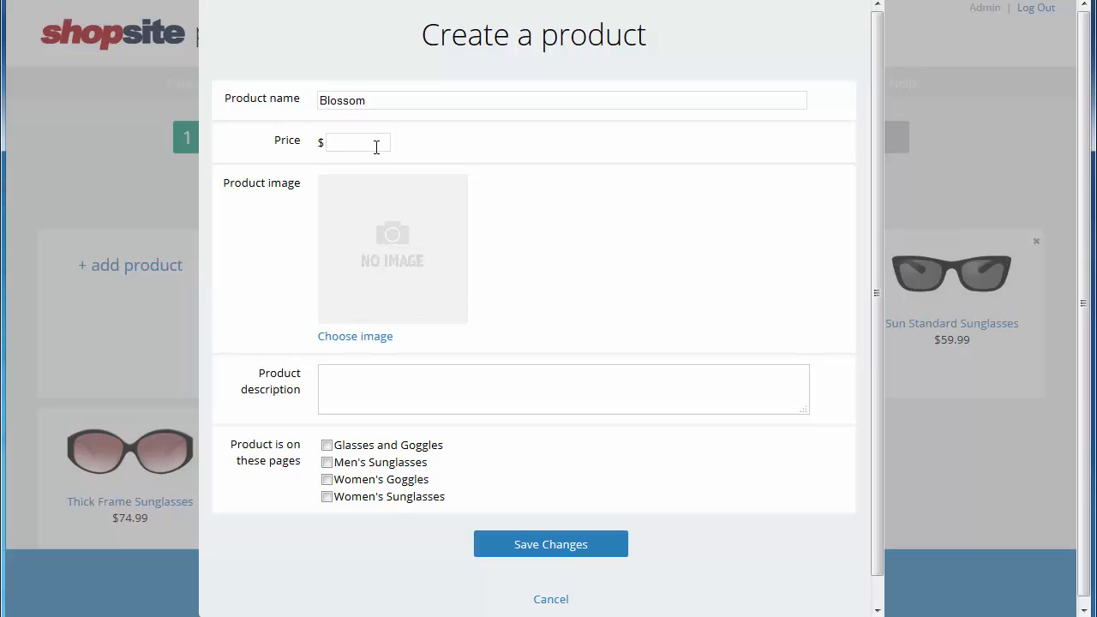
pyautogui.write('239')
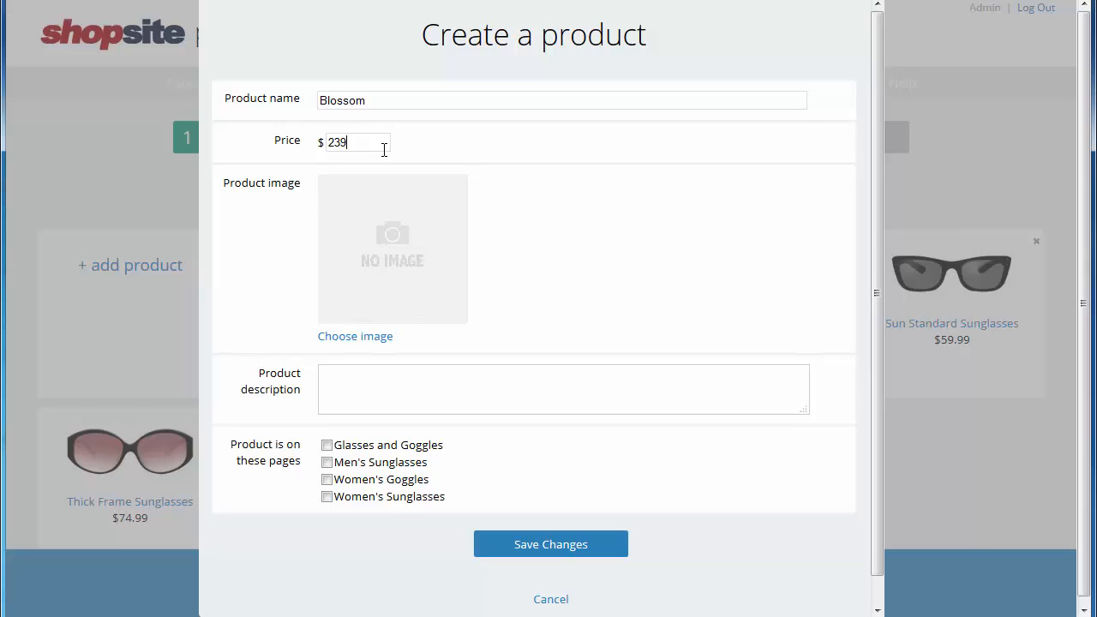
pyautogui.moveTo(489, 274)
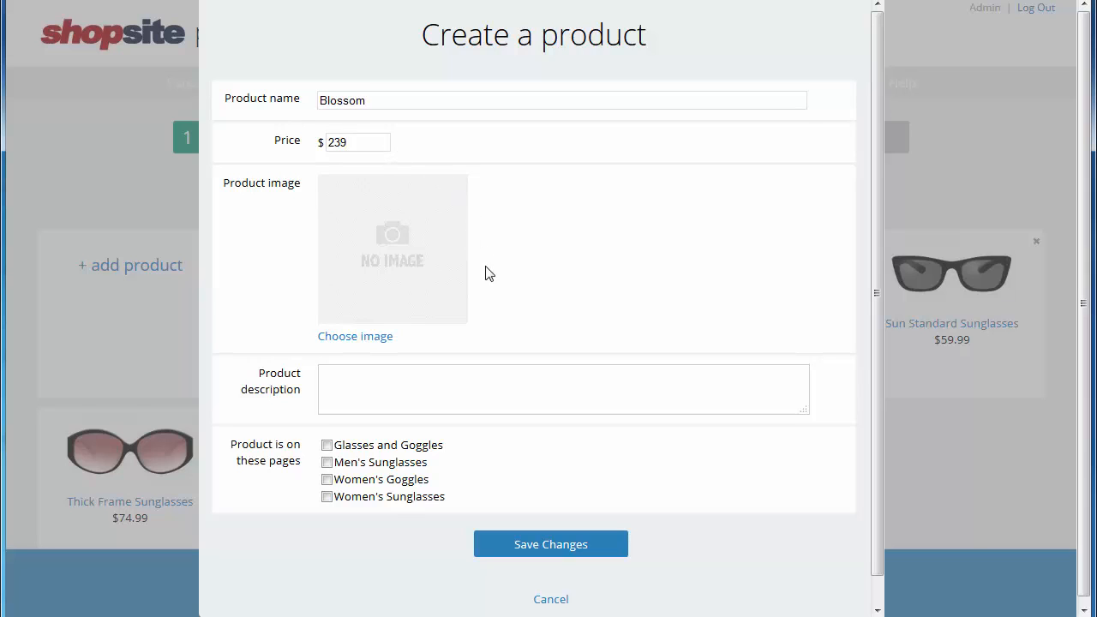
# Step: Choose cherry-blossom.jpg from the Demo pictures folder as the Blossom product's image
pyautogui.click(355, 336)
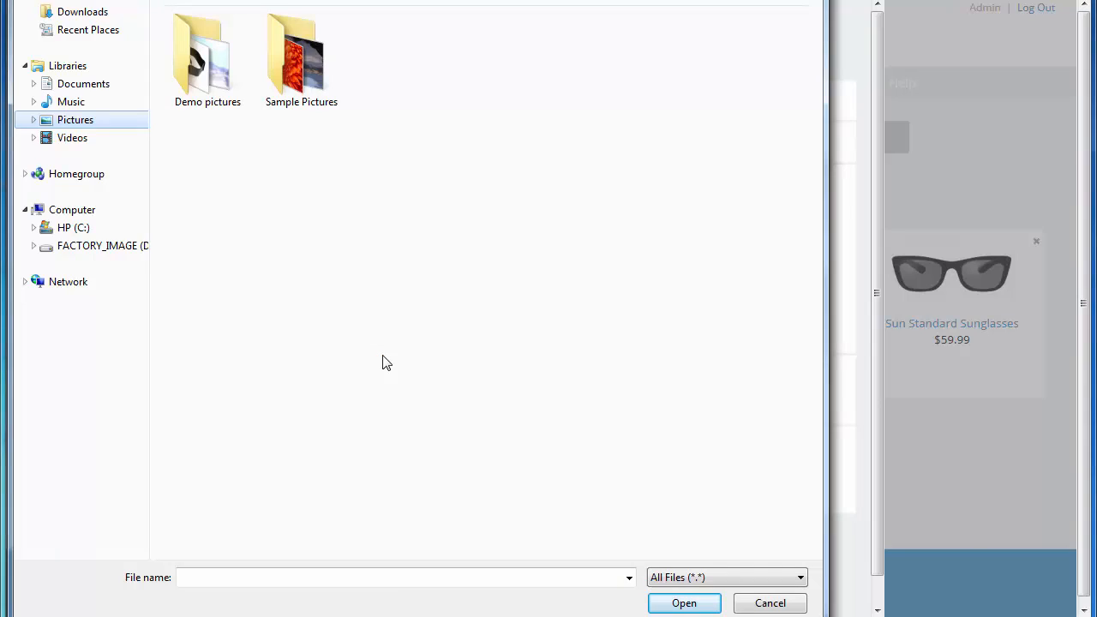
pyautogui.moveTo(334, 255)
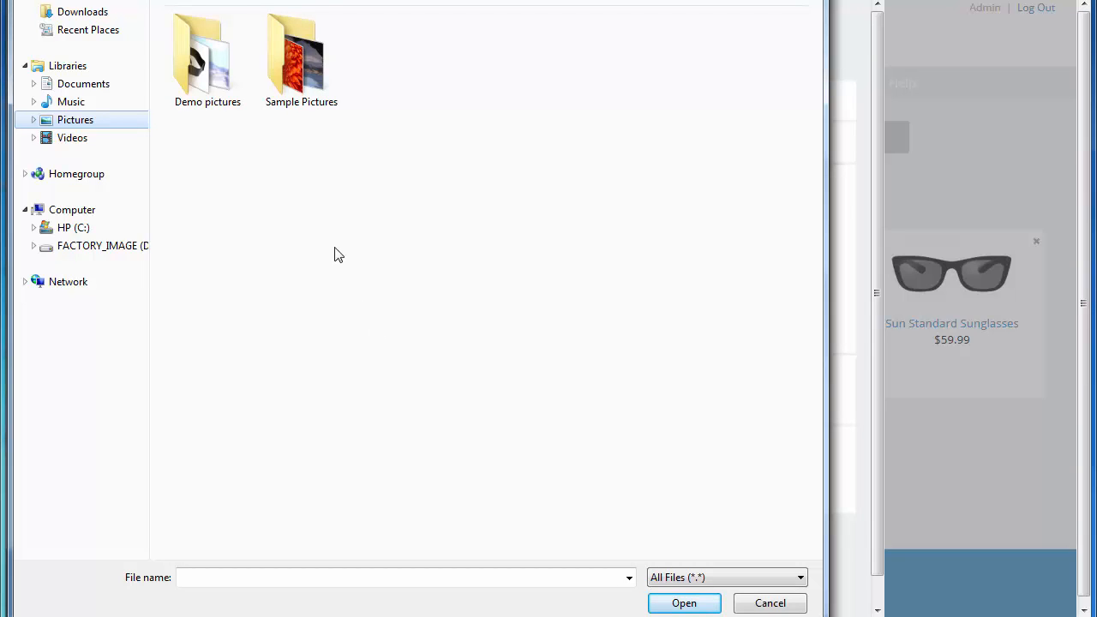
pyautogui.doubleClick(206, 52)
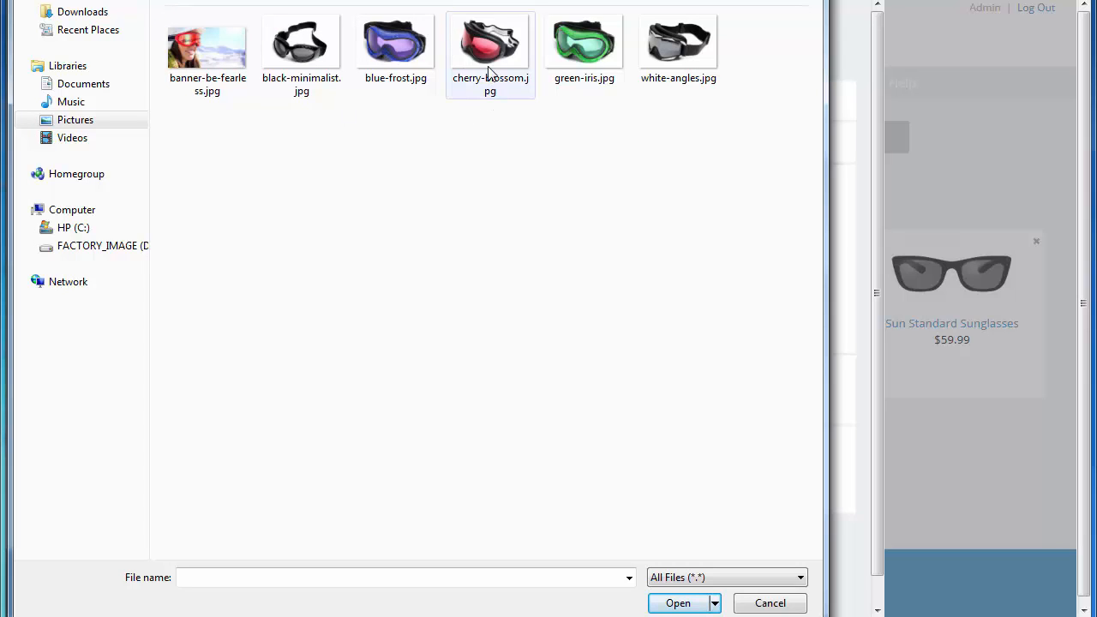
pyautogui.click(491, 41)
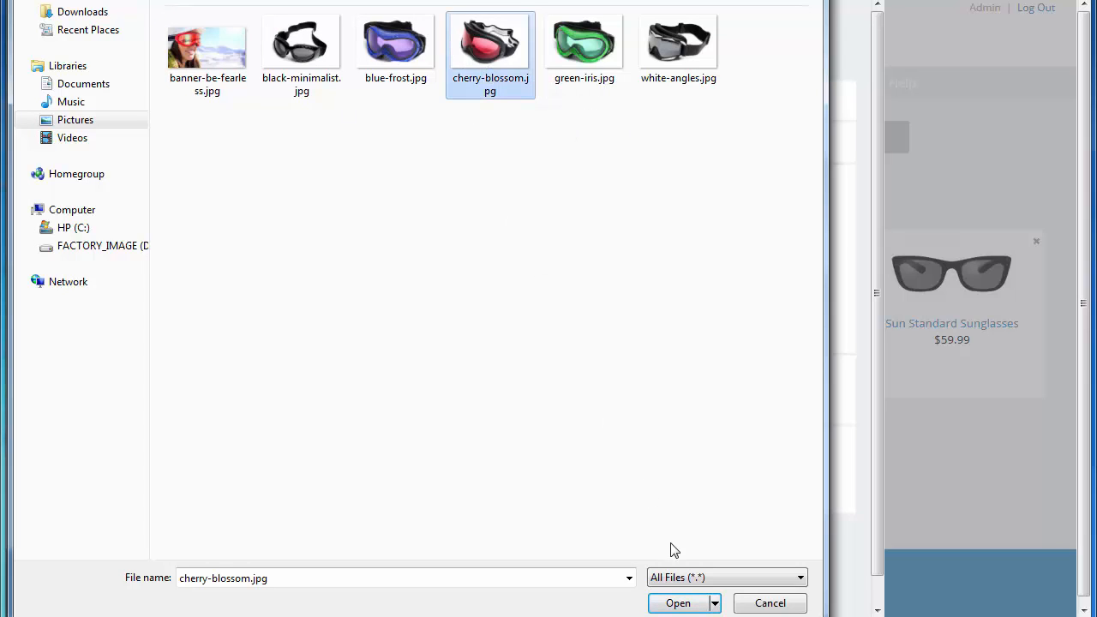
pyautogui.click(678, 602)
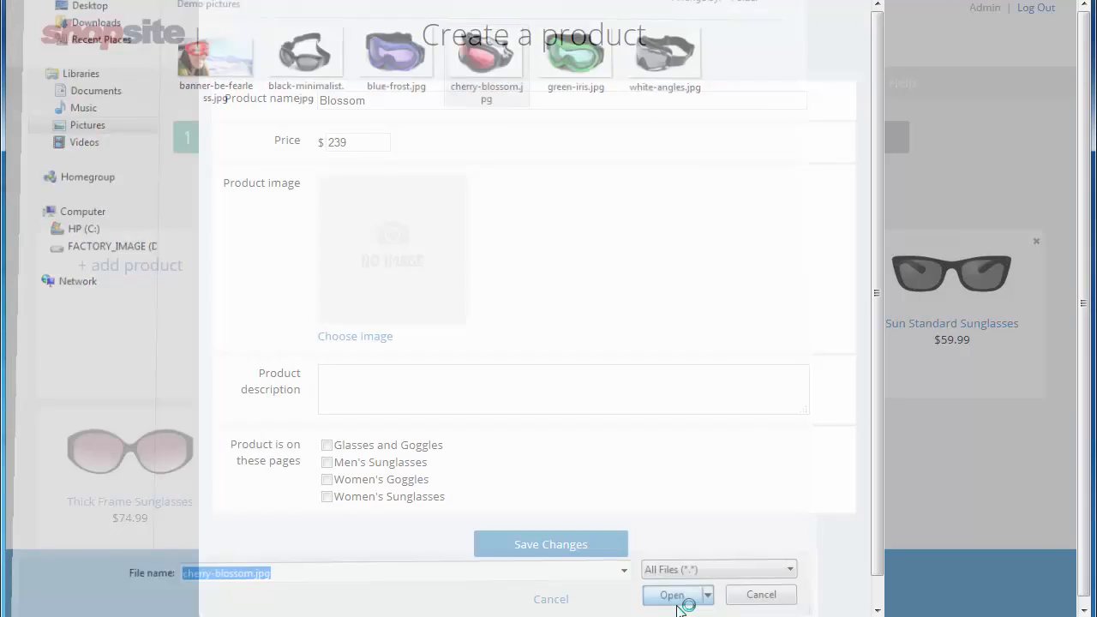
# Step: Place the $239 Blossom goggles on the Women's Goggles page and save the product
pyautogui.click(672, 595)
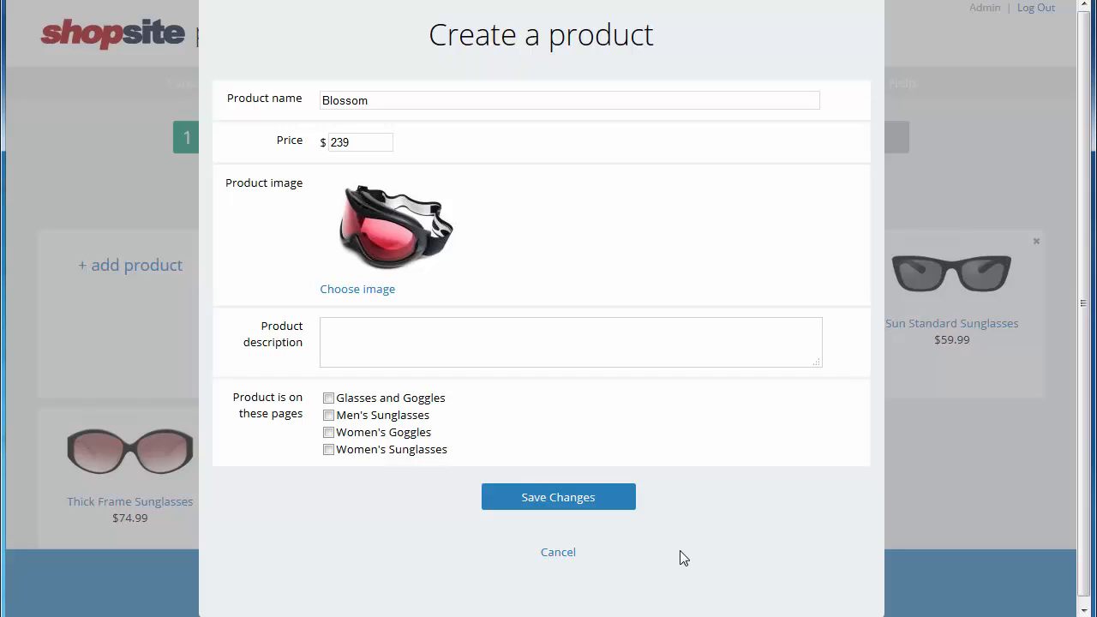
pyautogui.moveTo(469, 428)
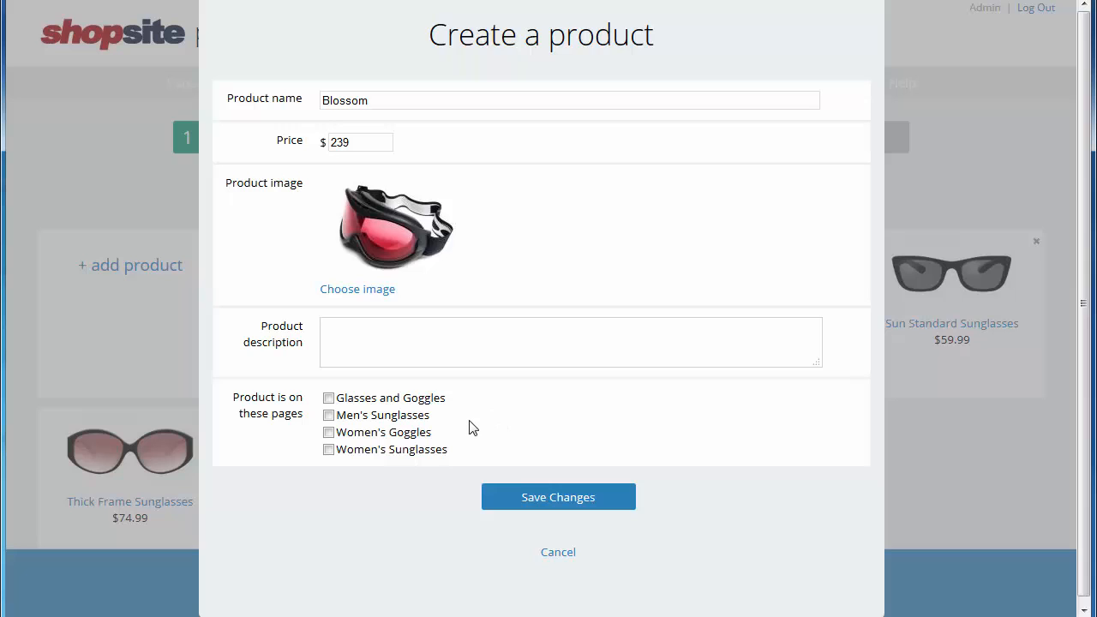
pyautogui.click(329, 432)
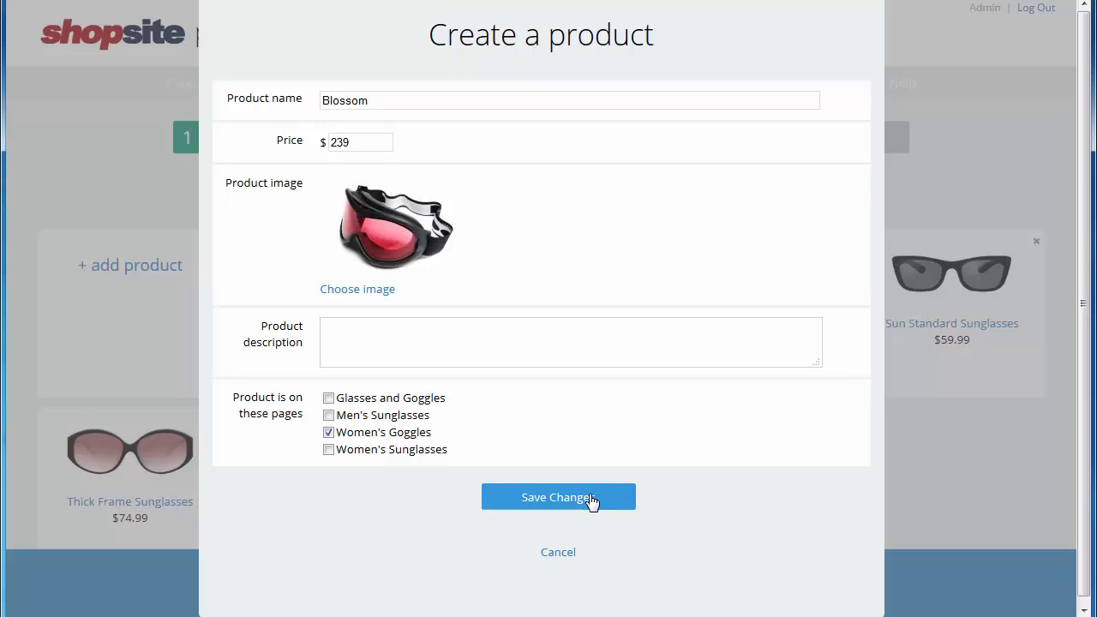
pyautogui.click(558, 497)
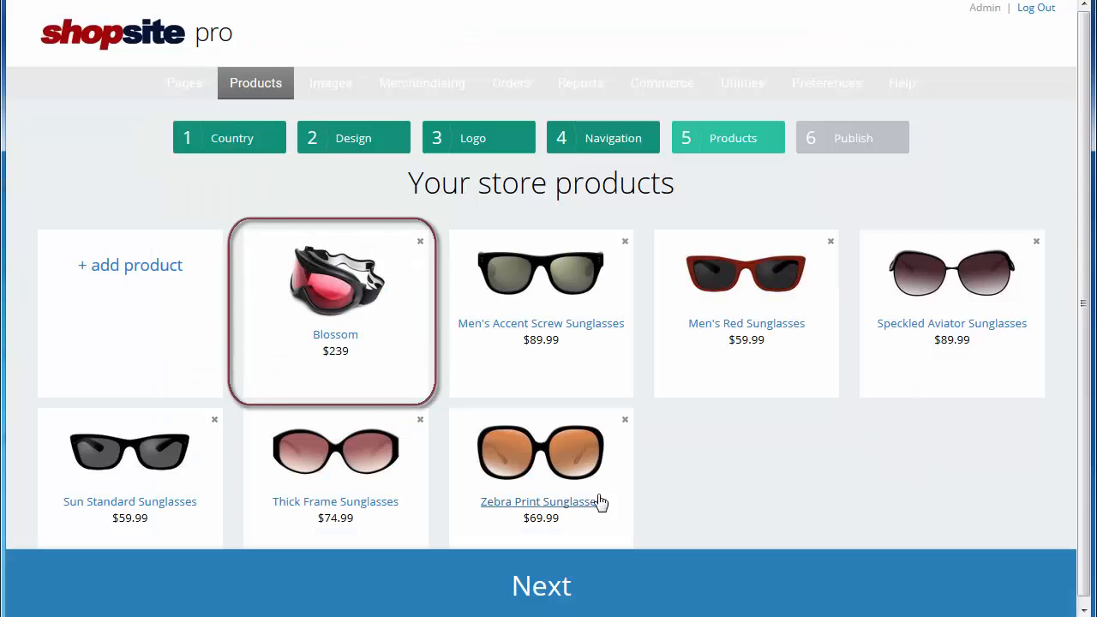
pyautogui.moveTo(653, 502)
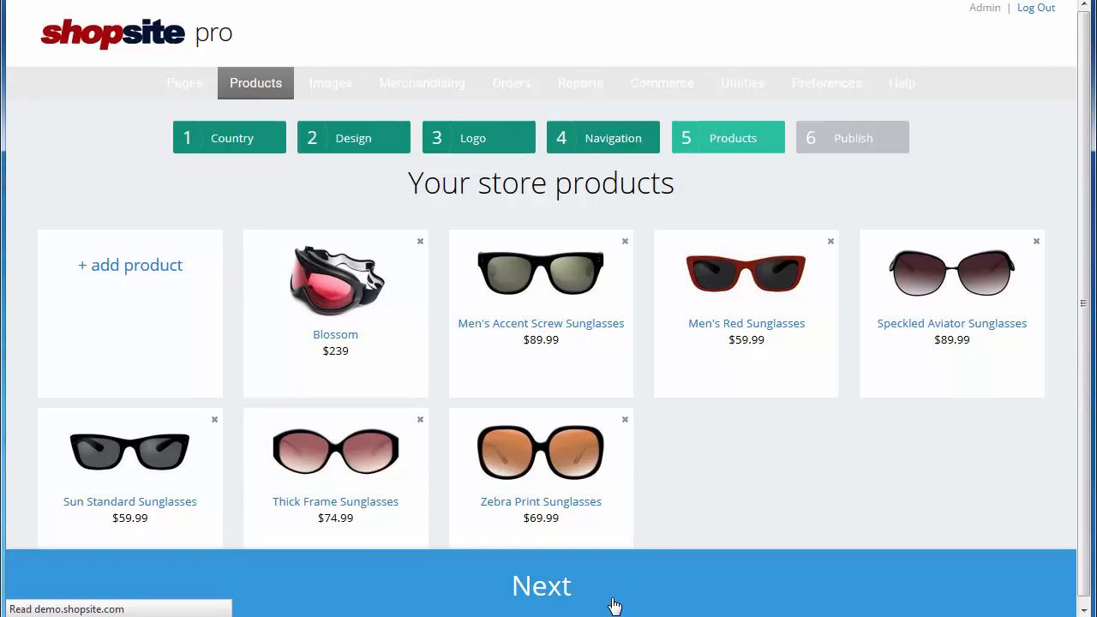
# Step: Advance to the Publish setup step and start publishing the store changes
pyautogui.click(540, 586)
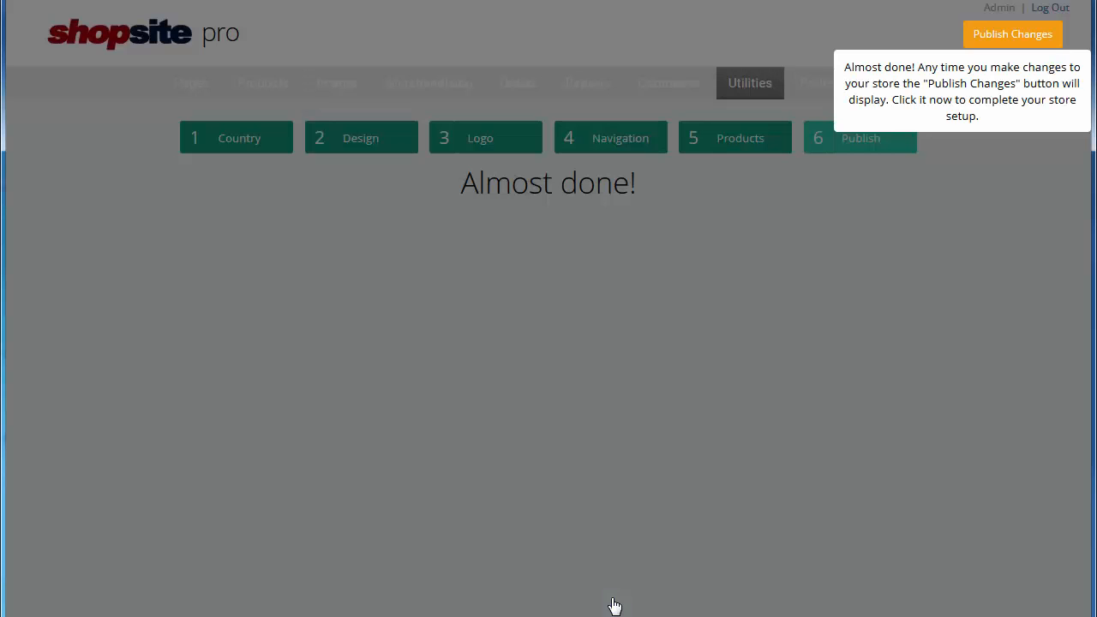
pyautogui.moveTo(1013, 35)
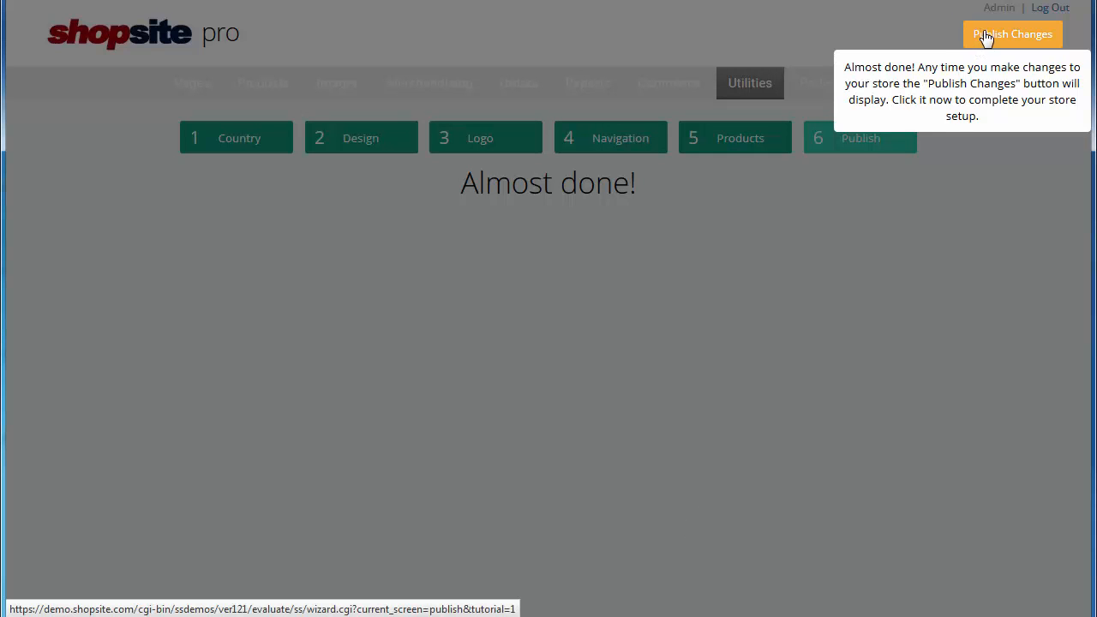
pyautogui.click(1011, 34)
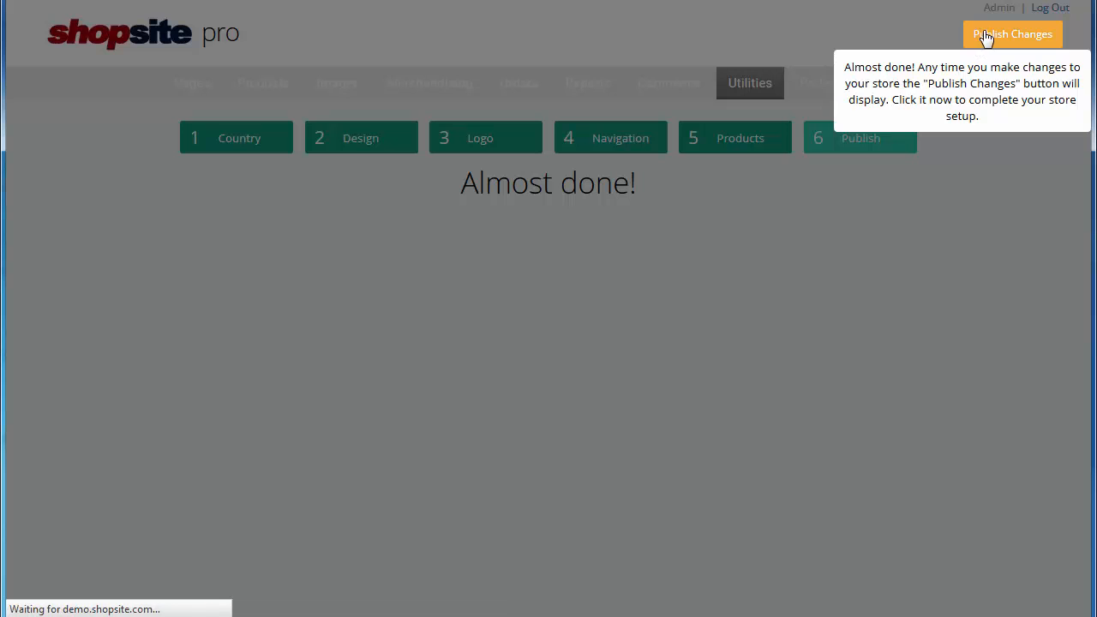
pyautogui.click(1012, 34)
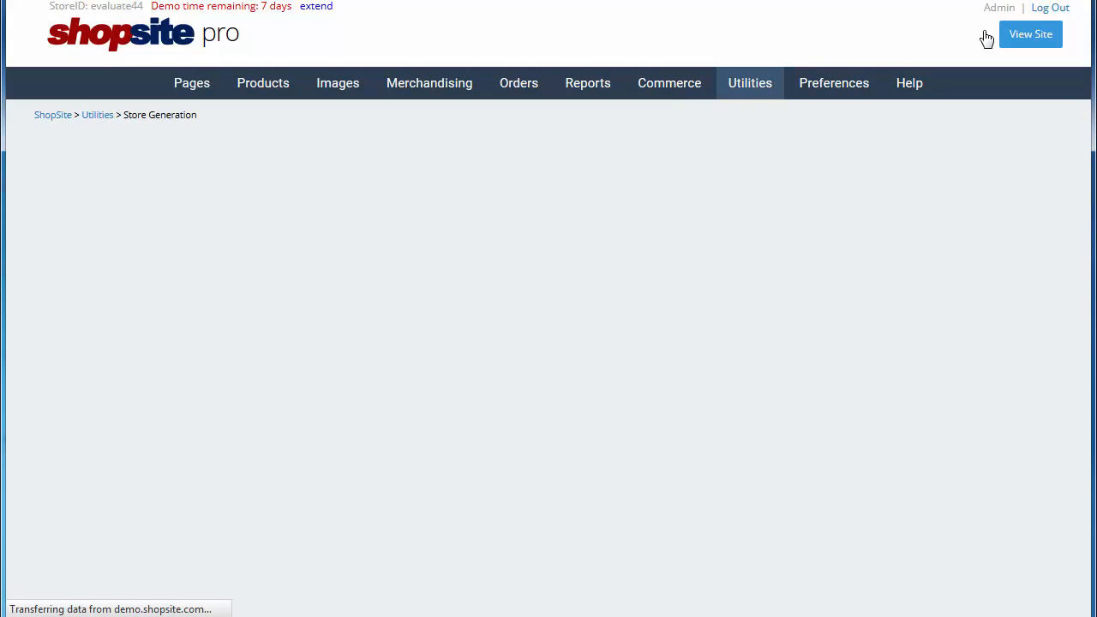
pyautogui.moveTo(986, 38)
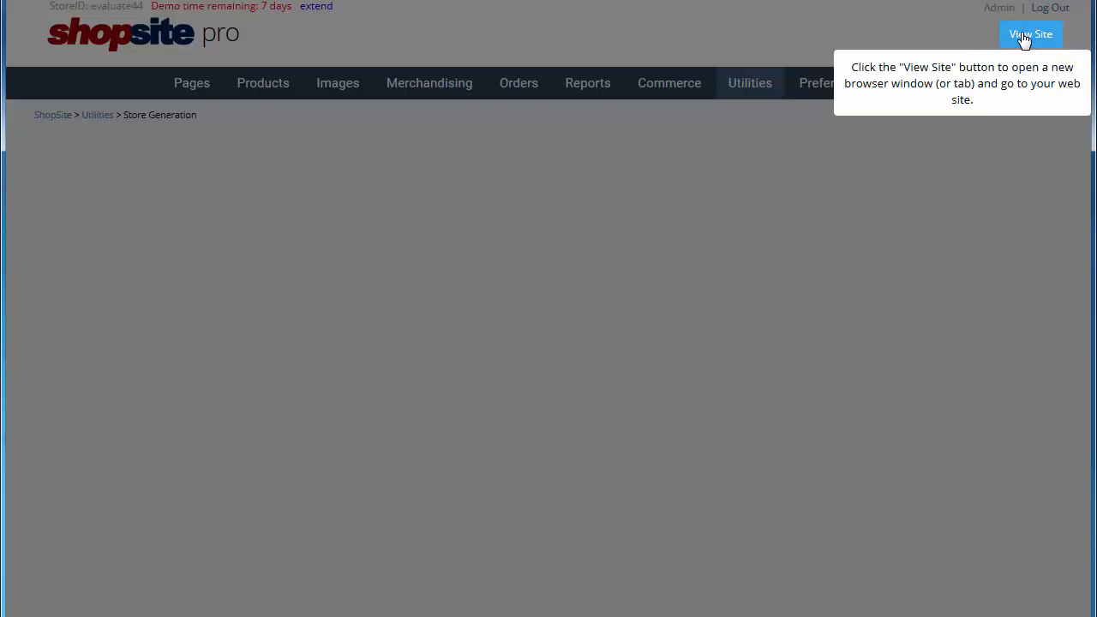
# Step: Open the live Glasses and Goggles storefront and visit its Women's Goggles page
pyautogui.click(1031, 34)
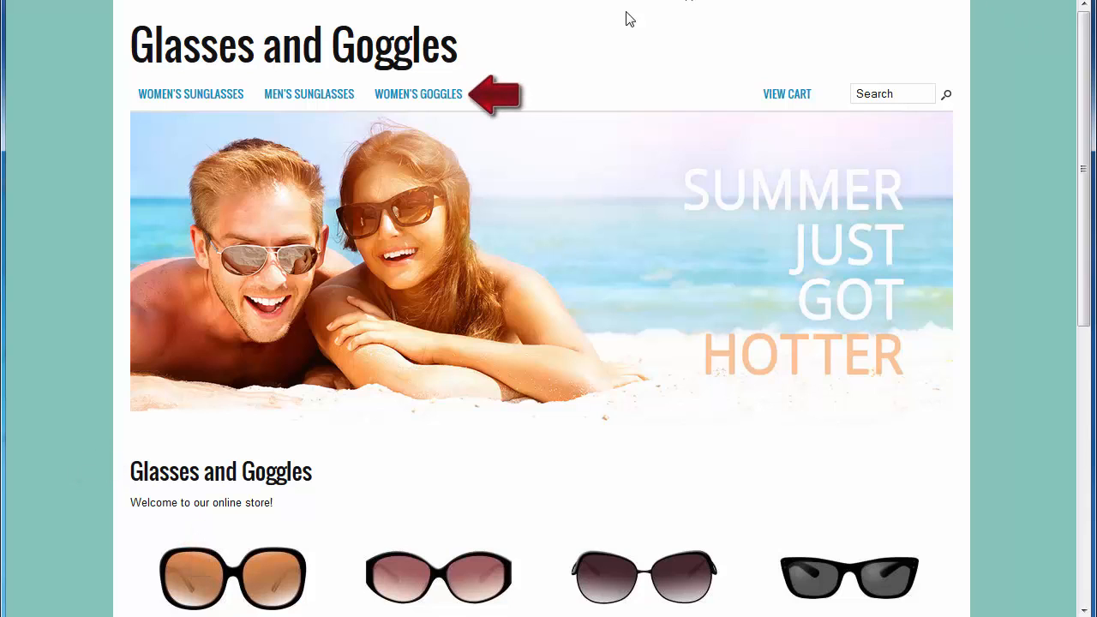
pyautogui.moveTo(418, 94)
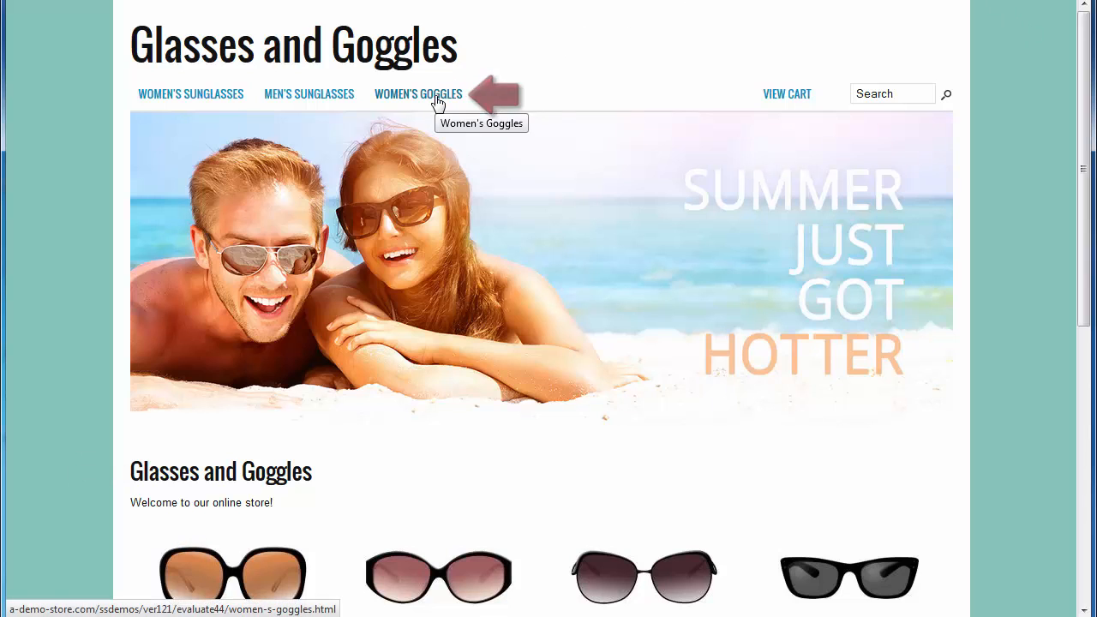
pyautogui.click(419, 93)
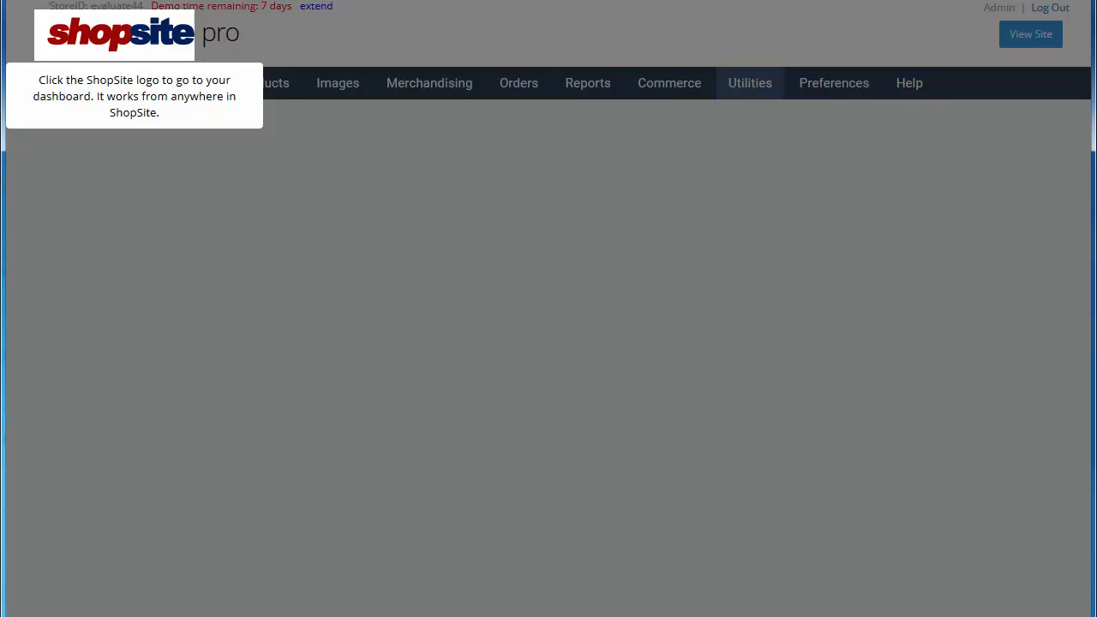
pyautogui.moveTo(253, 83)
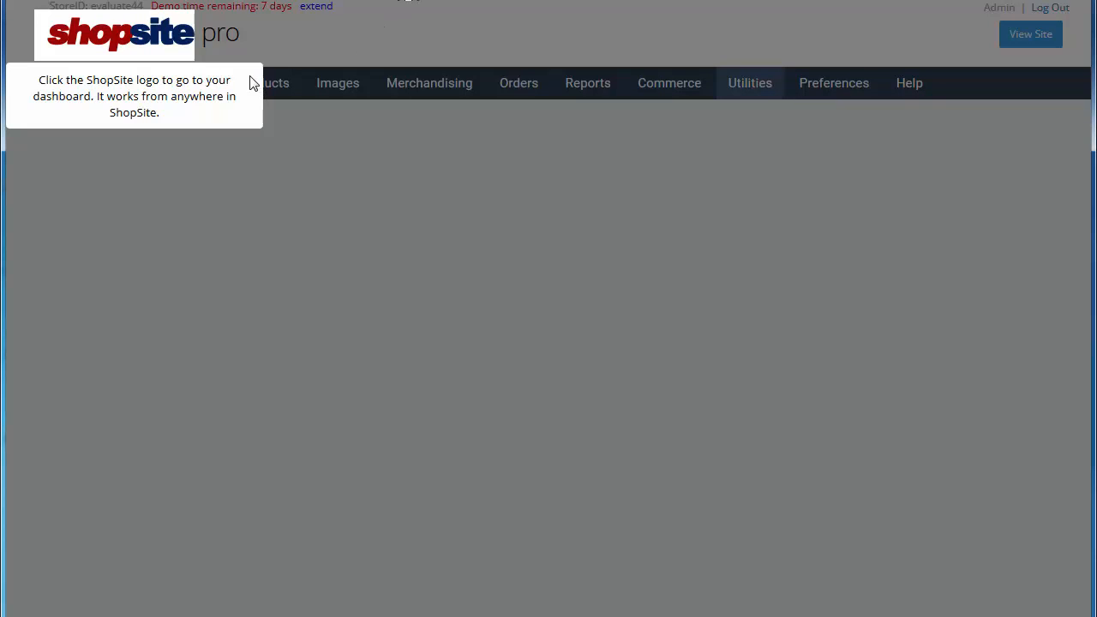
pyautogui.moveTo(236, 42)
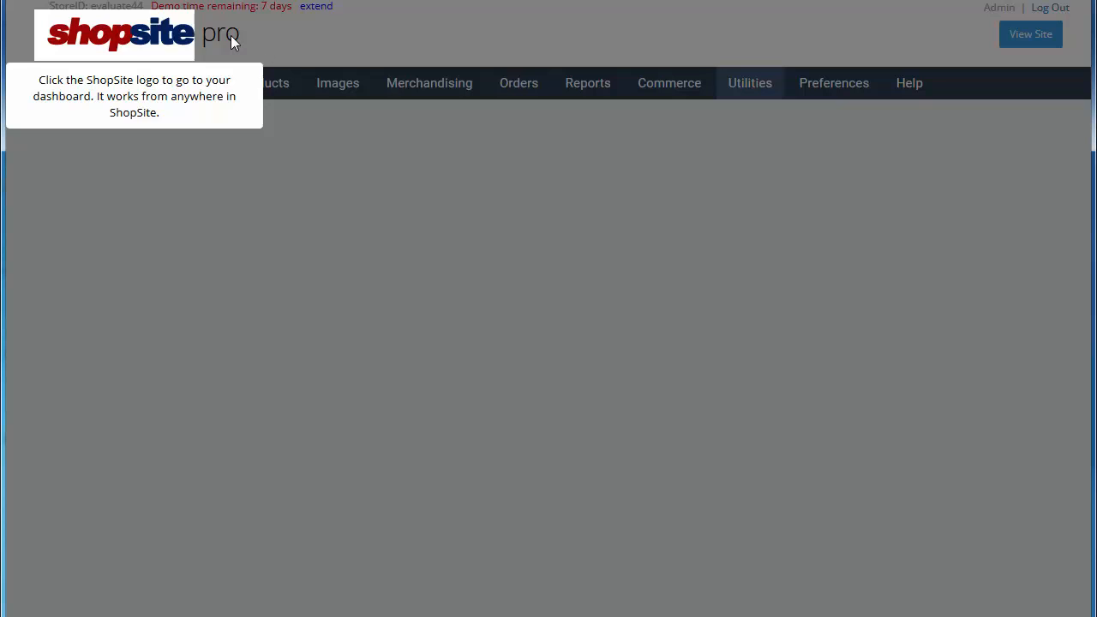
pyautogui.moveTo(145, 35)
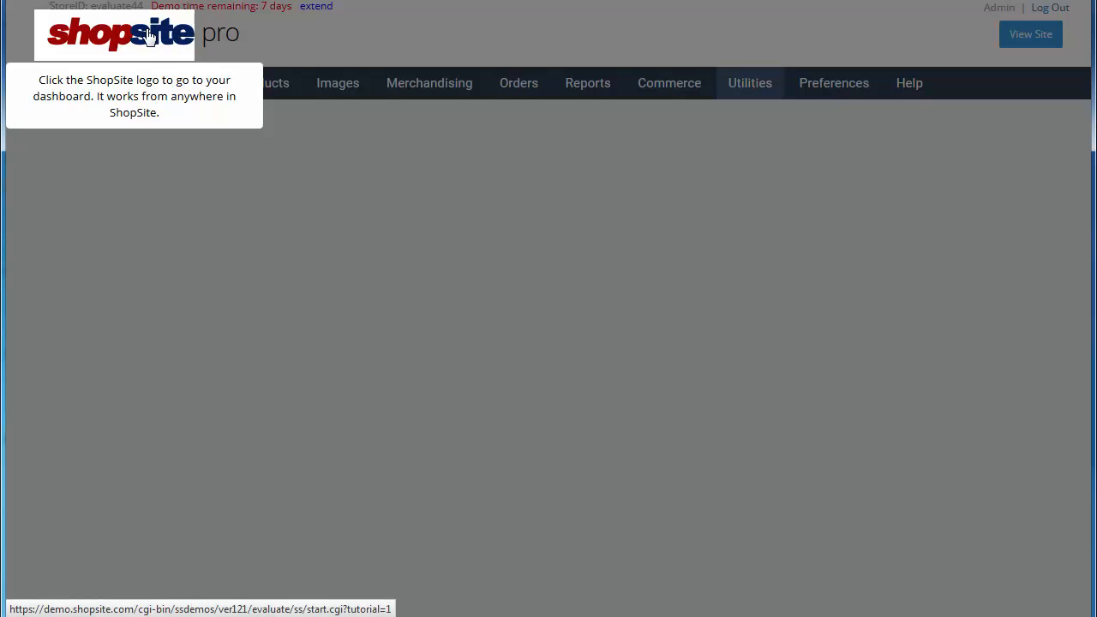
# Step: Use the ShopSite logo to return to the admin dashboard with its To Do List
pyautogui.click(120, 34)
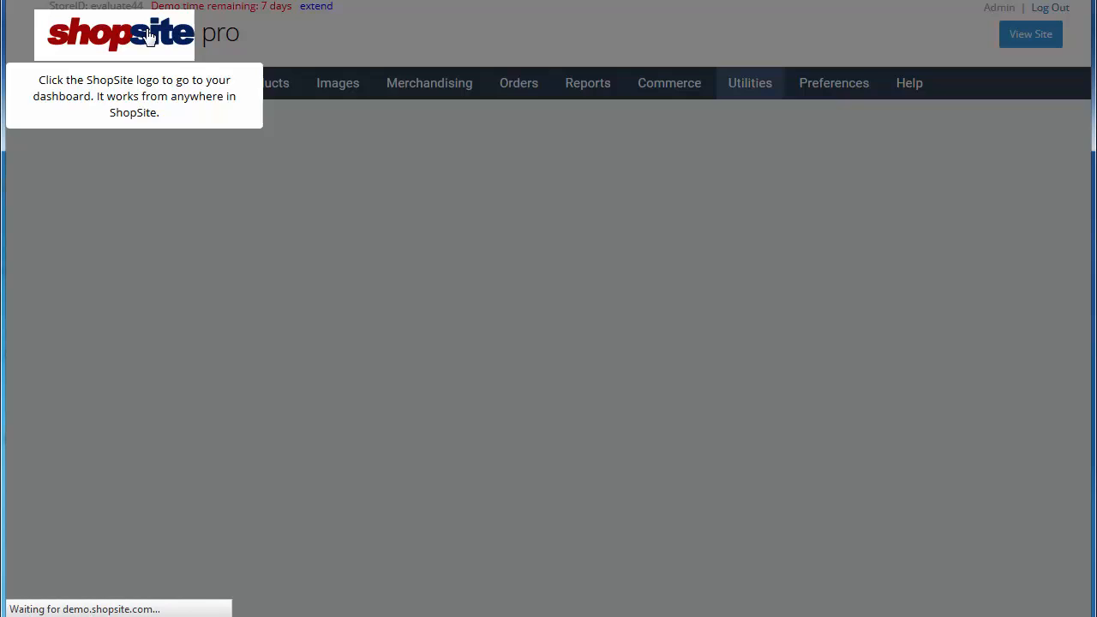
pyautogui.click(120, 34)
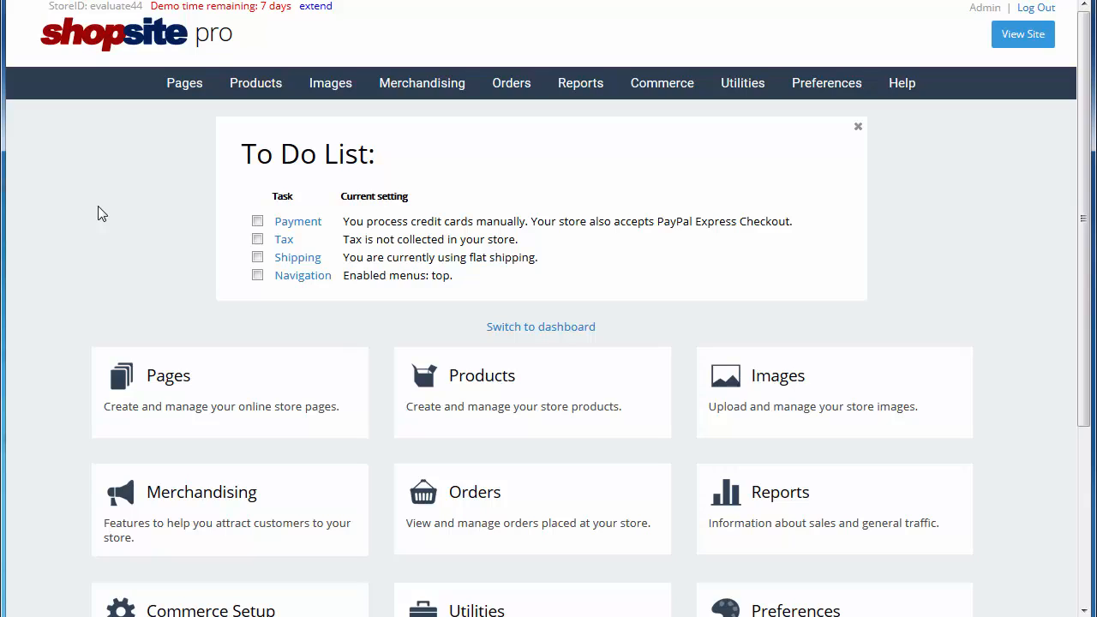
pyautogui.moveTo(326, 125)
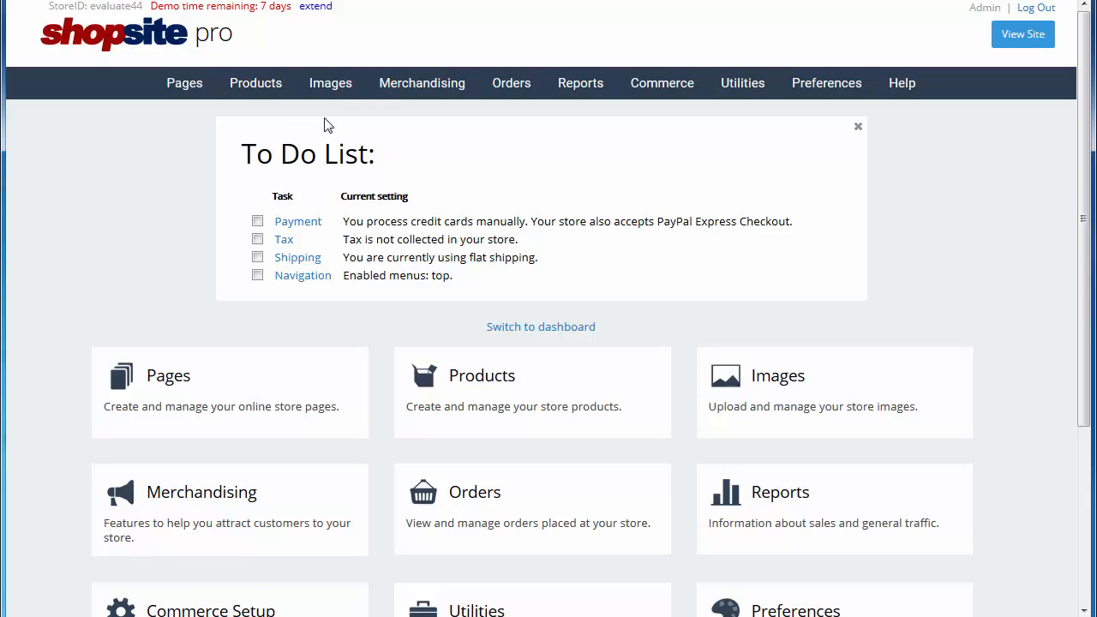
# Step: Upload banner-be-fearless.jpg through Images > Upload Images into the media directory
pyautogui.click(330, 83)
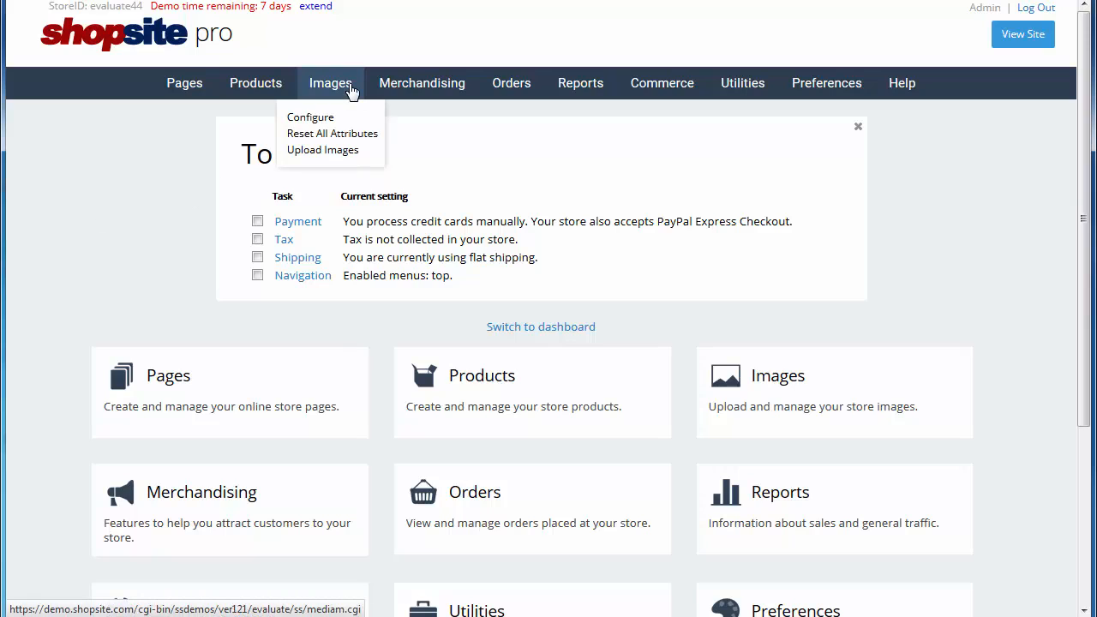
pyautogui.click(330, 82)
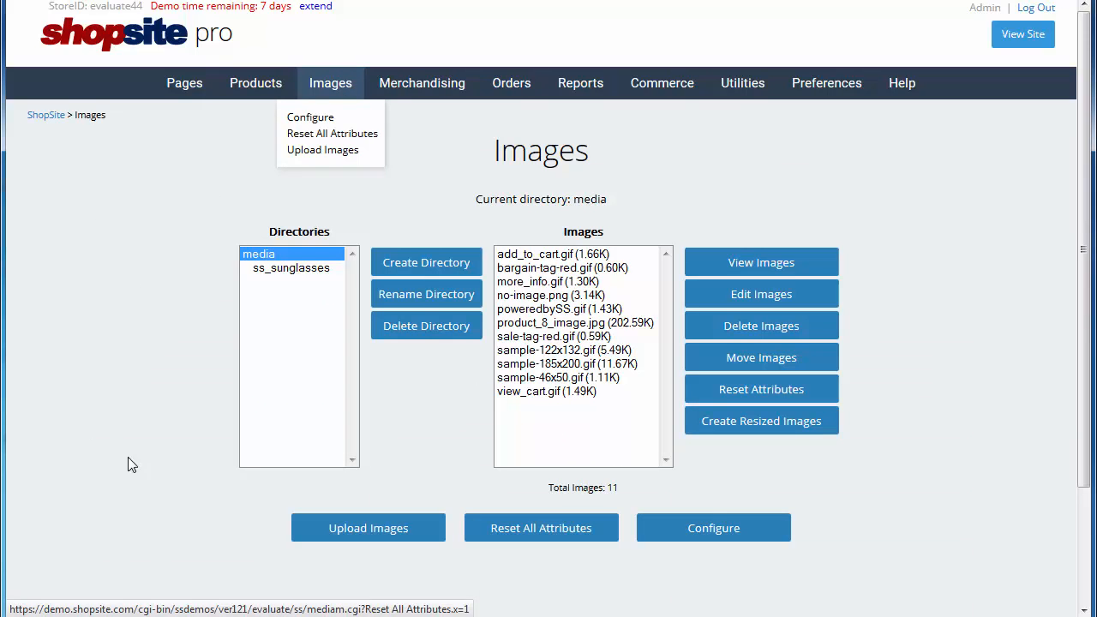
pyautogui.click(368, 527)
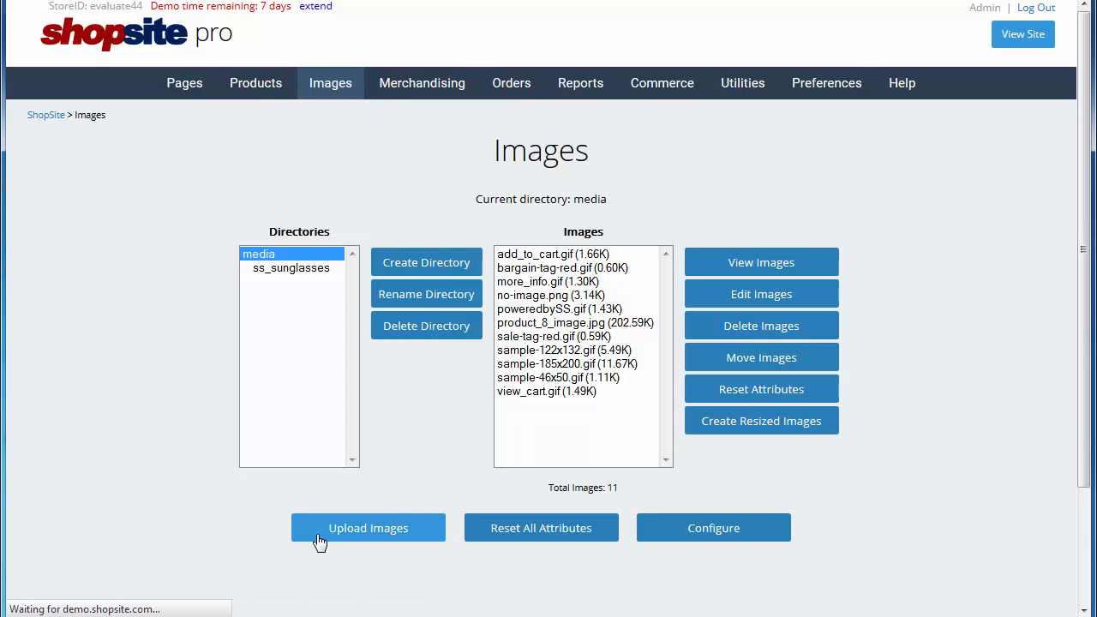
pyautogui.click(368, 527)
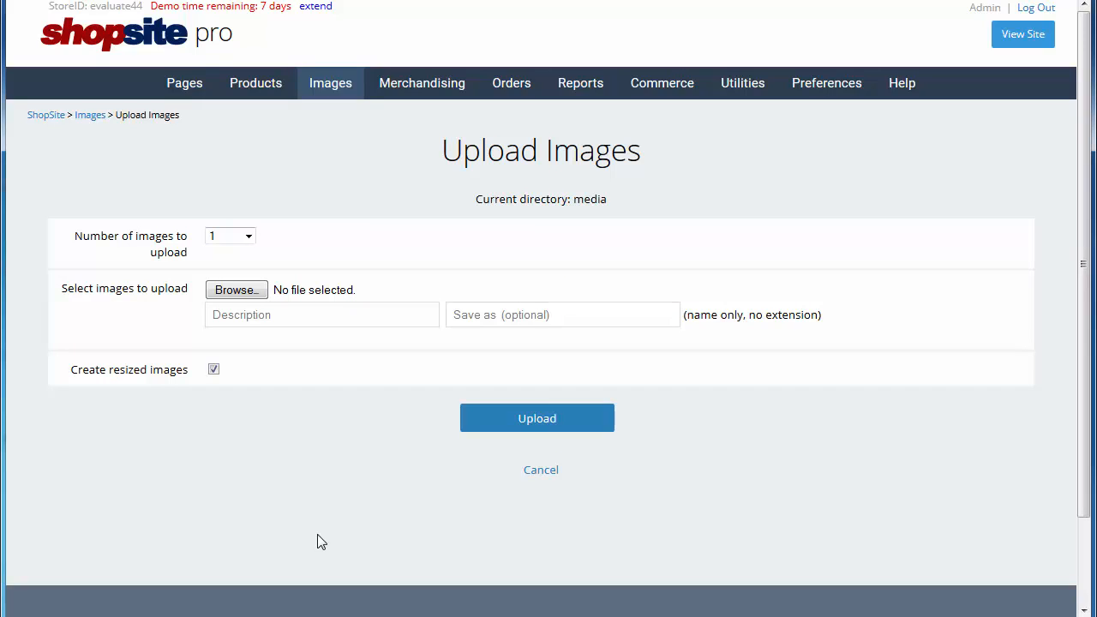
pyautogui.moveTo(267, 283)
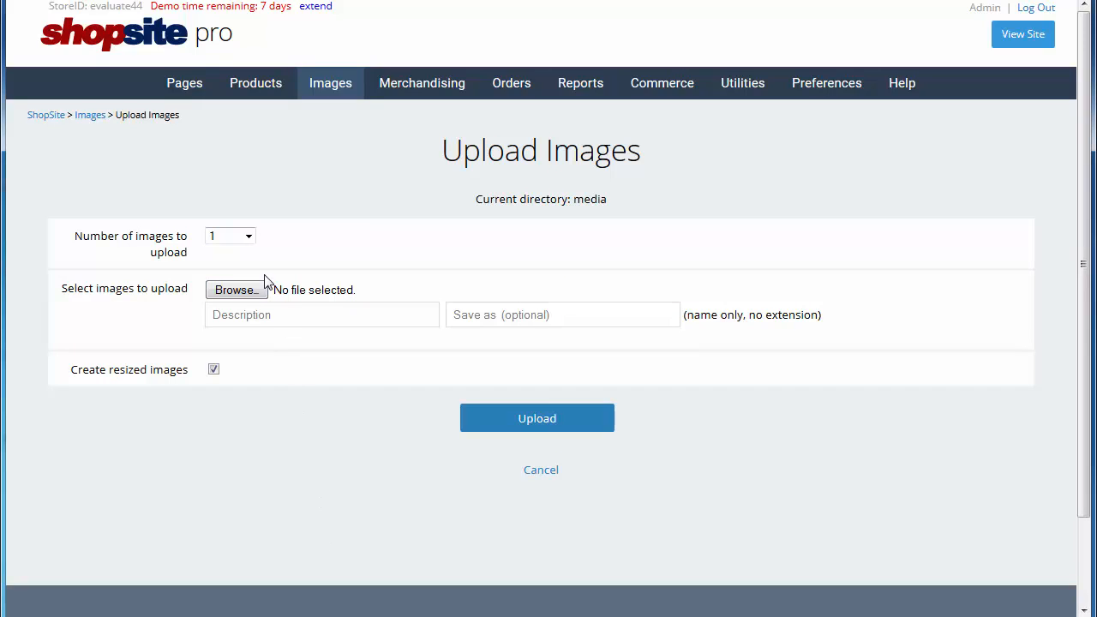
pyautogui.click(233, 289)
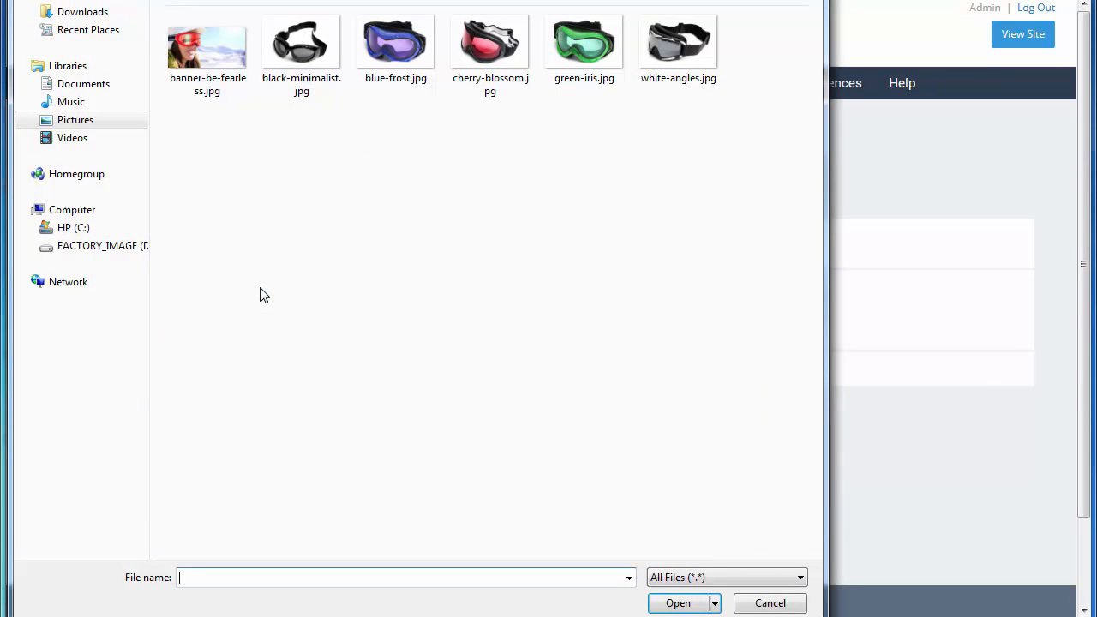
pyautogui.click(207, 41)
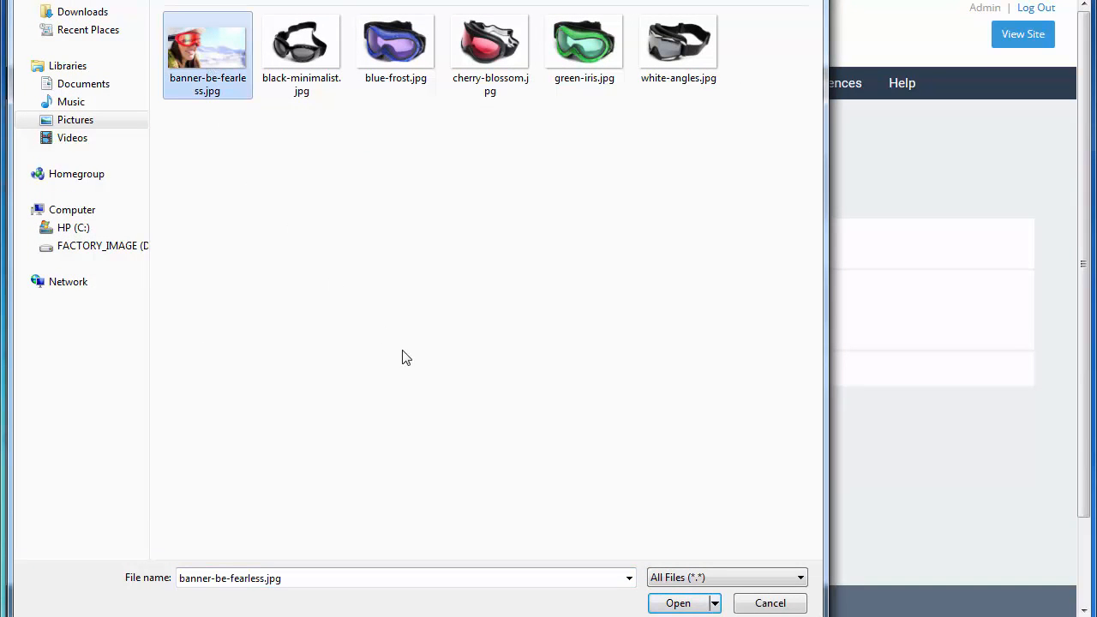
pyautogui.click(678, 603)
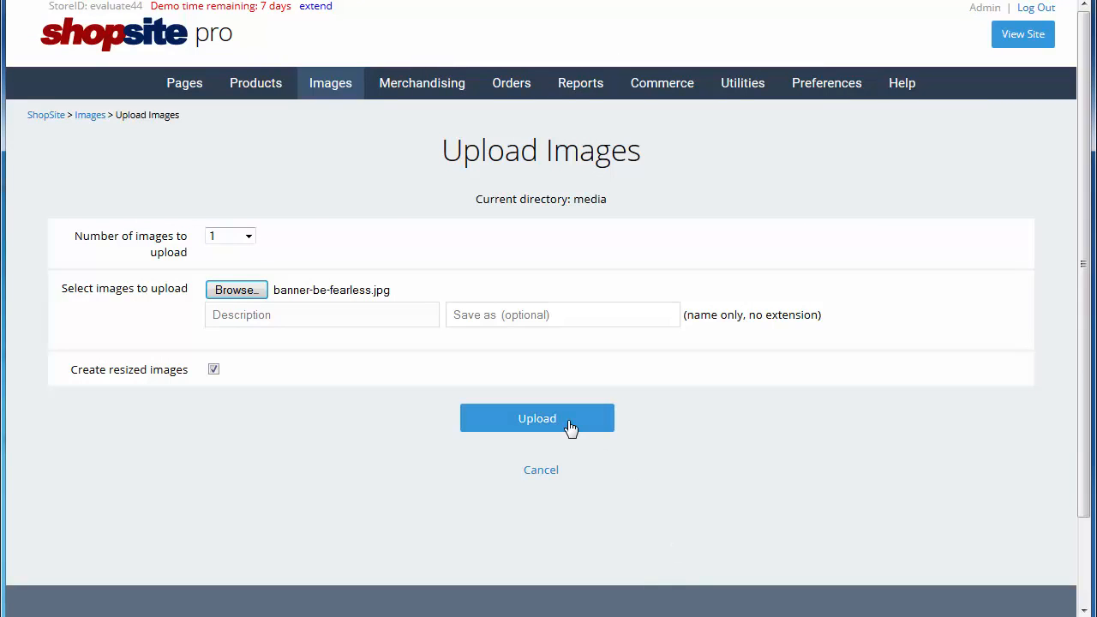
pyautogui.click(537, 418)
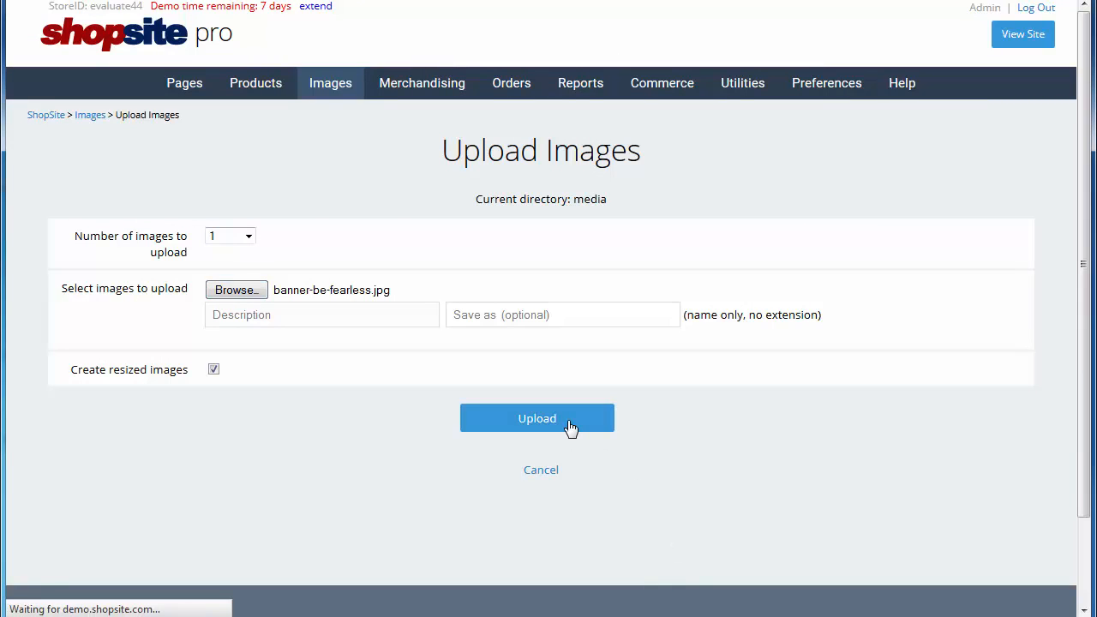
pyautogui.click(536, 419)
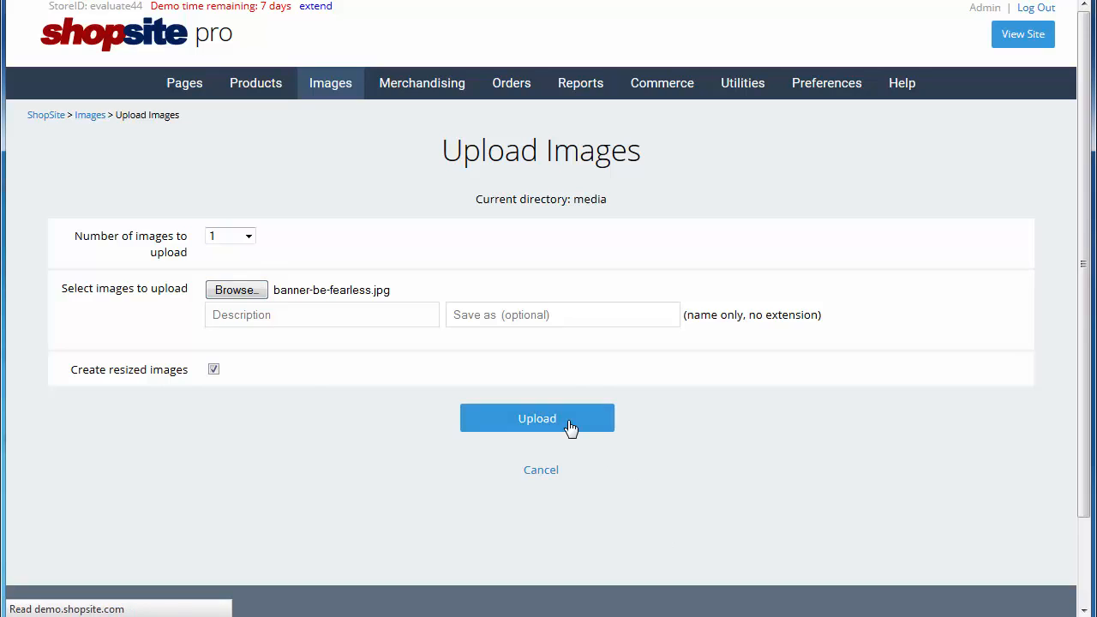
pyautogui.click(537, 419)
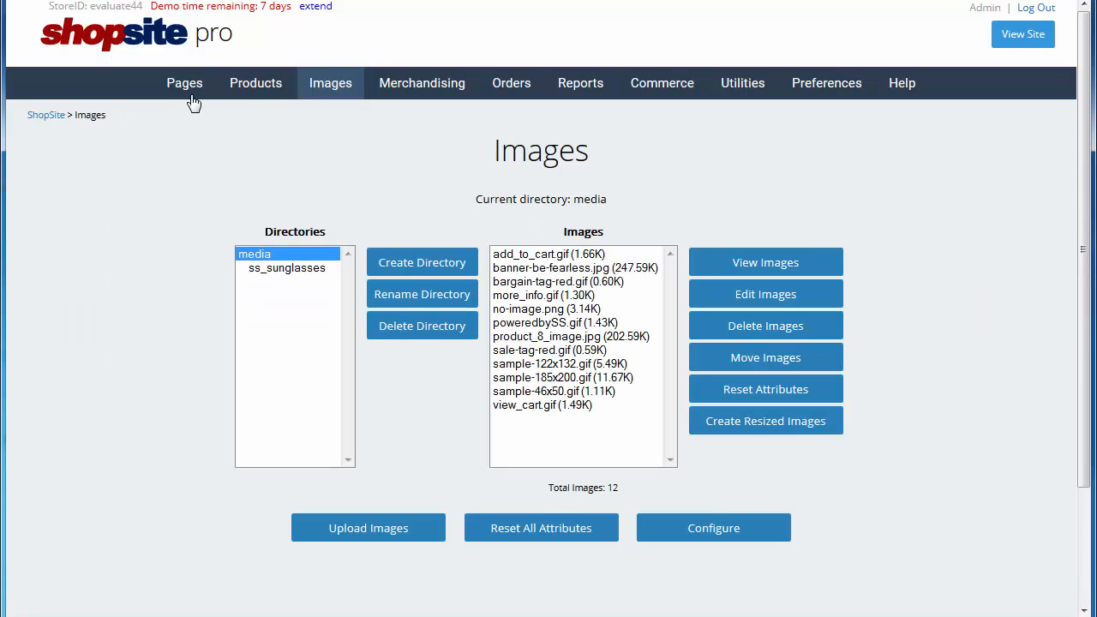
# Step: Set the Glasses and Goggles page's Banner Graphic to banner-be-fearless.jpg via Advanced Editing
pyautogui.click(185, 83)
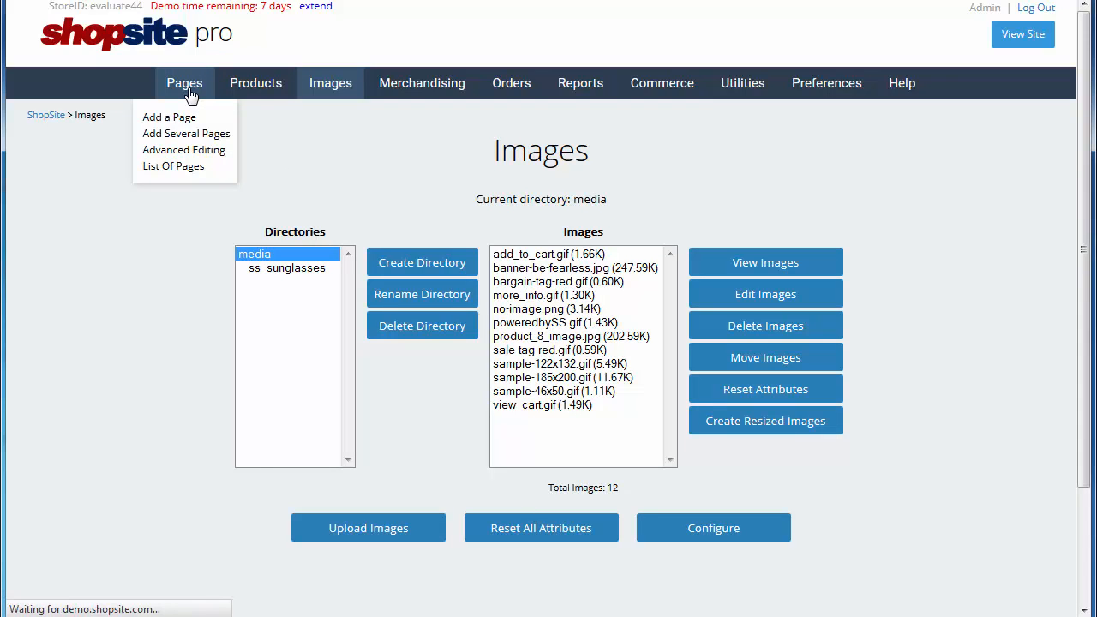
pyautogui.click(173, 166)
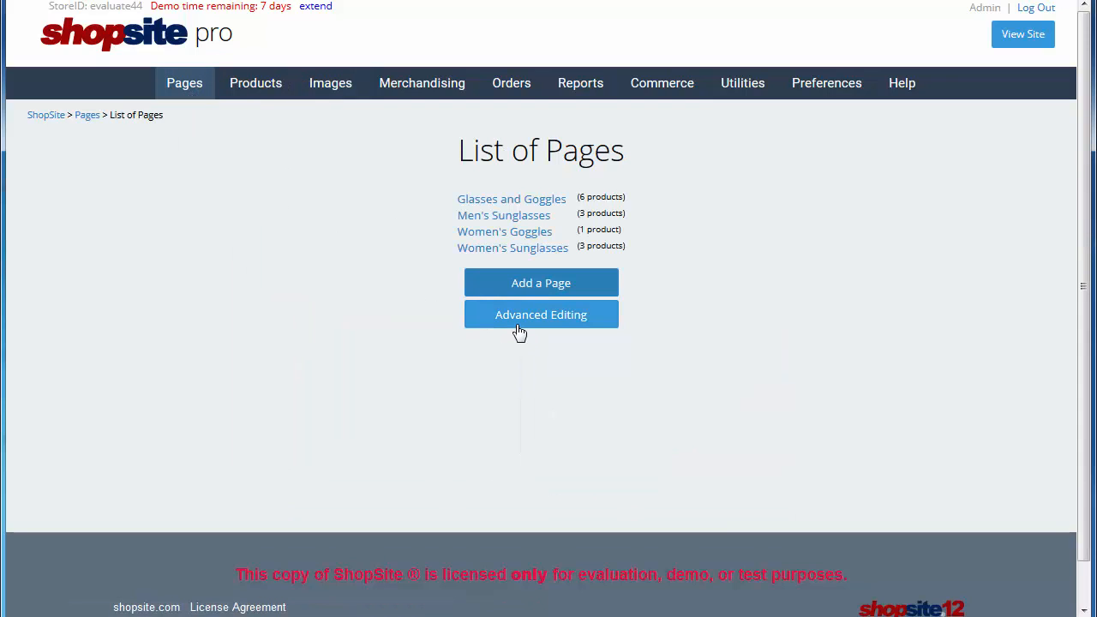
pyautogui.click(541, 314)
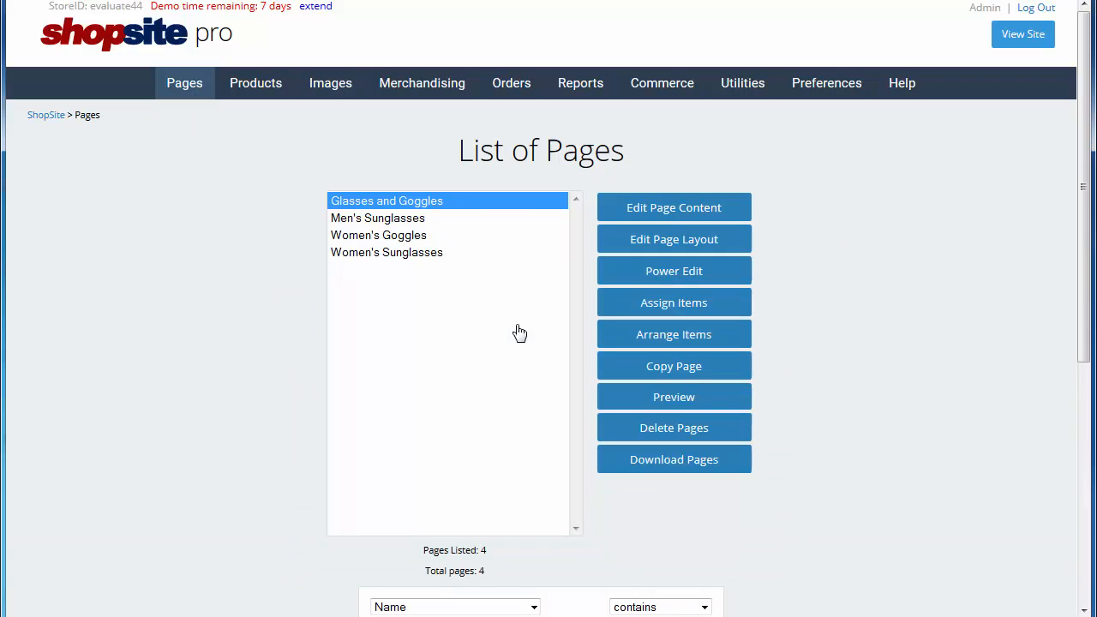
pyautogui.moveTo(470, 212)
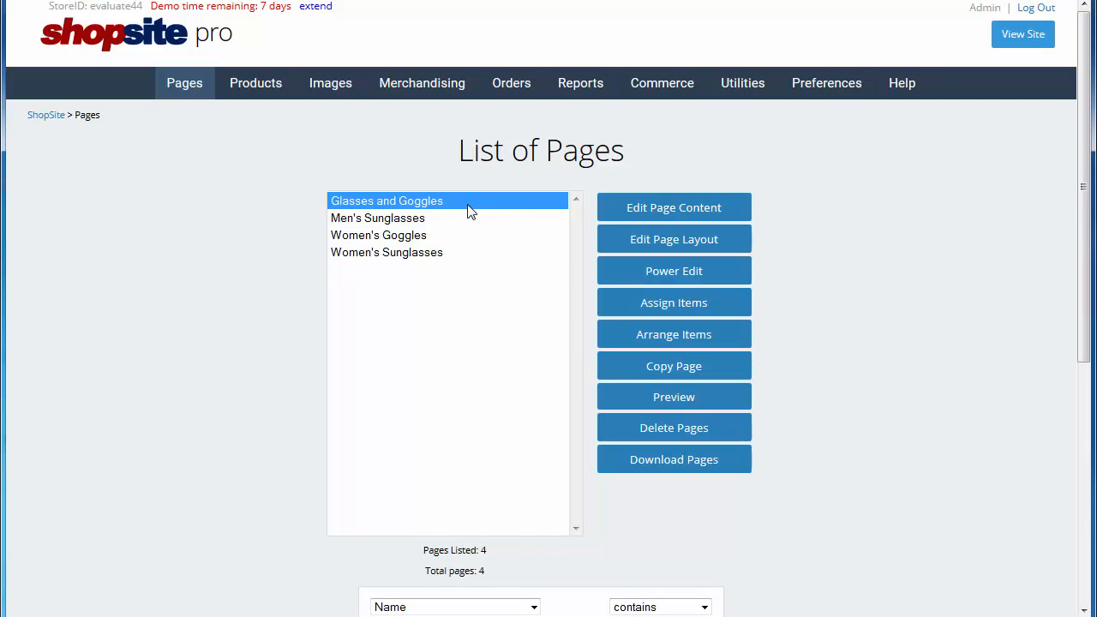
pyautogui.moveTo(620, 240)
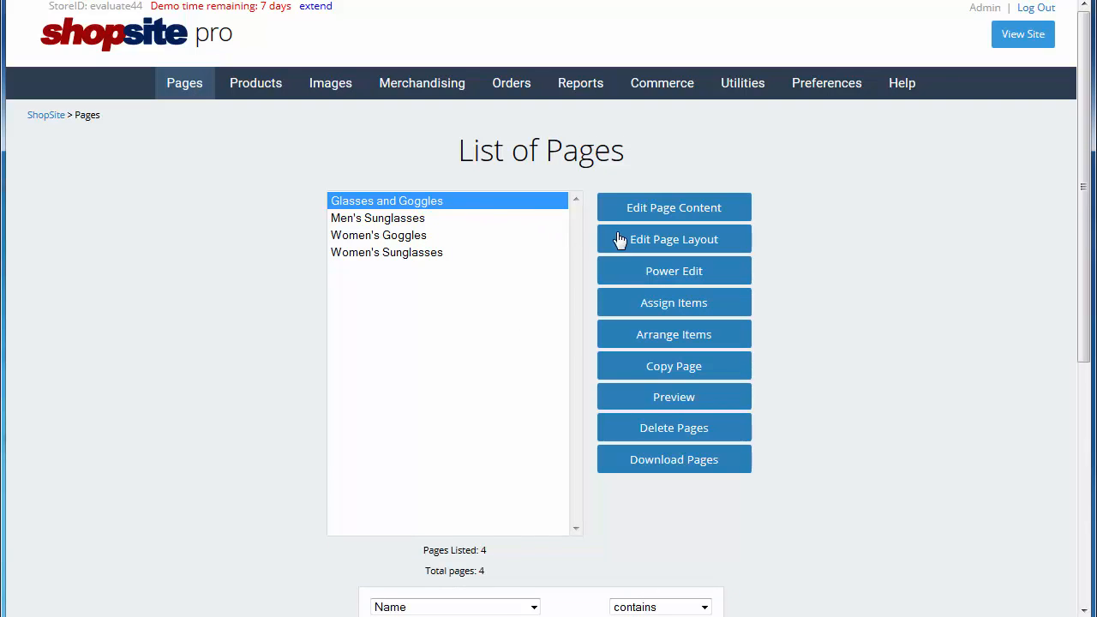
pyautogui.click(674, 208)
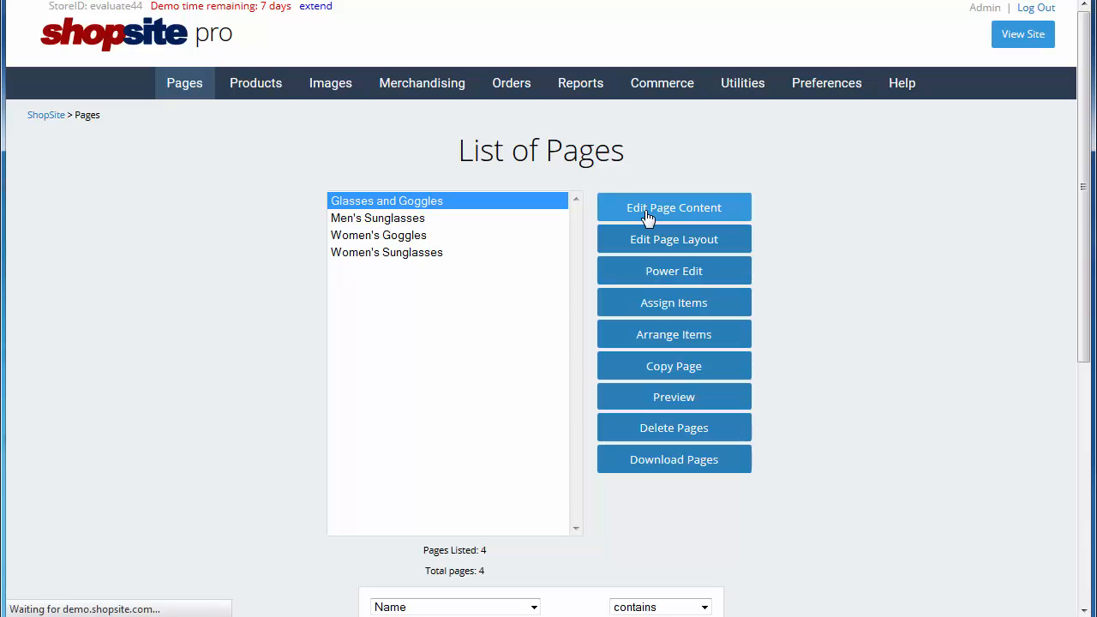
pyautogui.click(674, 208)
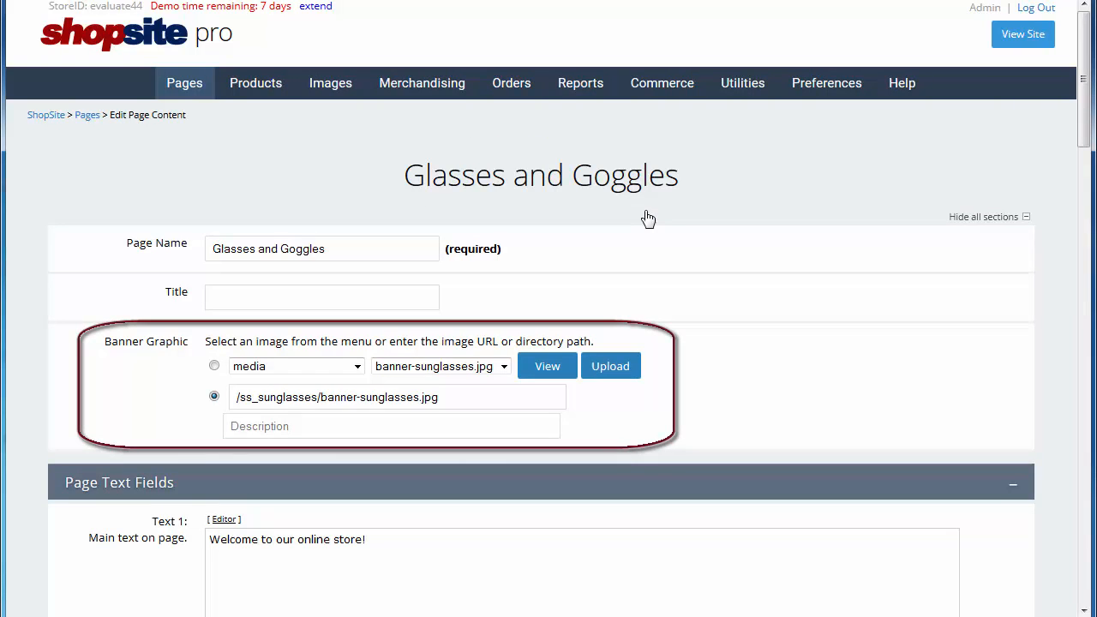
pyautogui.moveTo(649, 217)
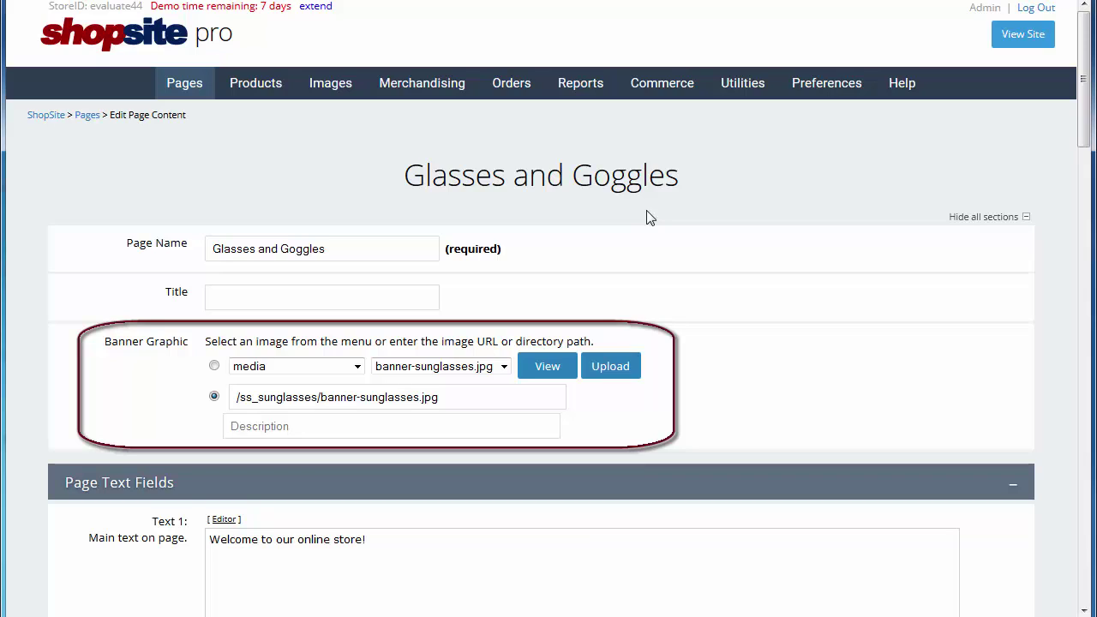
pyautogui.moveTo(542, 311)
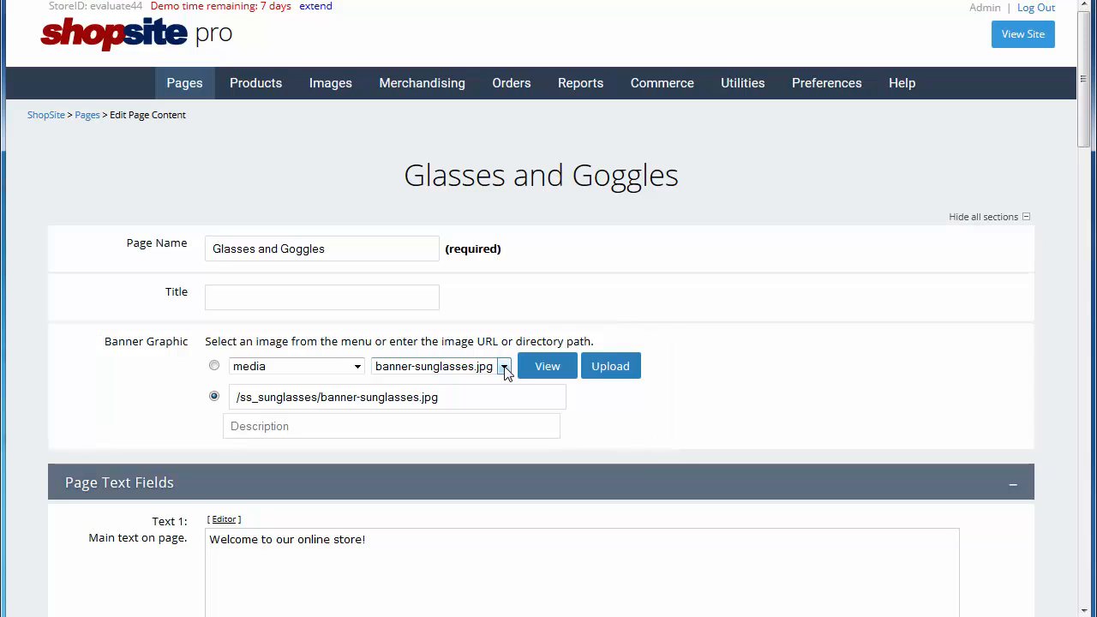
pyautogui.click(503, 366)
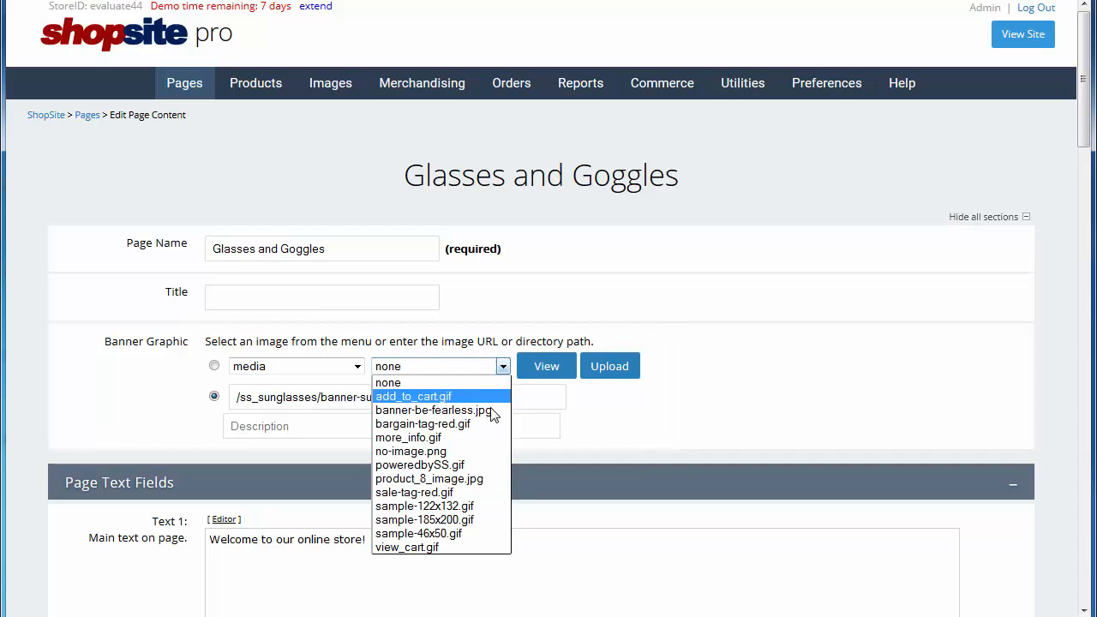
pyautogui.click(433, 410)
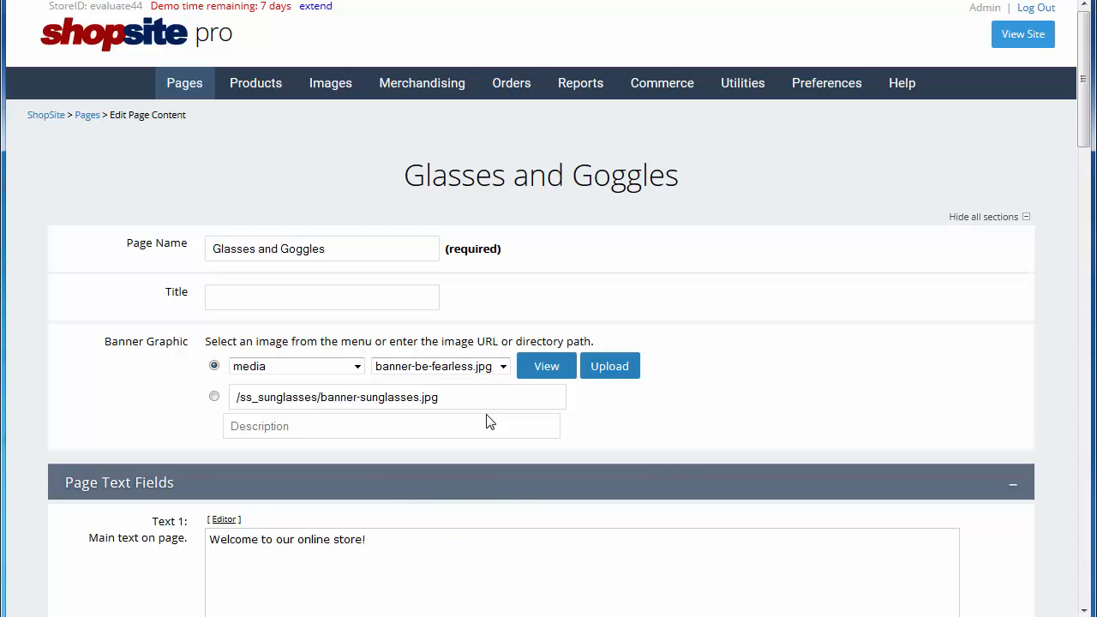
pyautogui.moveTo(977, 419)
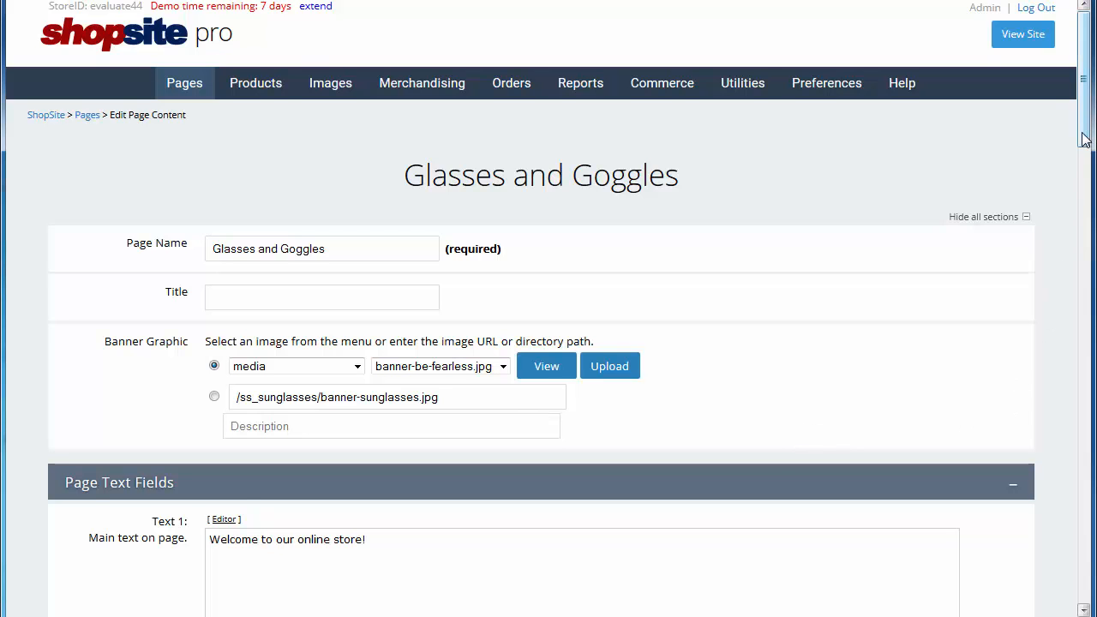
pyautogui.scroll(-3)
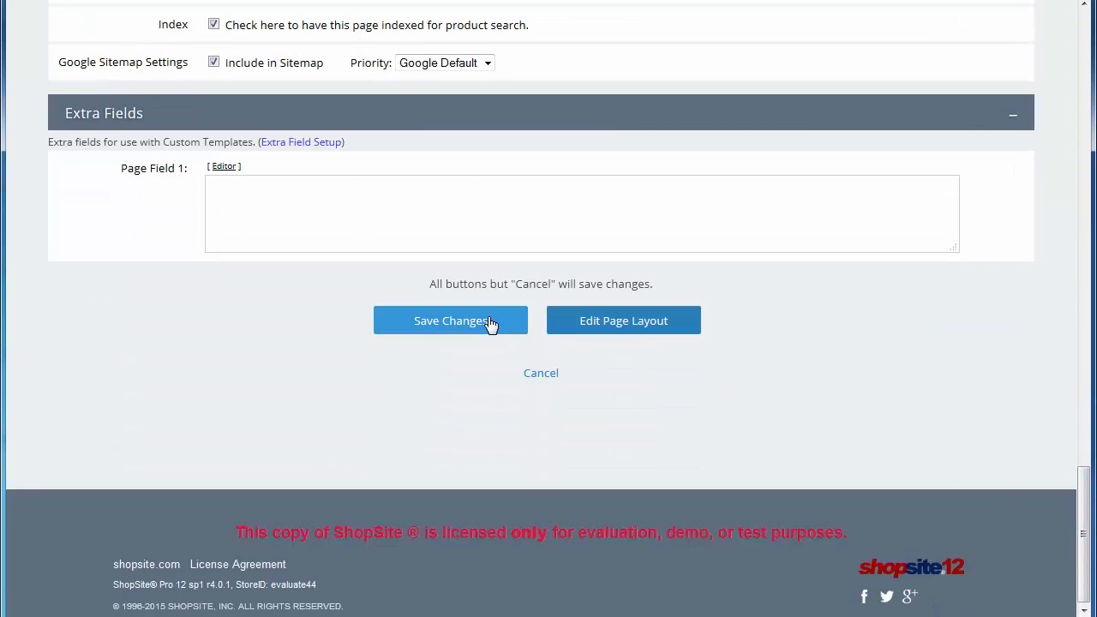
# Step: Save the banner change and publish, opening the live storefront with its new banner
pyautogui.click(450, 319)
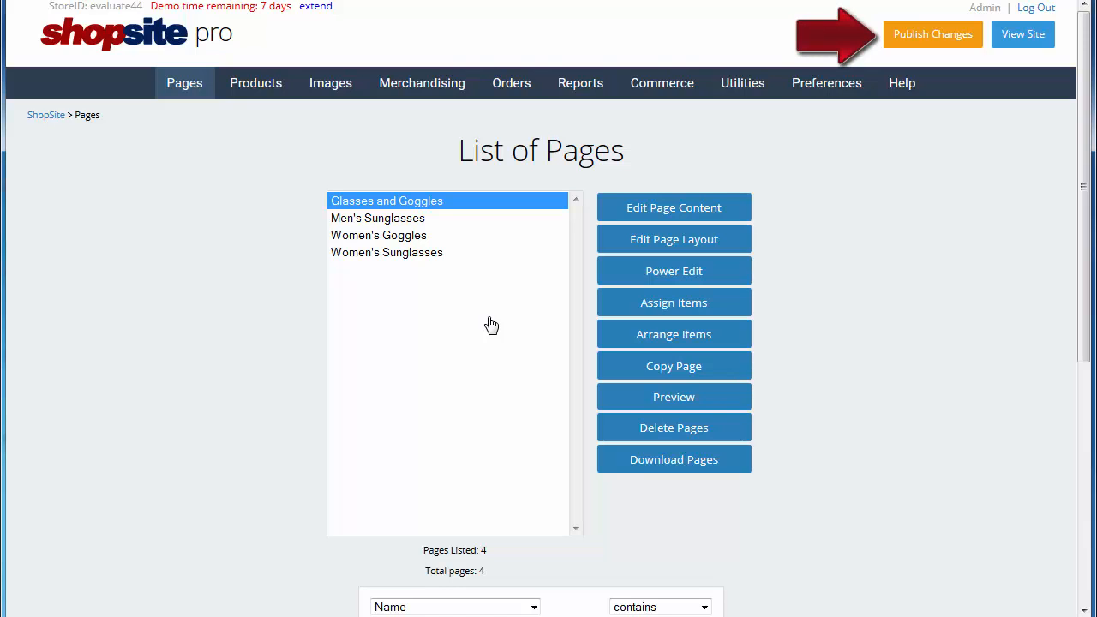
pyautogui.moveTo(932, 41)
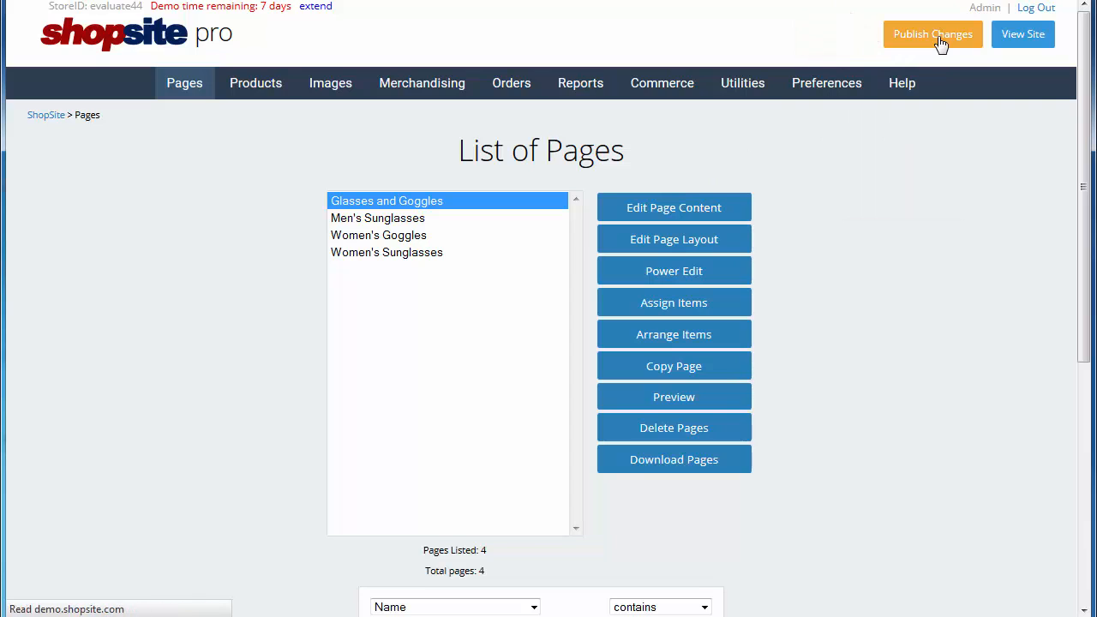
pyautogui.click(933, 35)
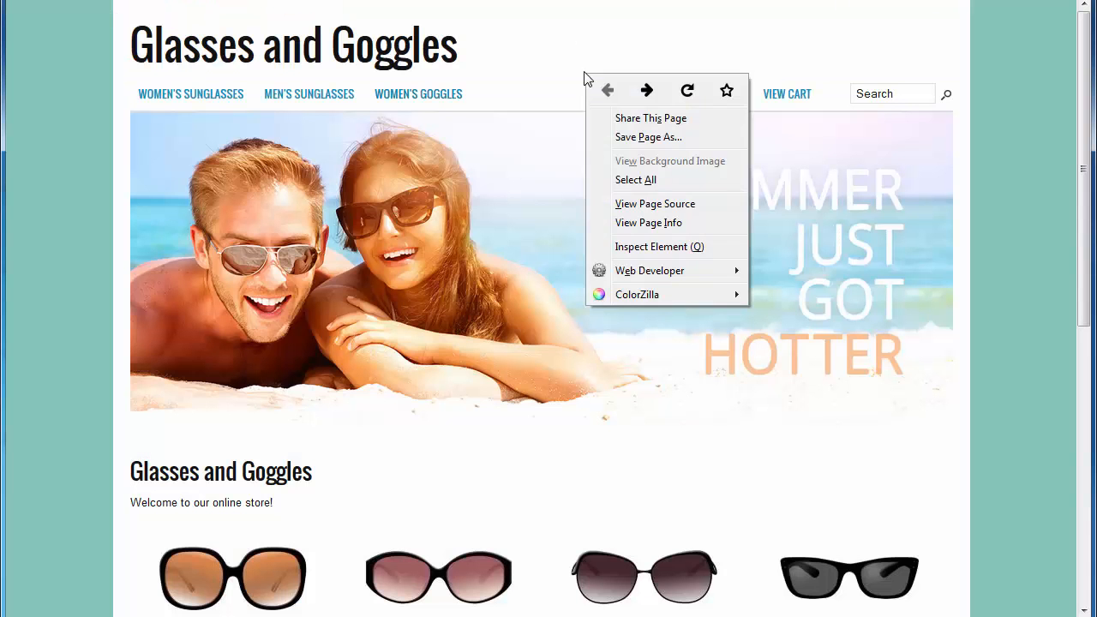
pyautogui.click(692, 105)
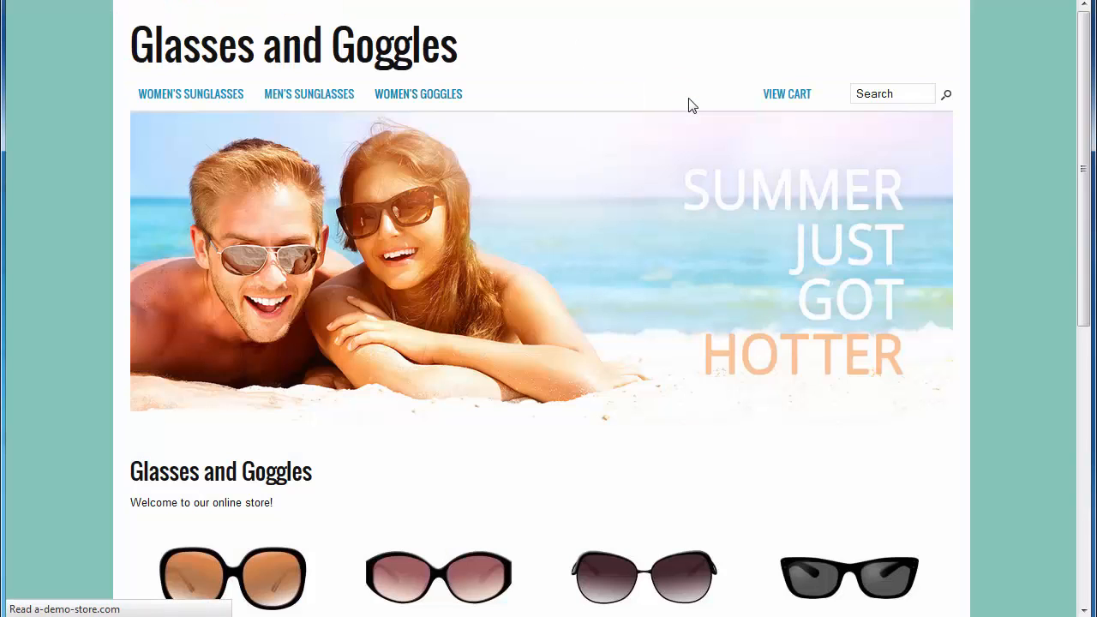